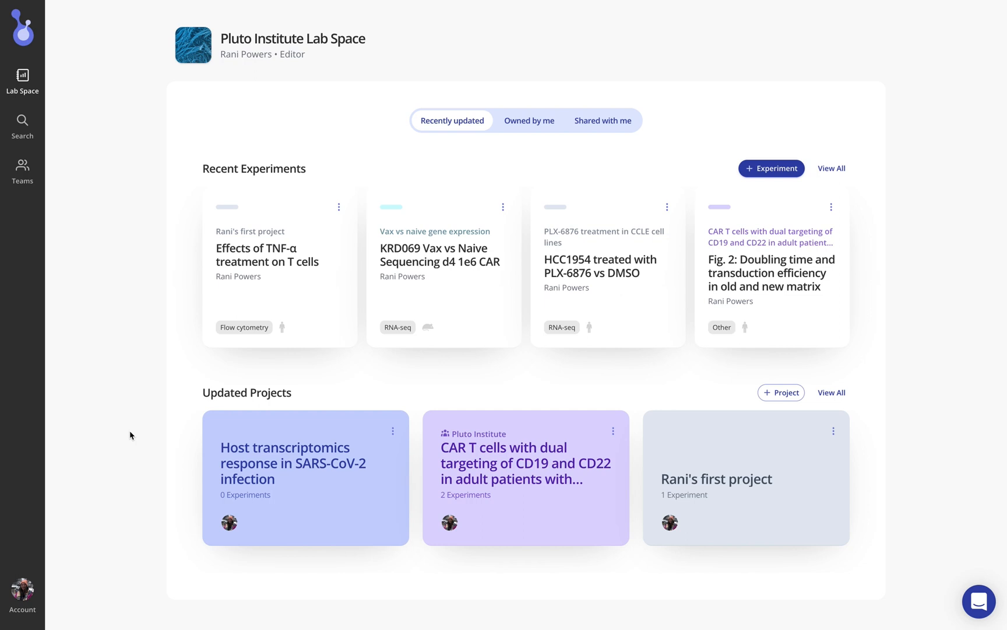
pyautogui.moveTo(178, 287)
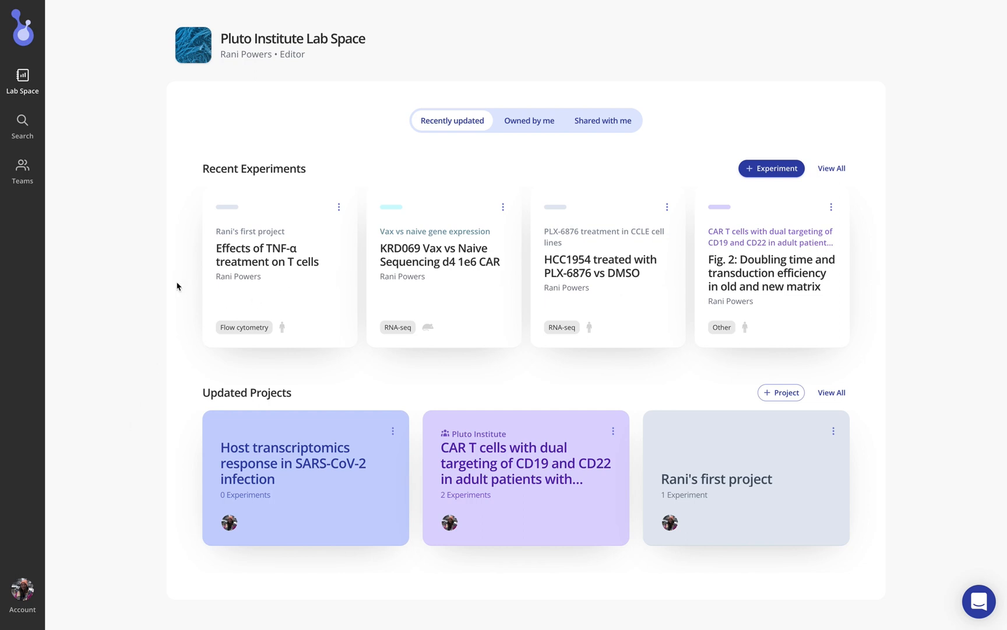
pyautogui.moveTo(770, 273)
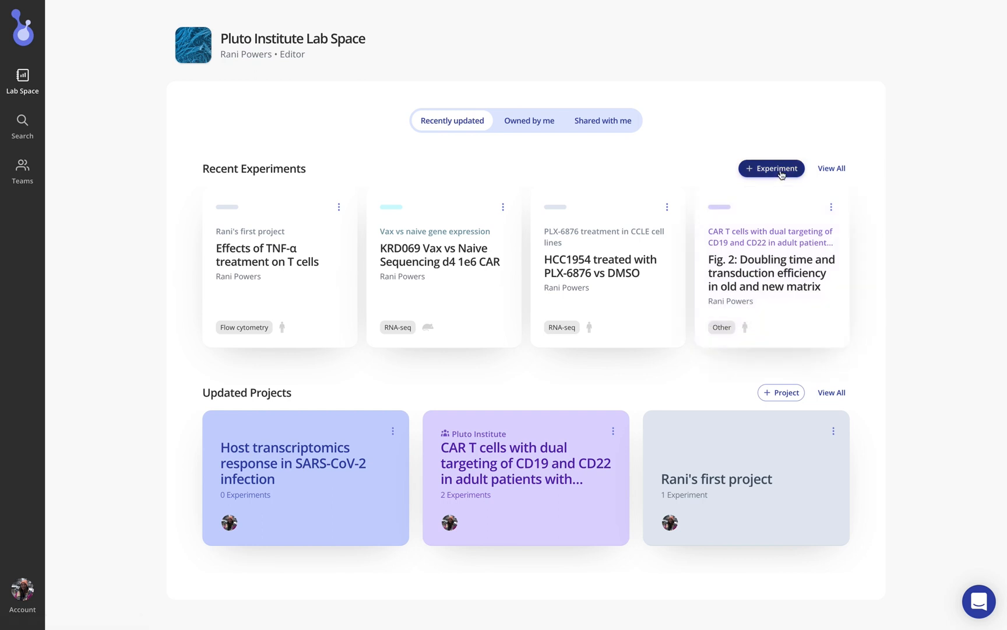
# Create a new experiment named 'SARS-CoV-2 gene expression' with organism Human and type Bulk RNA sequencing.
pyautogui.click(771, 168)
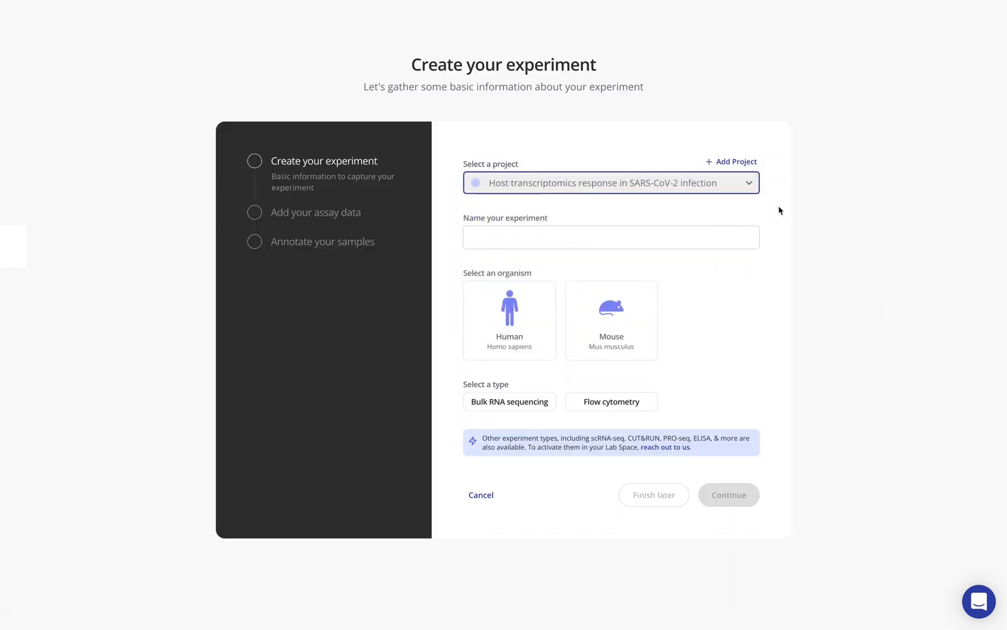
pyautogui.click(611, 237)
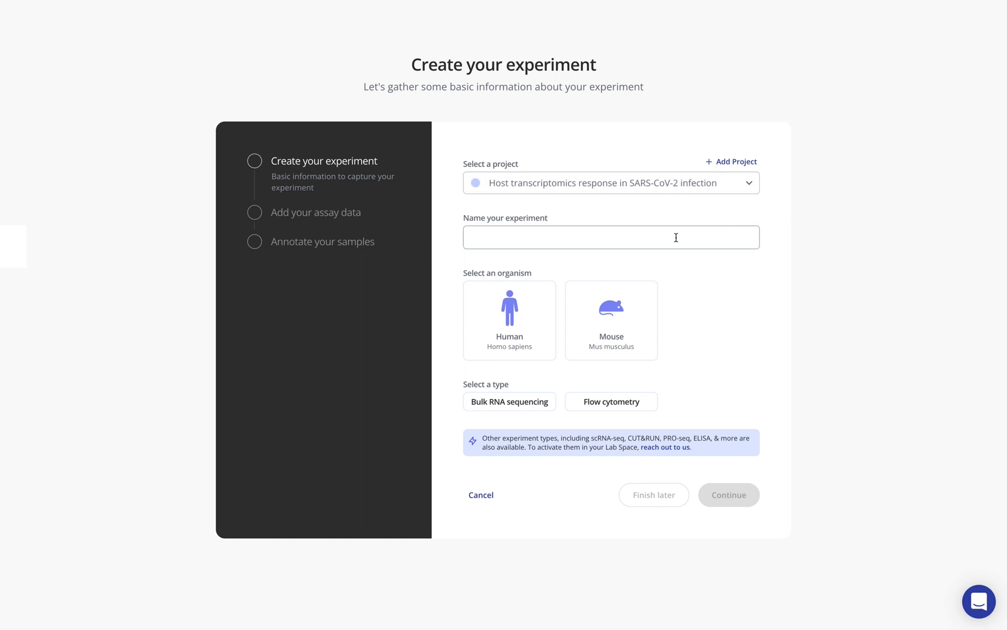
pyautogui.write('SARS')
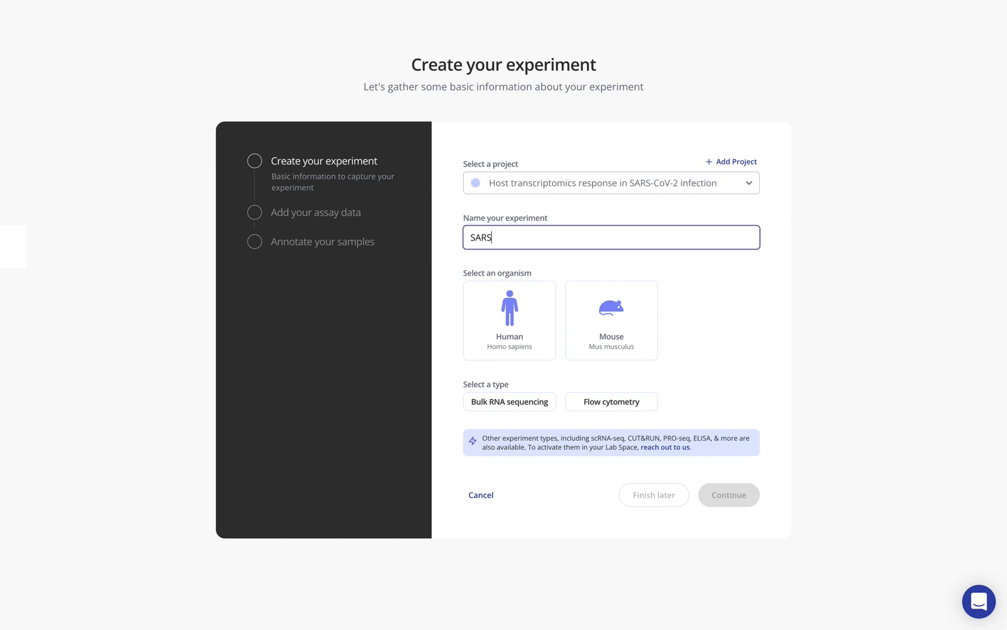
pyautogui.write('-CoV-2 gene expre')
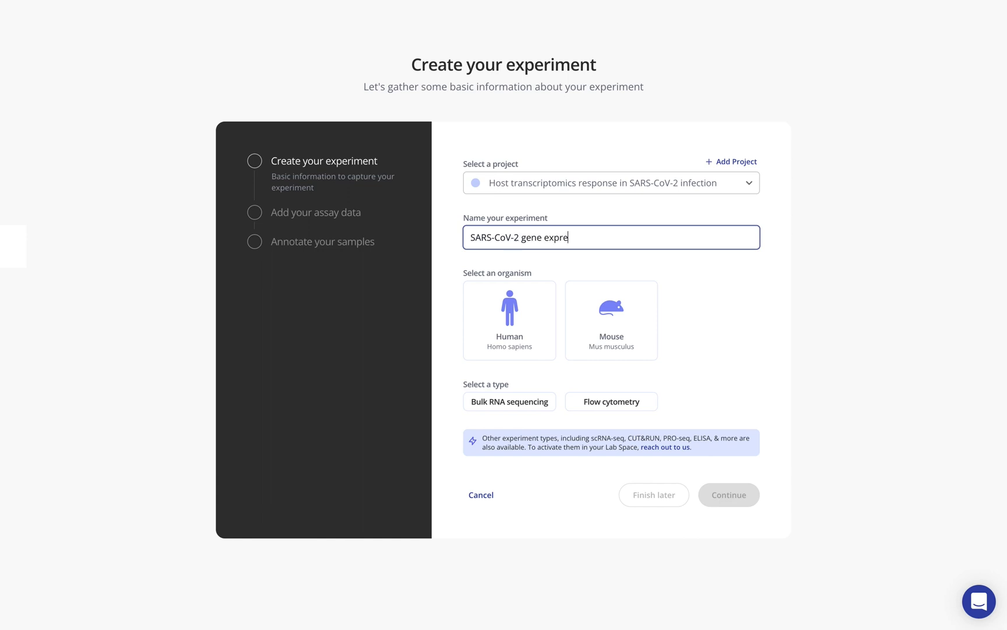
pyautogui.write('ssion')
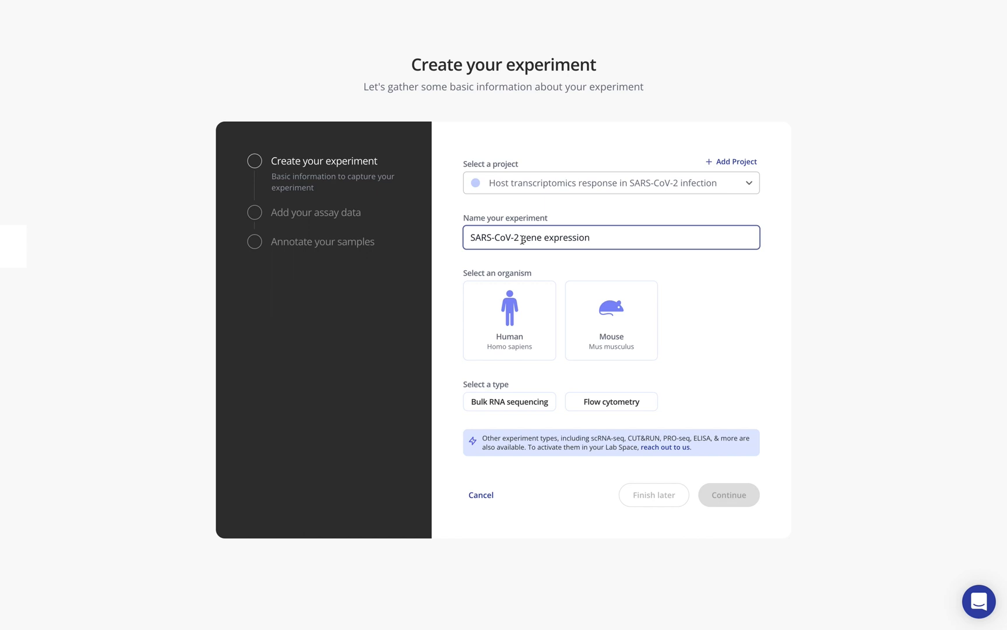
pyautogui.click(509, 320)
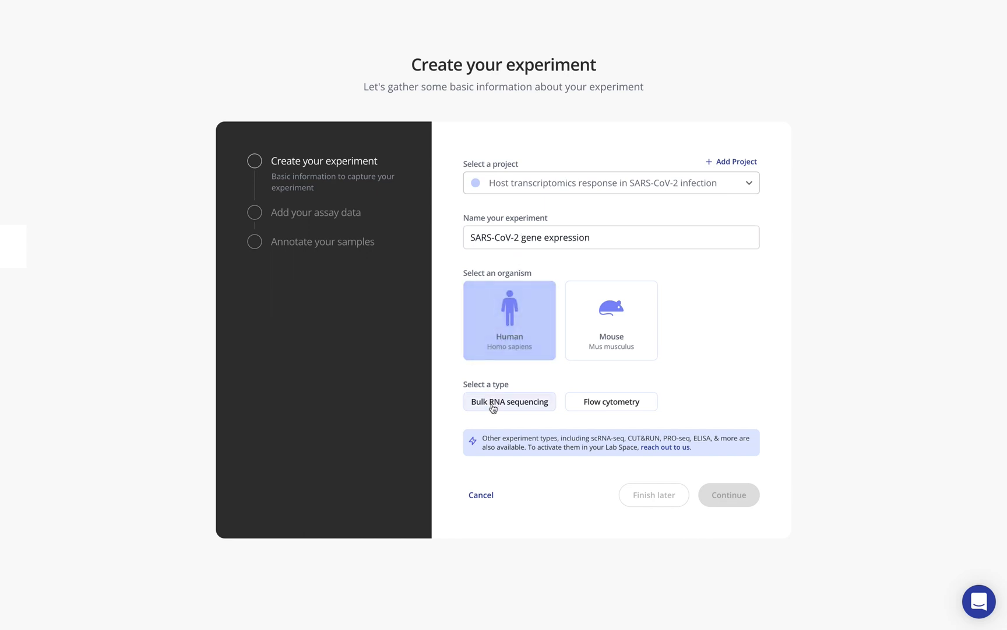
pyautogui.click(509, 401)
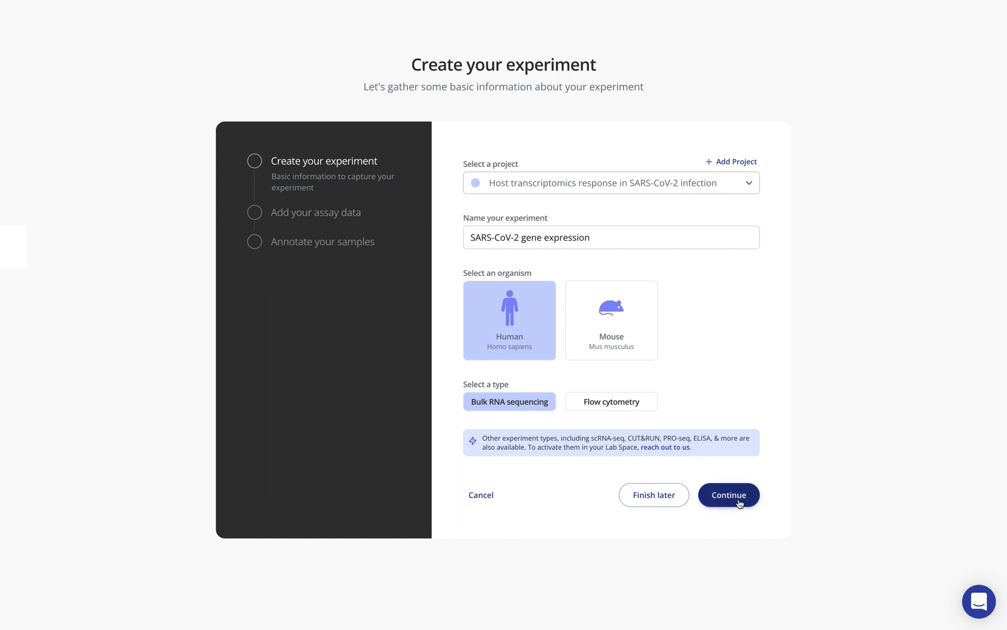
# On the assay data step, choose CSV upload with Raw counts as the data unit.
pyautogui.click(729, 494)
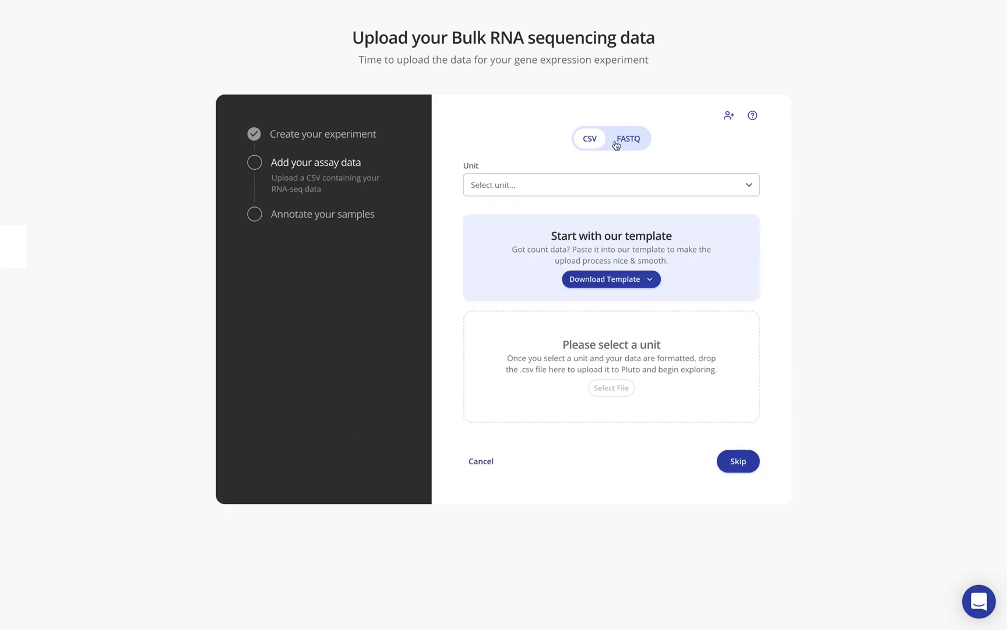
pyautogui.click(628, 139)
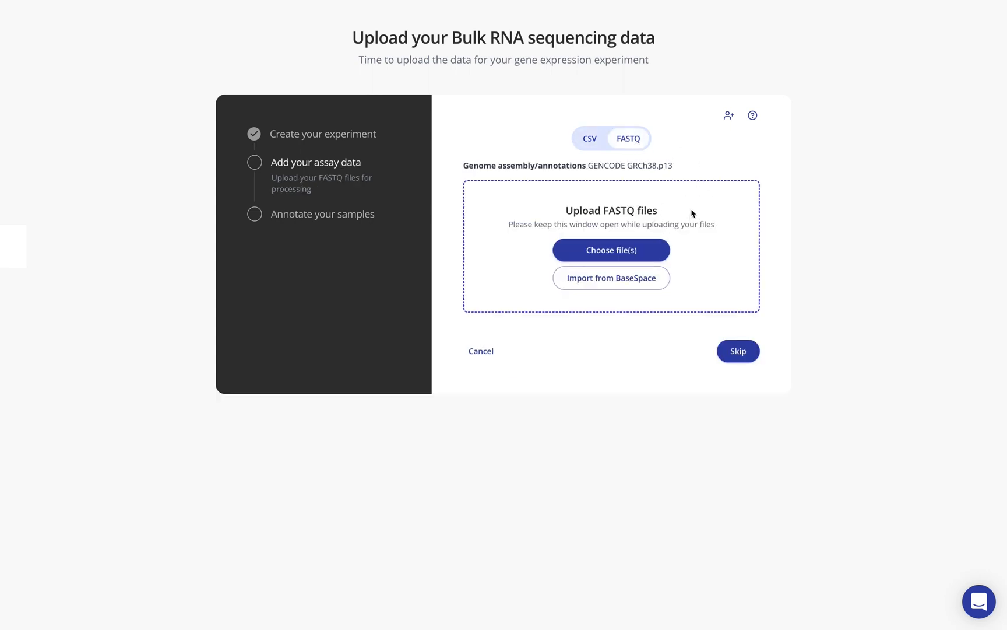
pyautogui.moveTo(728, 115)
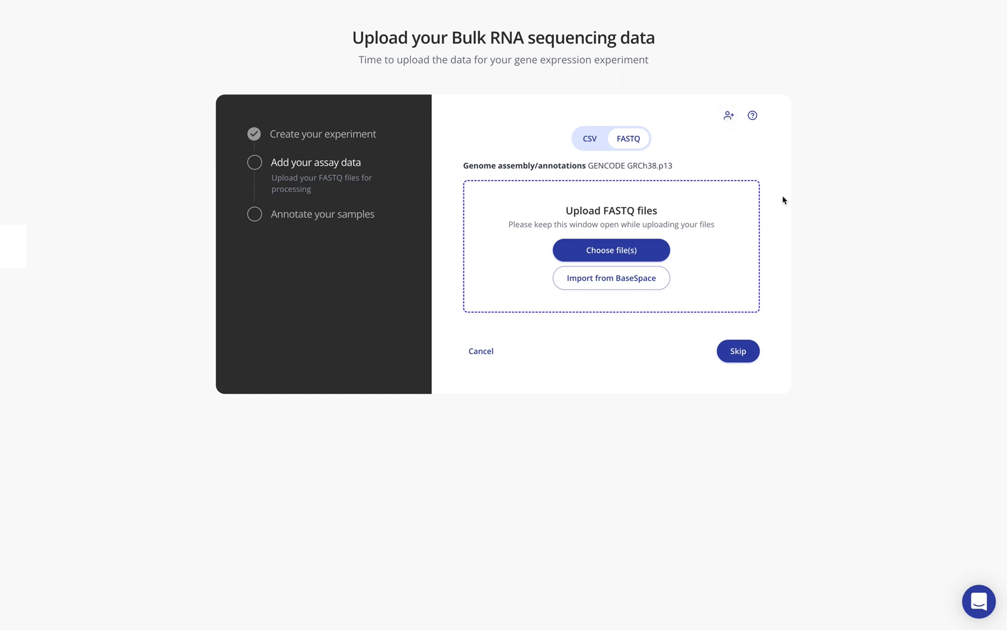
pyautogui.moveTo(610, 277)
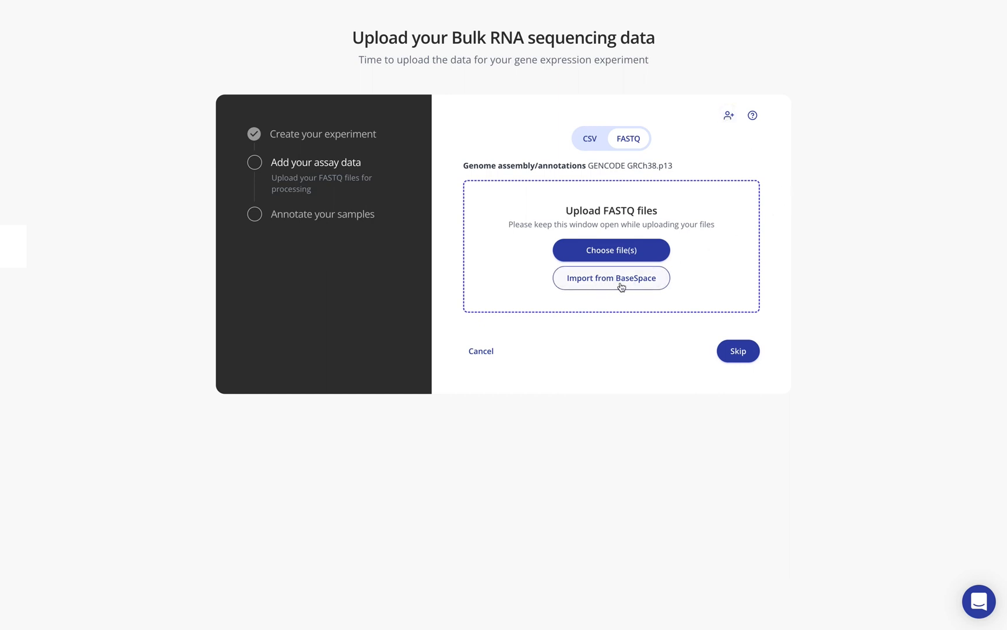
pyautogui.moveTo(611, 285)
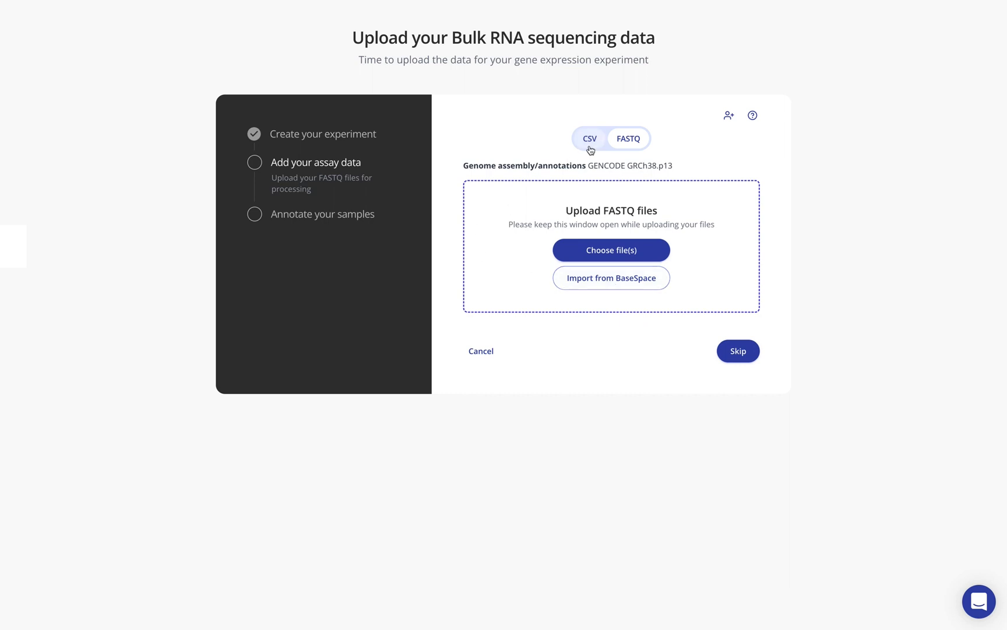
pyautogui.click(589, 138)
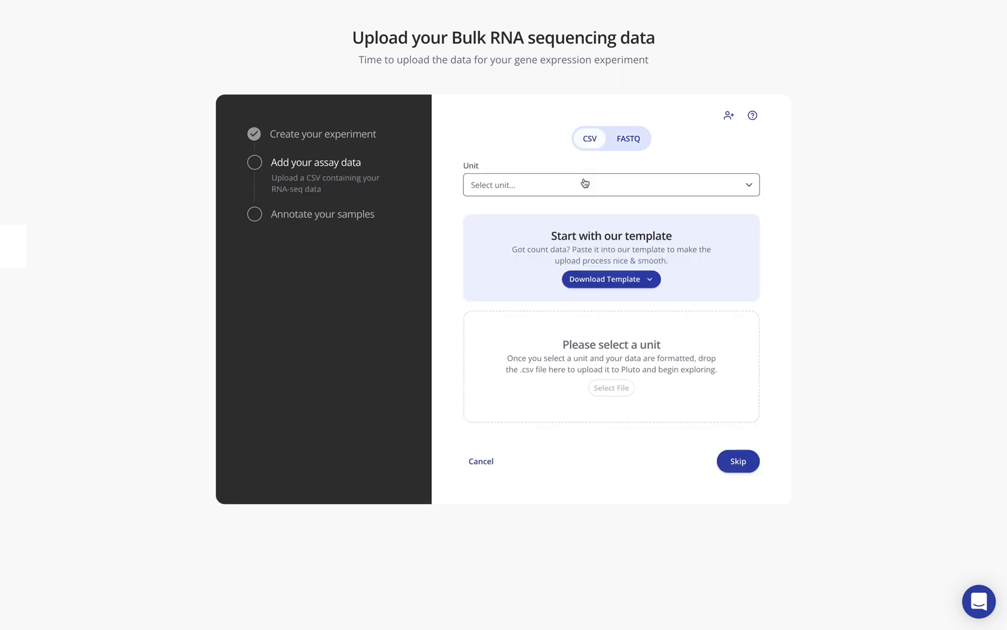
pyautogui.click(609, 185)
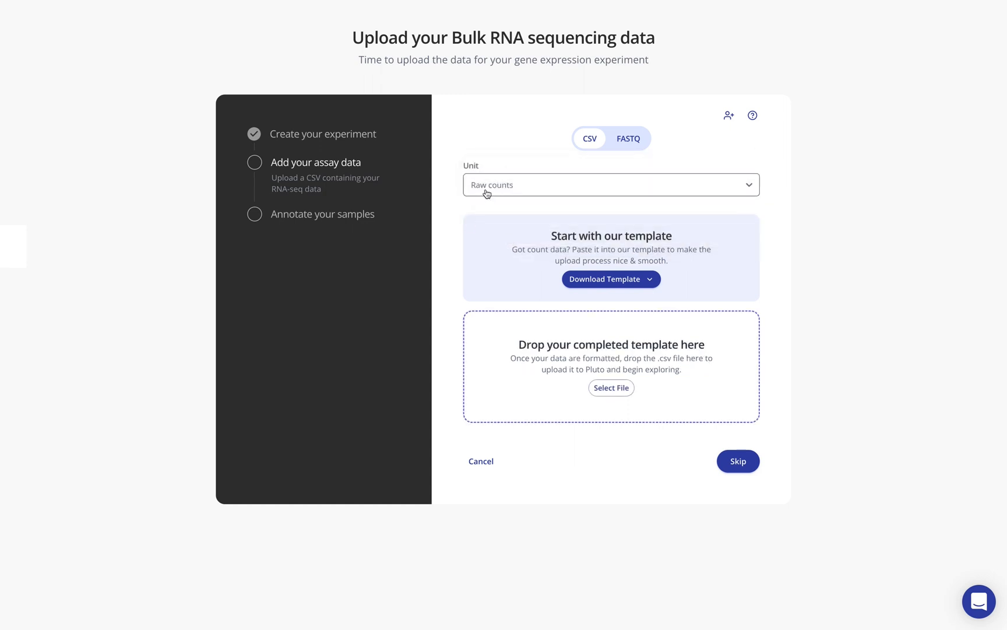
pyautogui.click(610, 278)
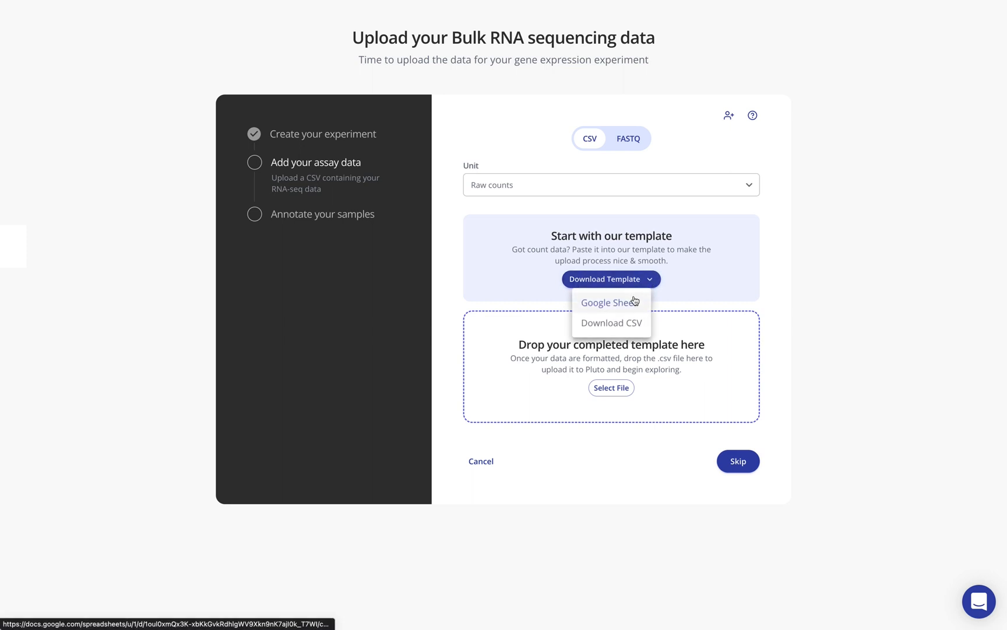
pyautogui.moveTo(610, 322)
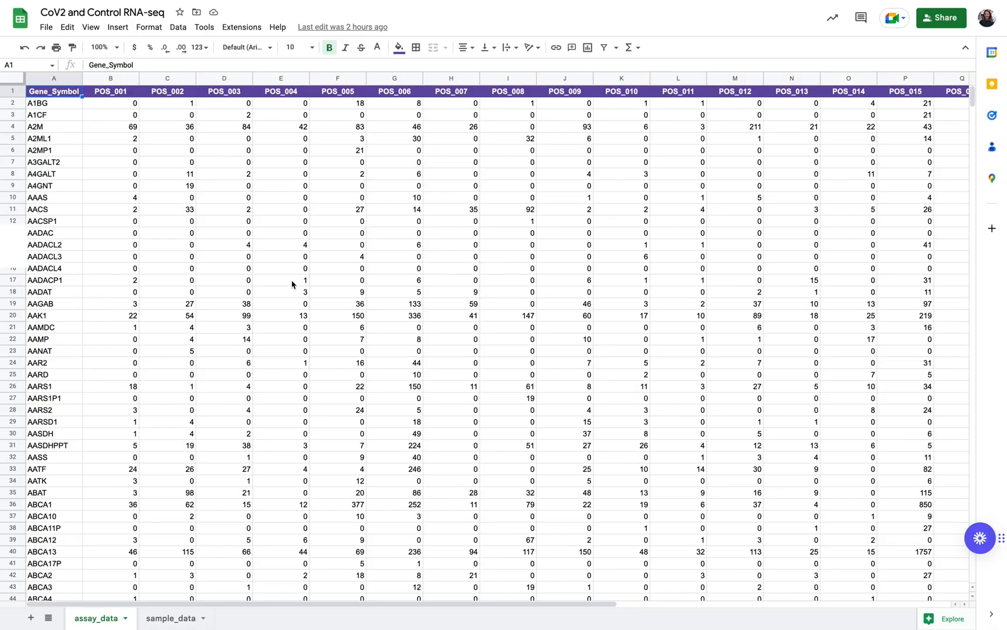
pyautogui.moveTo(176, 232)
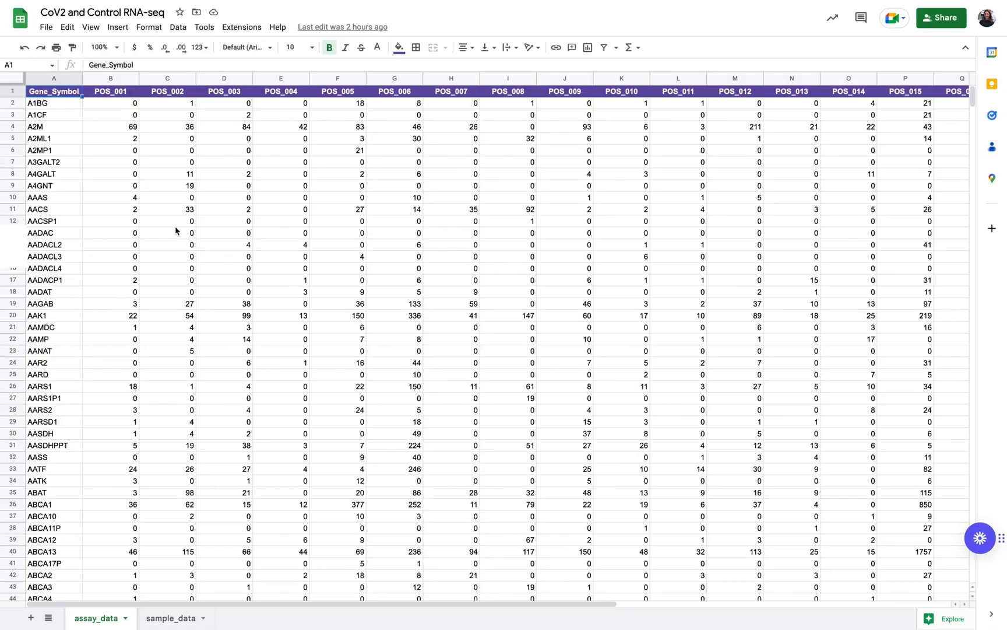
# Highlight the sample ID header row and the gene count values on the assay_data sheet.
pyautogui.moveTo(53, 91); pyautogui.dragTo(53, 256)
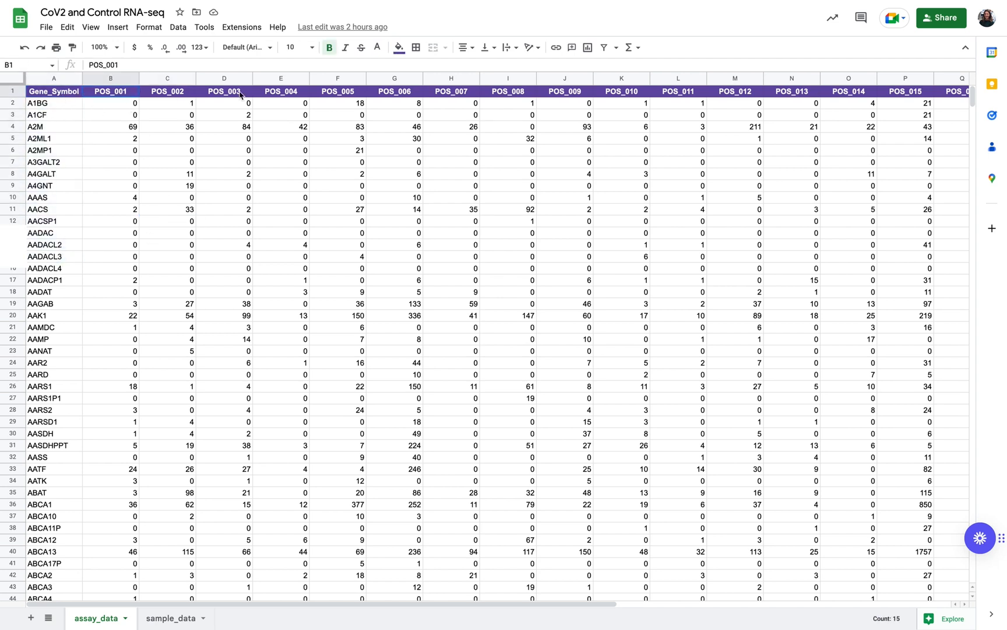
pyautogui.moveTo(110, 90); pyautogui.dragTo(508, 103)
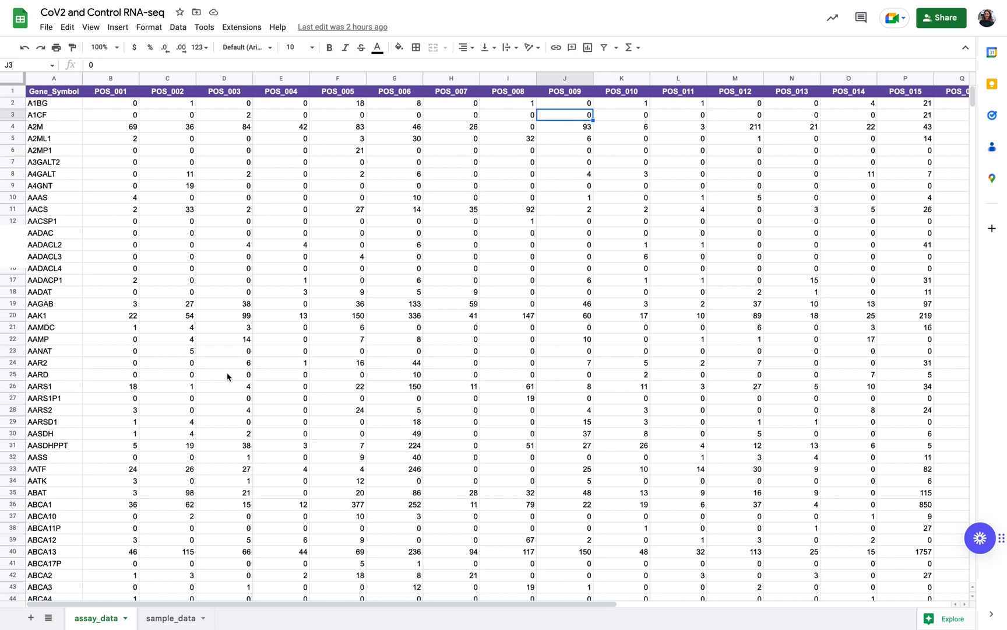
pyautogui.moveTo(167, 162); pyautogui.dragTo(306, 315)
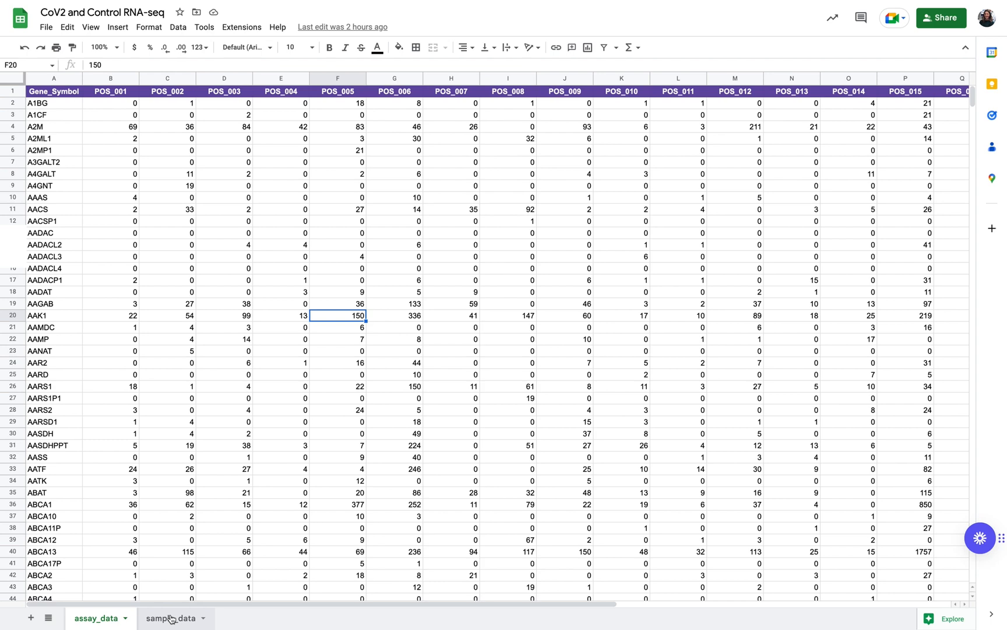
# Show the sample_data sheet and highlight the Sample_ID and annotation columns.
pyautogui.click(170, 617)
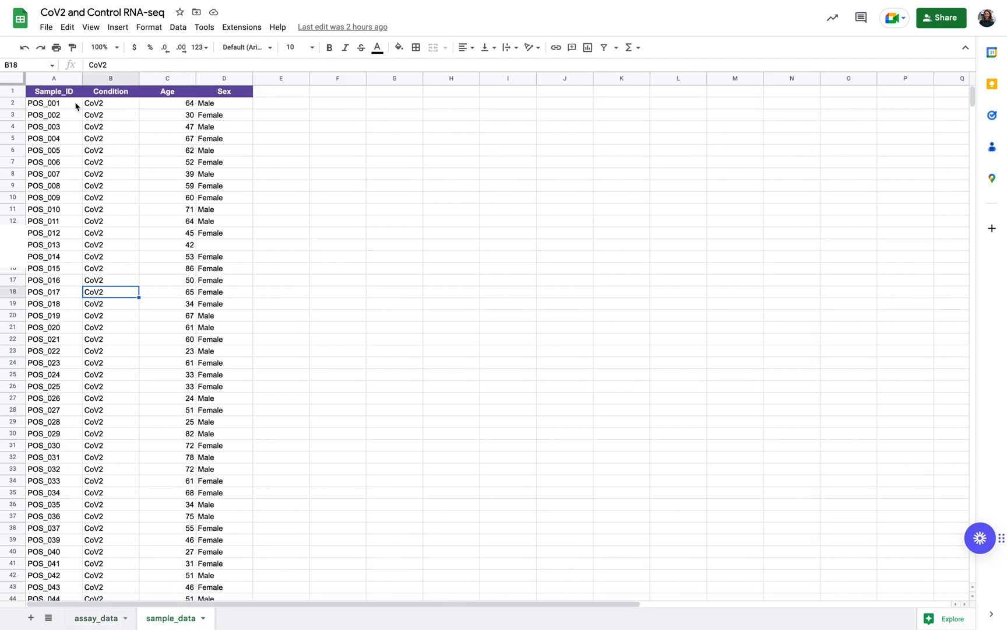
pyautogui.moveTo(53, 102); pyautogui.dragTo(53, 303)
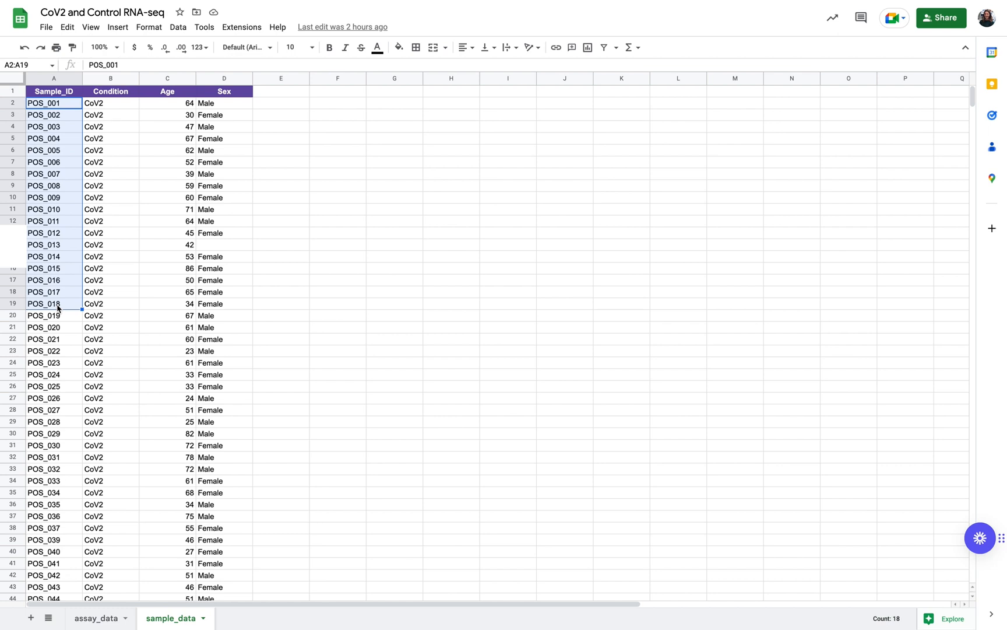
pyautogui.moveTo(71, 281)
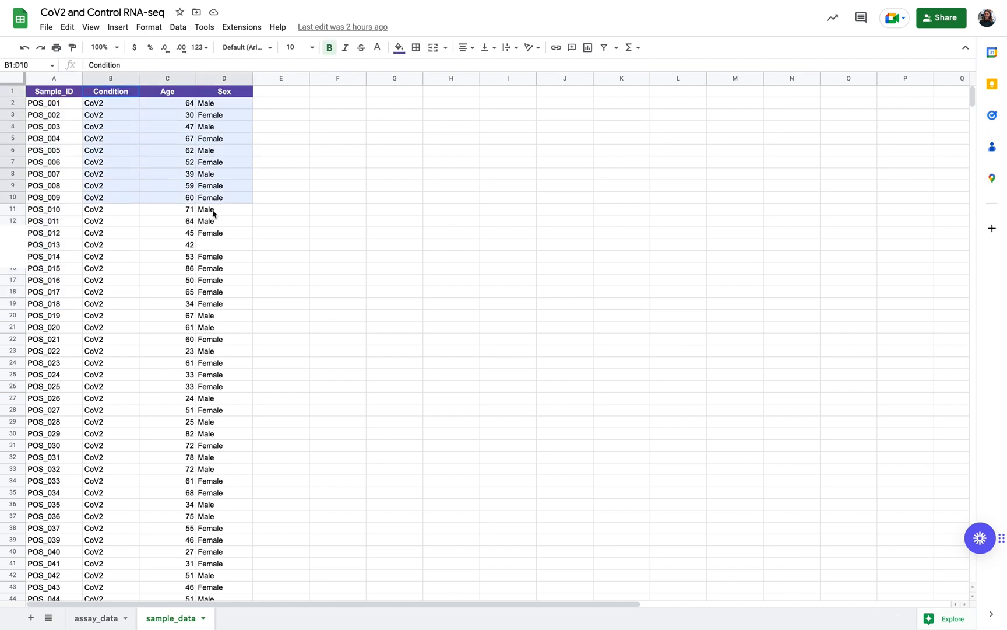
pyautogui.click(111, 174)
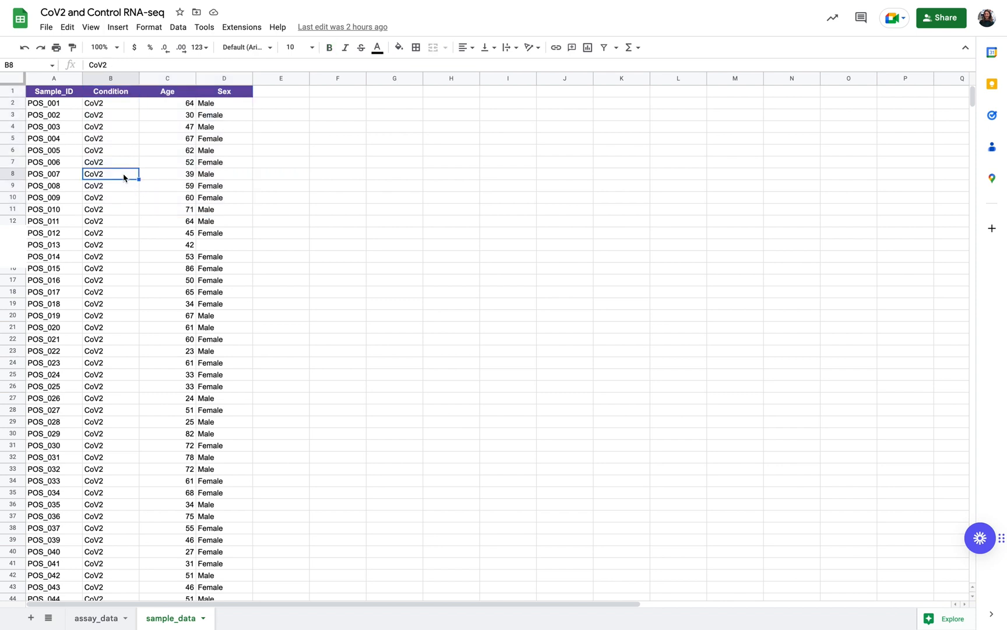
pyautogui.moveTo(112, 108)
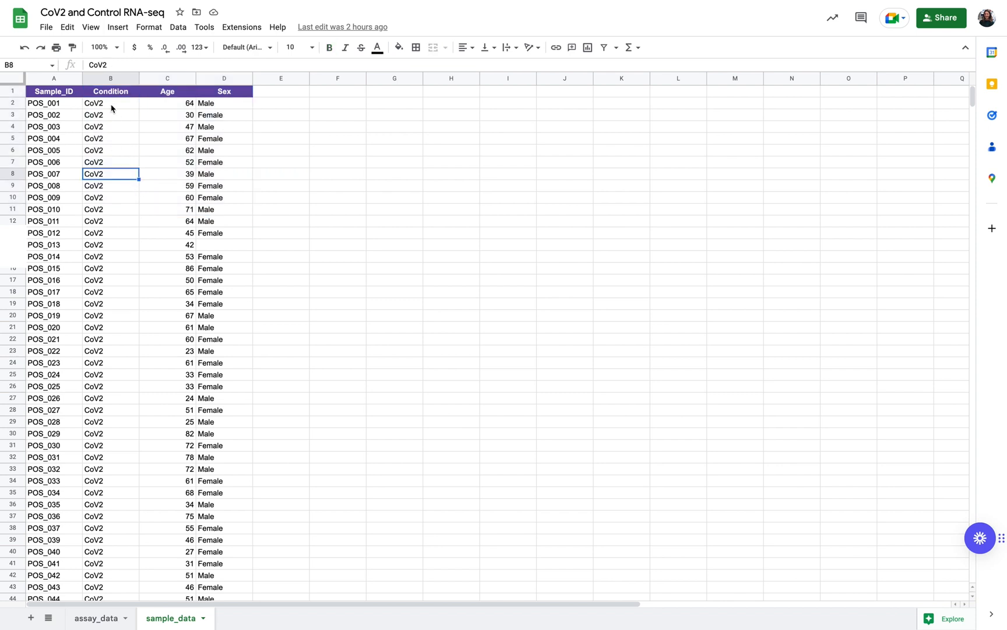
pyautogui.moveTo(182, 115)
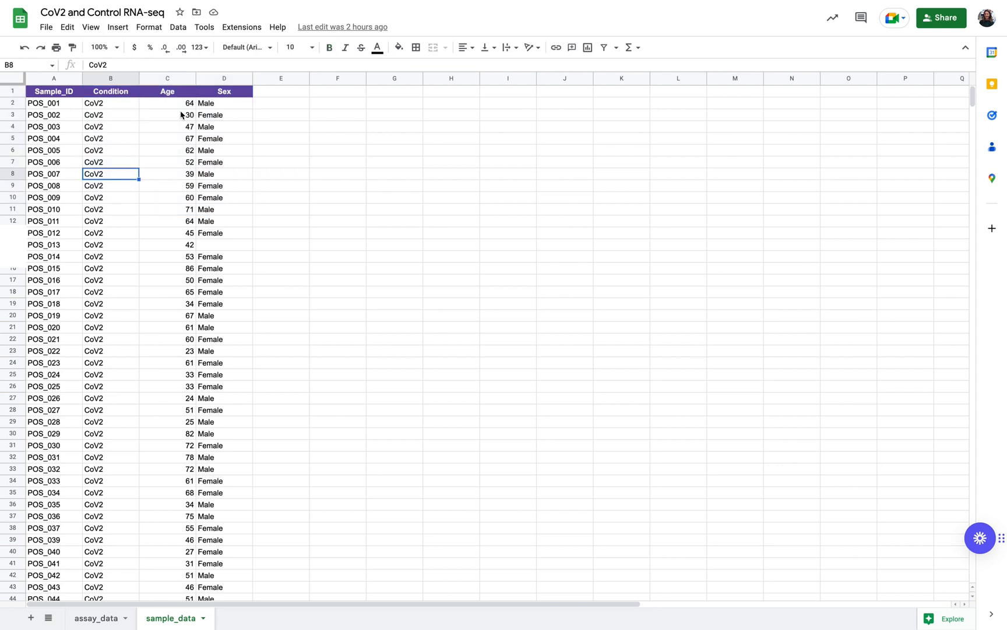
pyautogui.moveTo(167, 102); pyautogui.dragTo(168, 150)
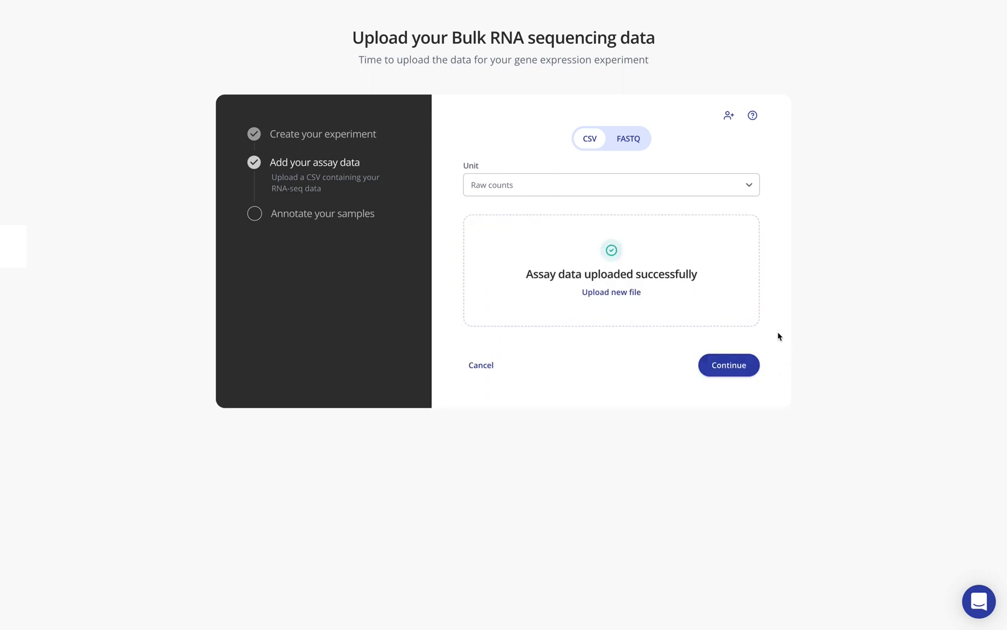
# Upload CoV2_sample_data.csv as the sample annotations on the annotation step.
pyautogui.click(729, 364)
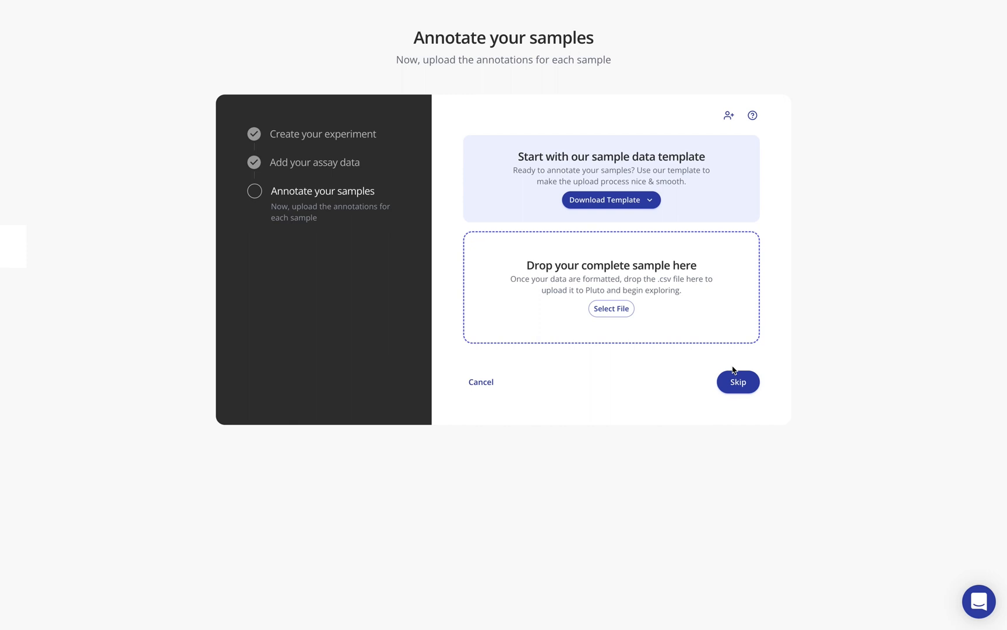
pyautogui.click(610, 200)
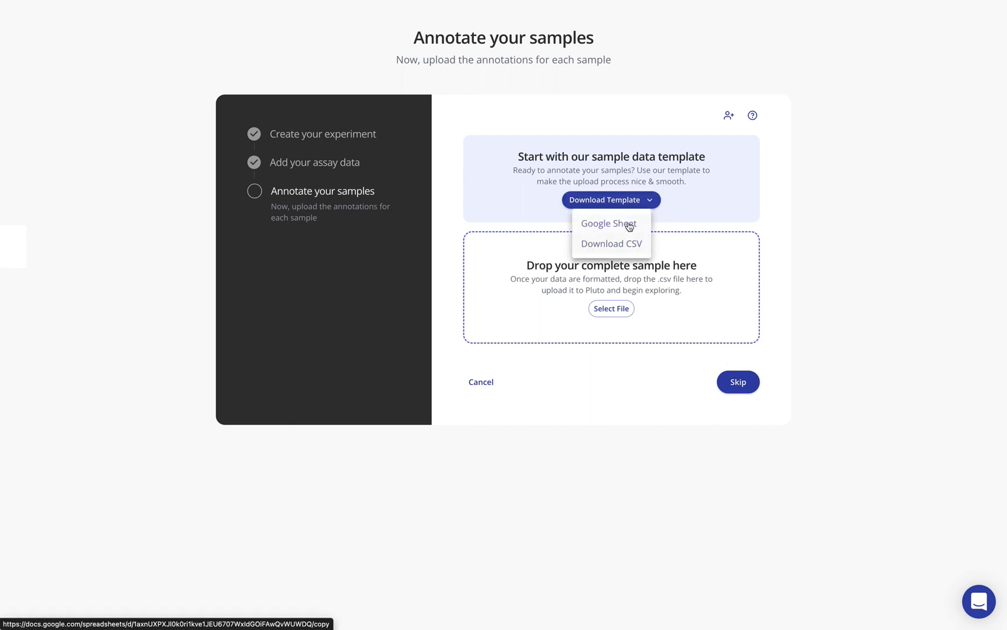
pyautogui.moveTo(747, 220)
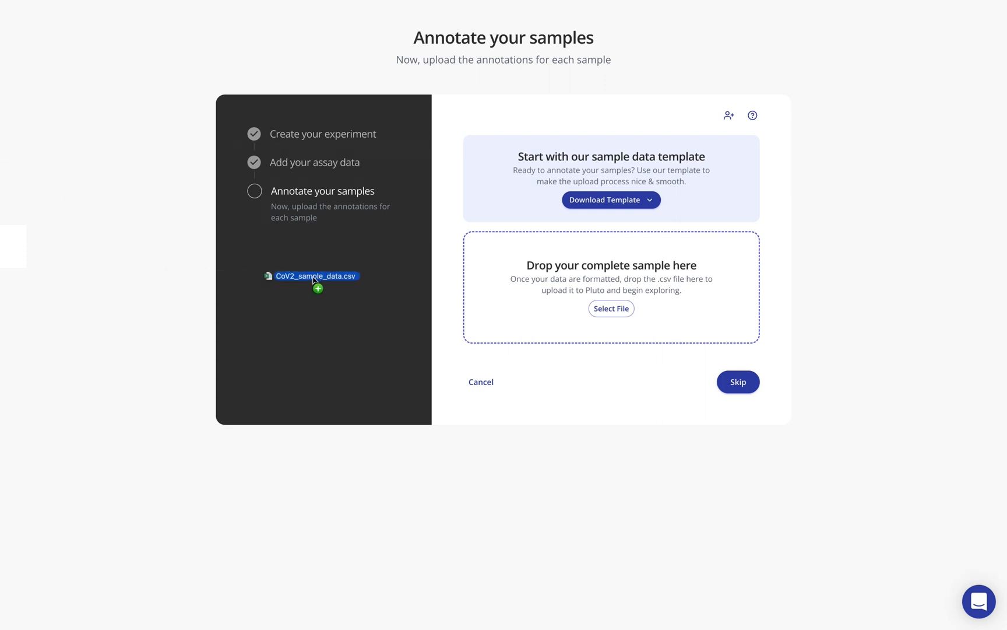
pyautogui.moveTo(315, 276); pyautogui.dragTo(611, 287)
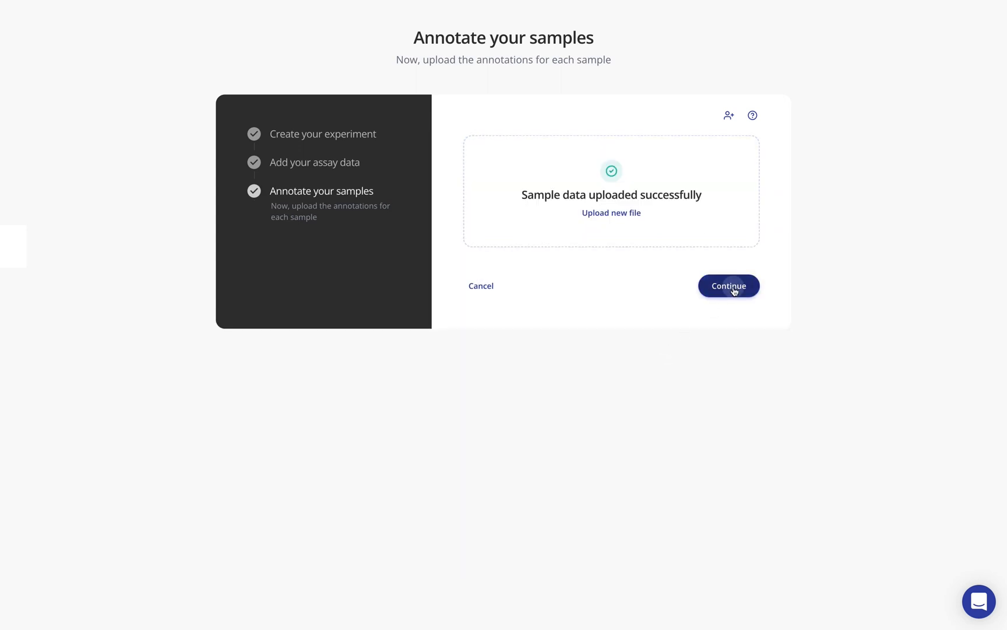
# Finish setup, then review the sharing settings, assay count table and sample annotation table.
pyautogui.click(728, 285)
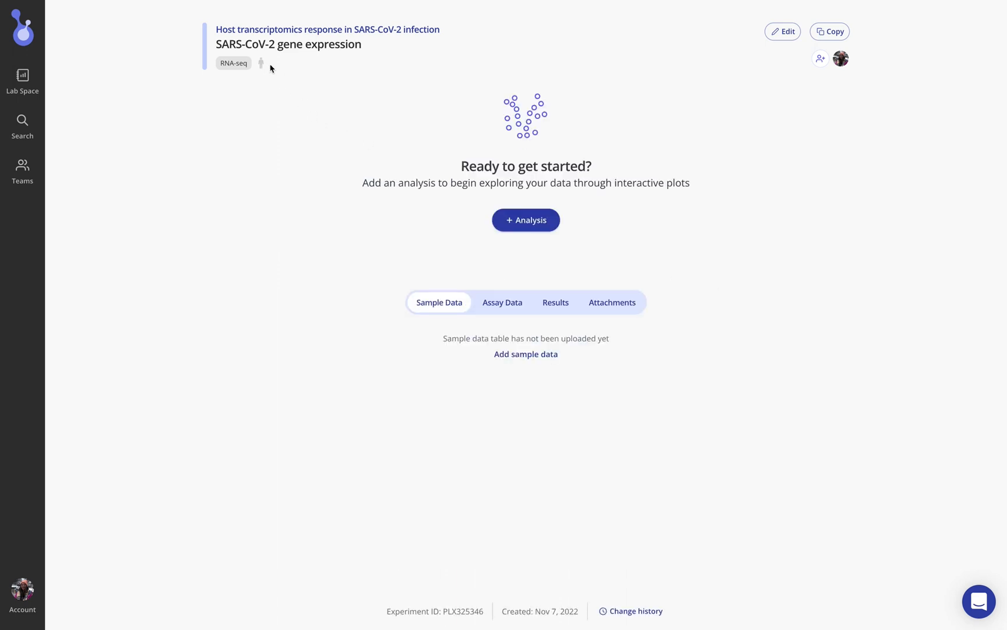
pyautogui.click(525, 354)
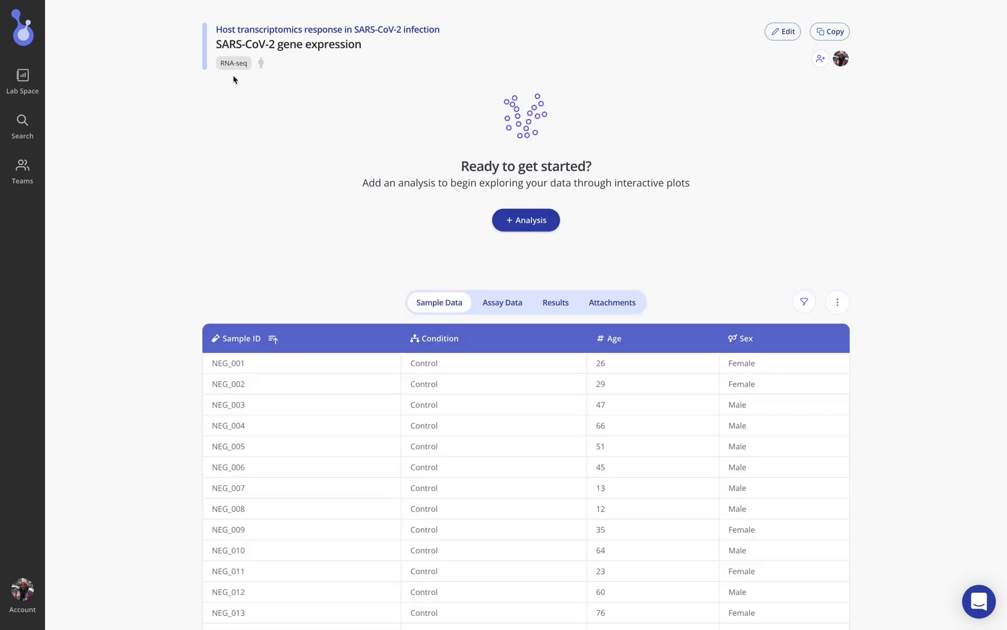
pyautogui.moveTo(361, 102)
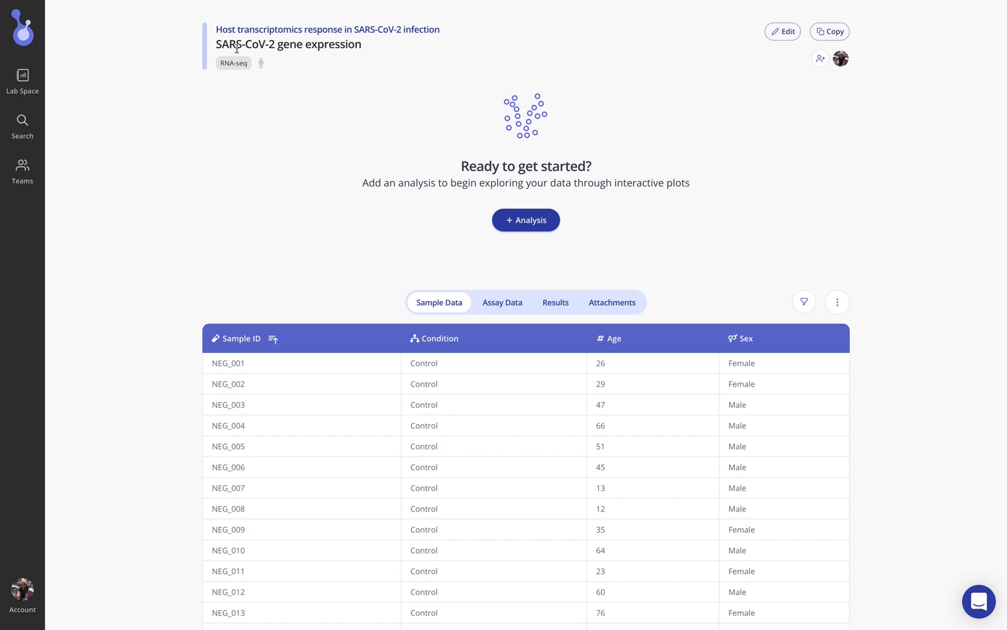
pyautogui.moveTo(345, 32)
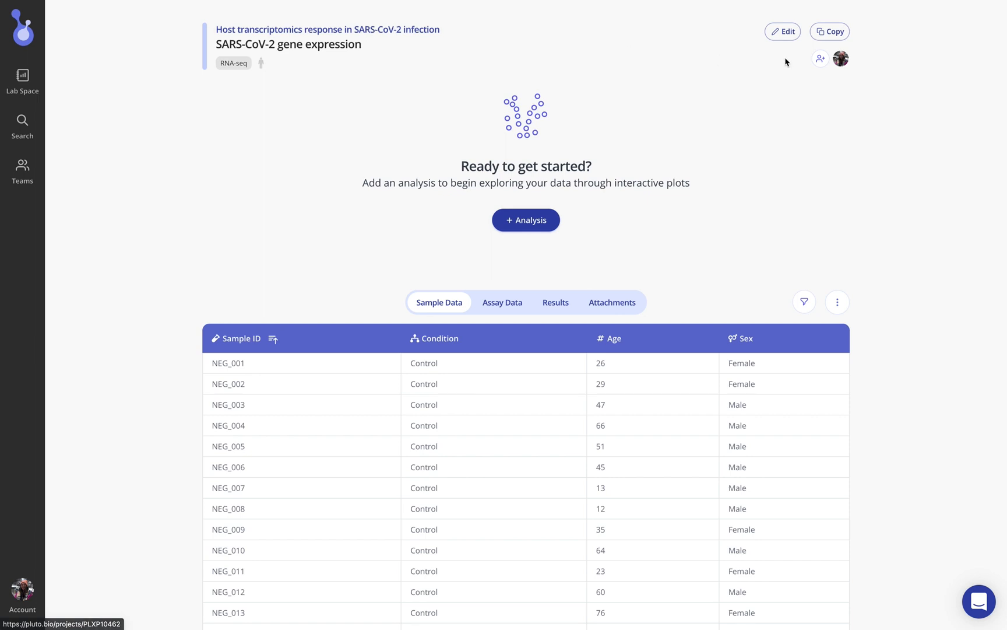
pyautogui.click(820, 58)
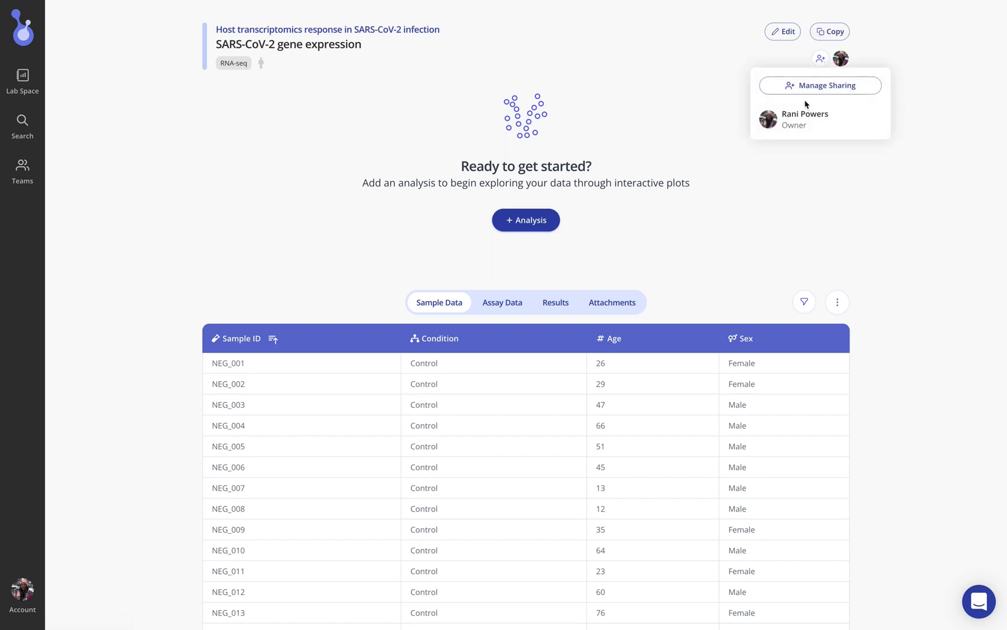
pyautogui.moveTo(911, 101)
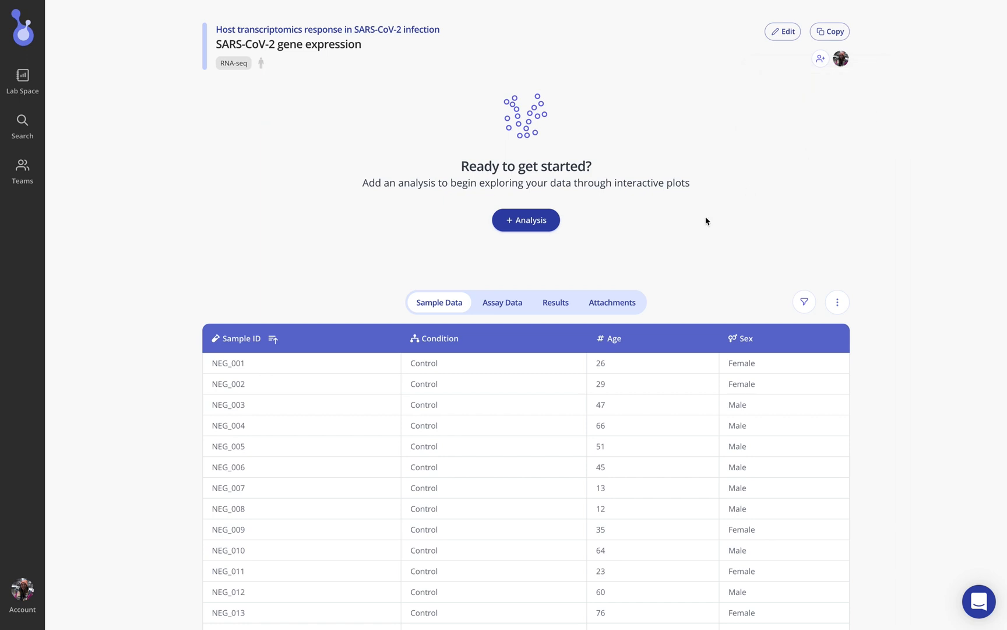
pyautogui.scroll(-3)
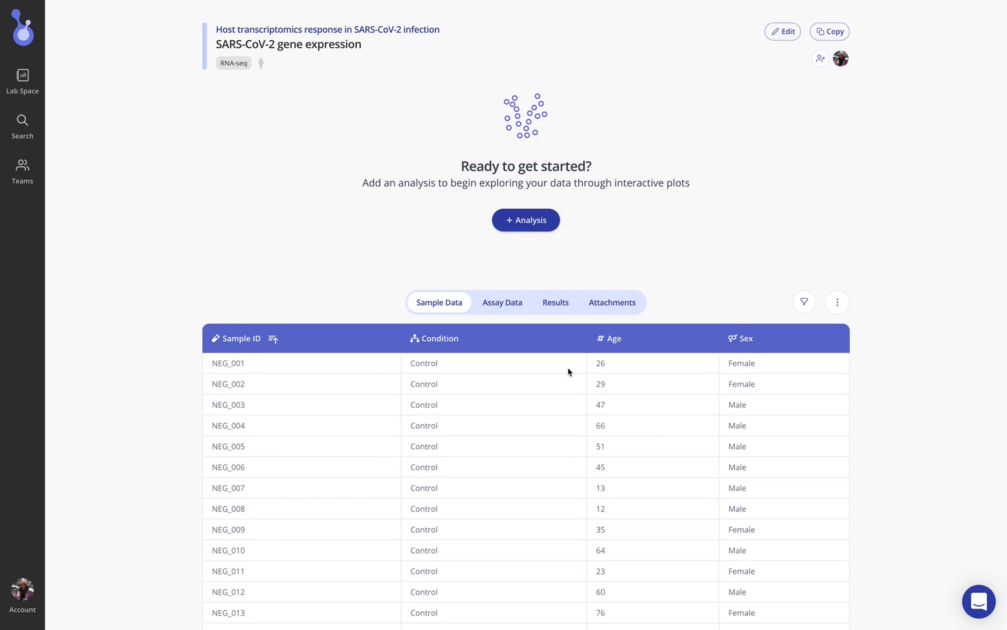
pyautogui.click(502, 302)
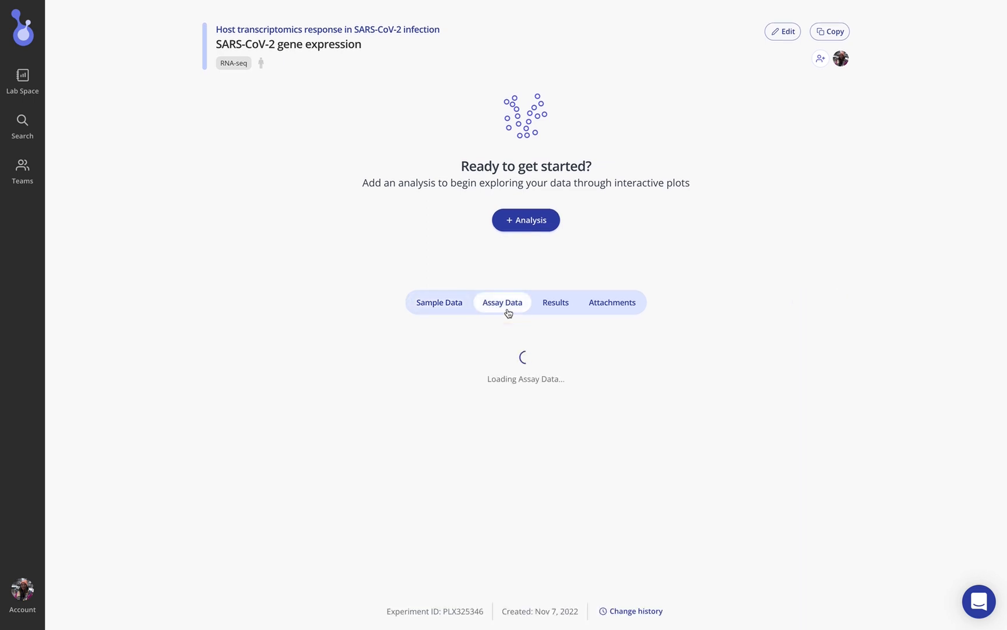
pyautogui.moveTo(867, 297)
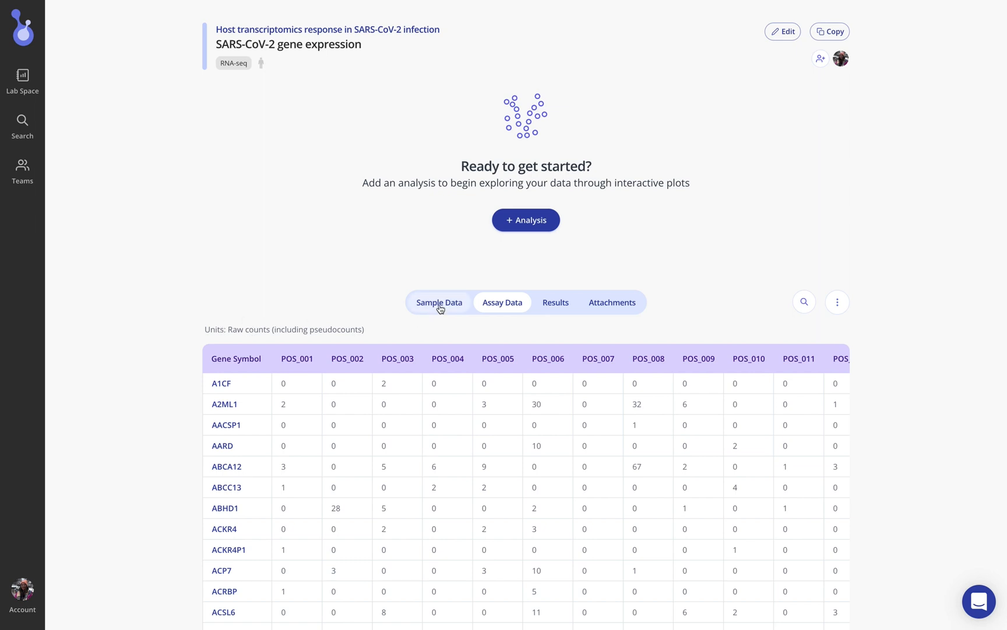
pyautogui.click(439, 302)
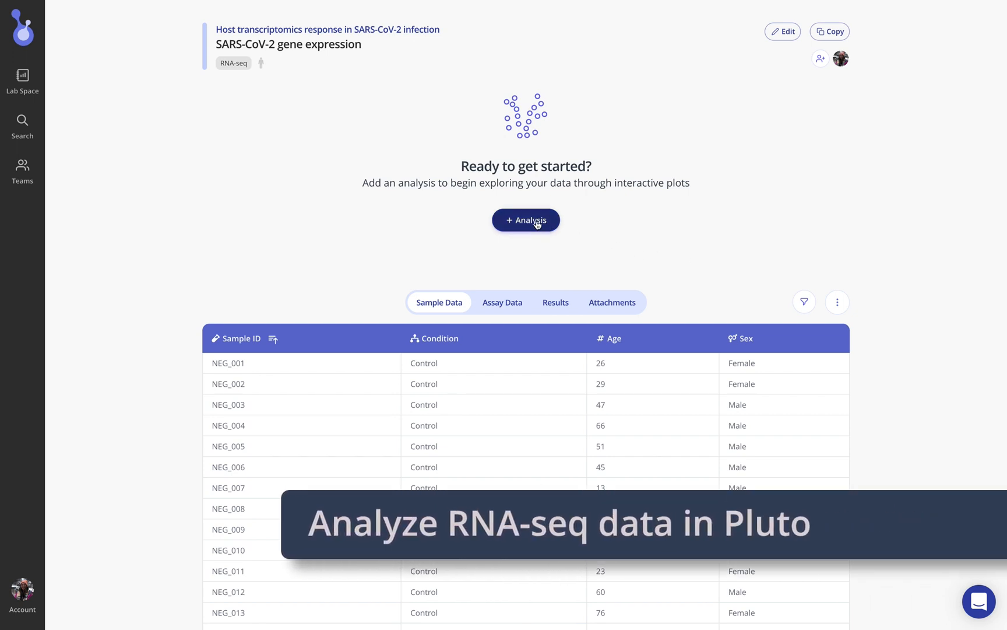
# Add a new analysis and select Differential expression as its type.
pyautogui.click(525, 220)
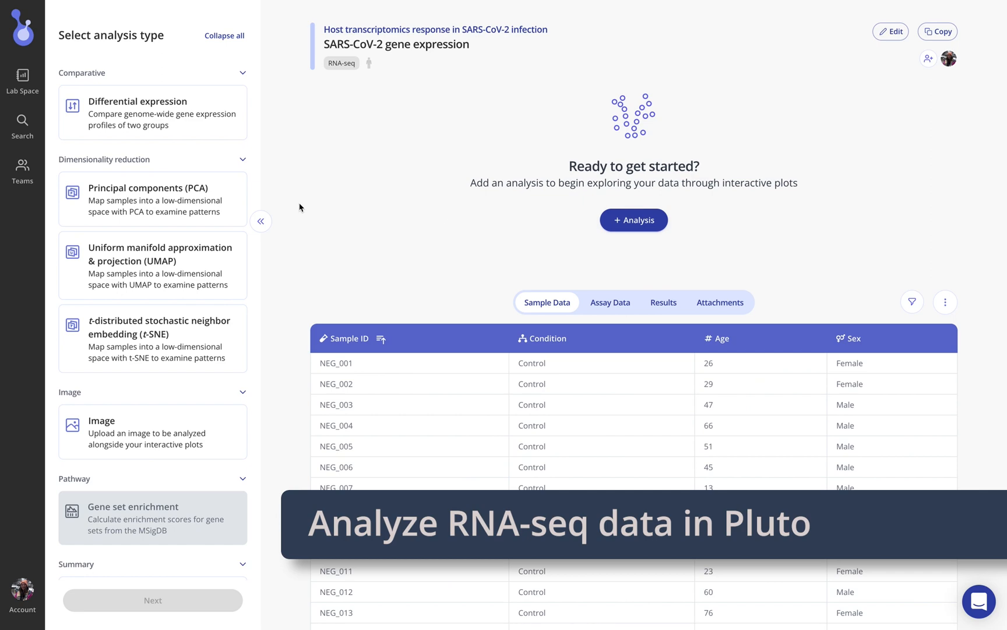
pyautogui.scroll(-3)
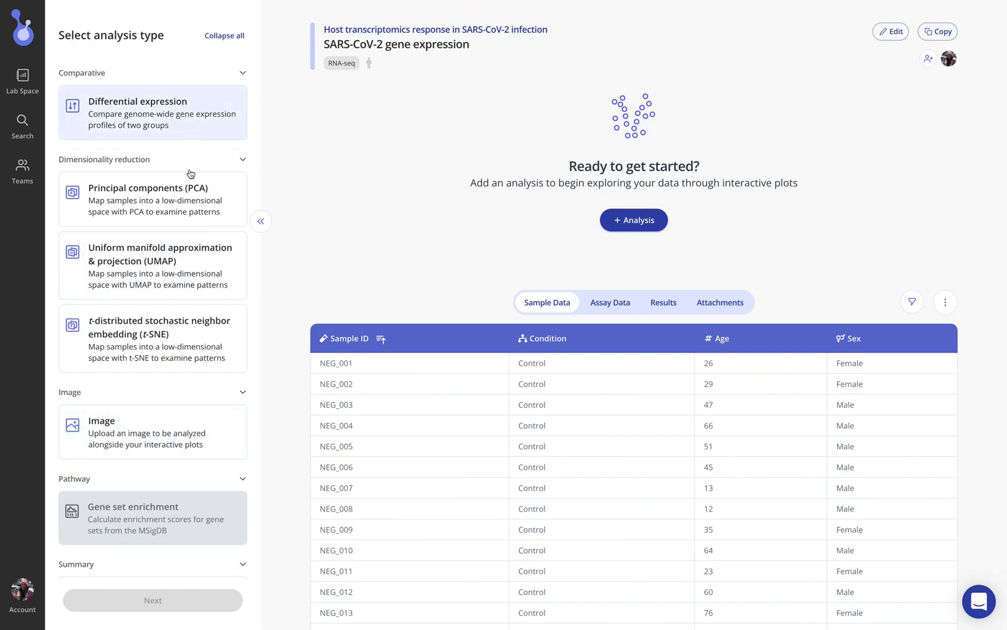
pyautogui.click(152, 265)
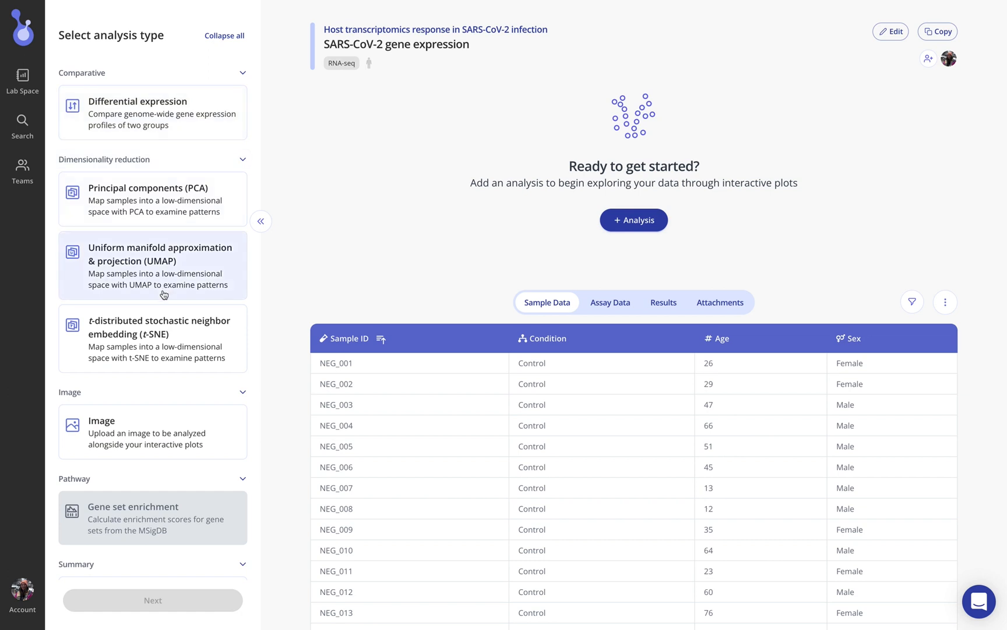
pyautogui.moveTo(153, 142)
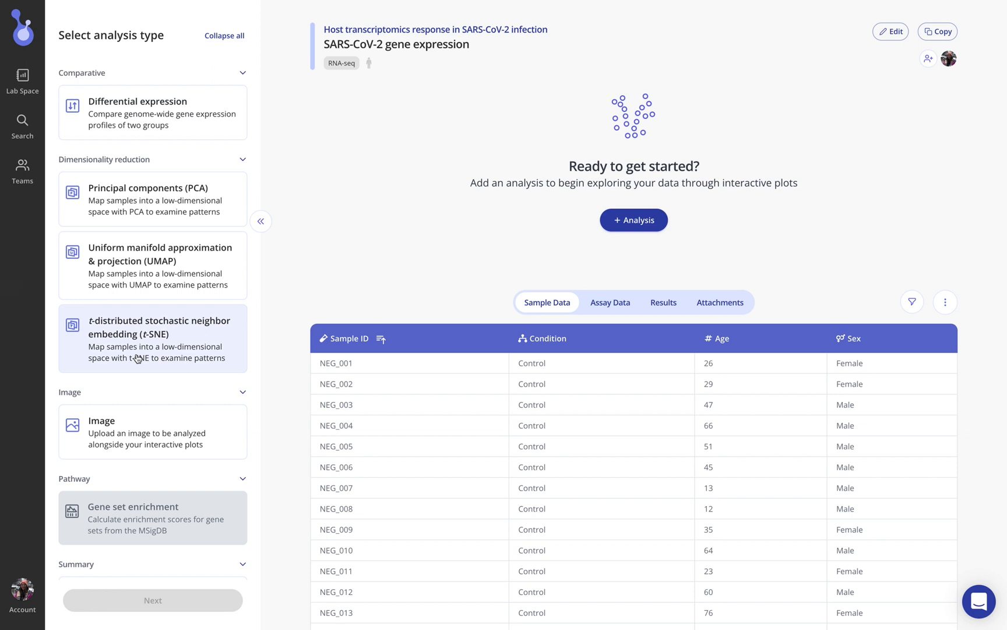
pyautogui.click(153, 112)
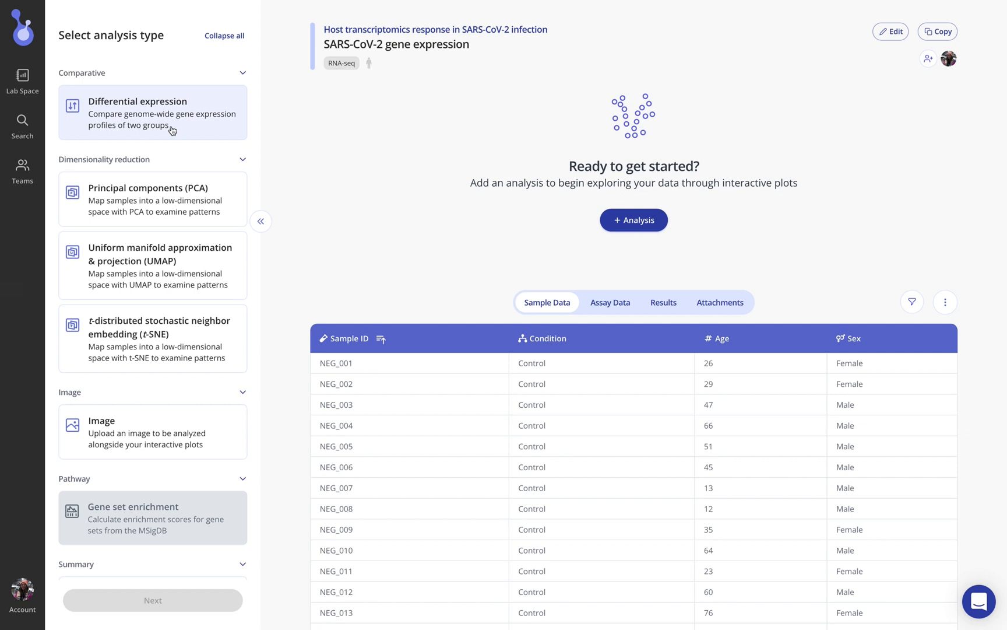
pyautogui.click(152, 113)
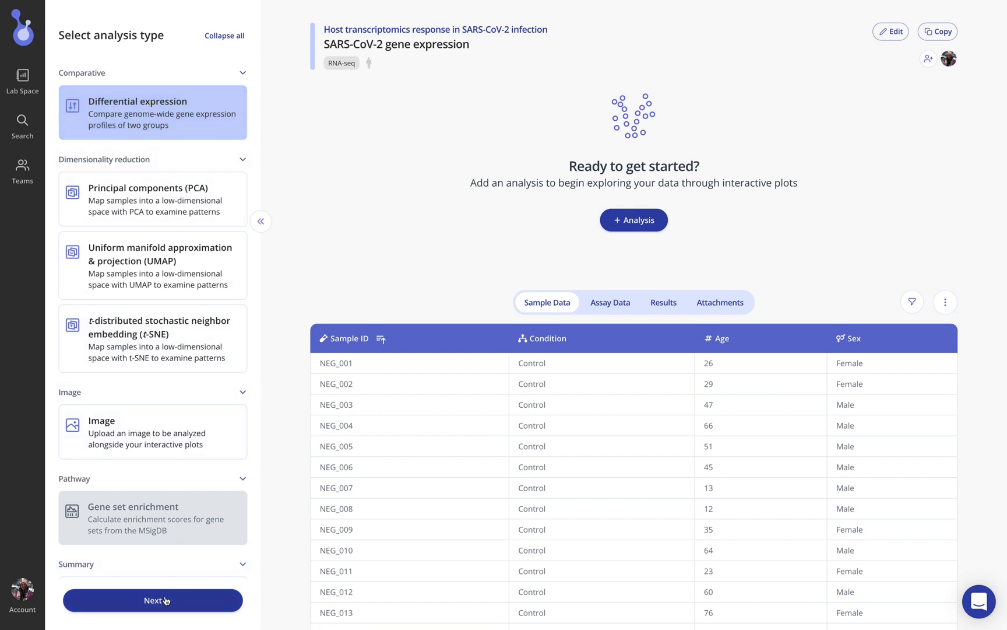
# Group the differential expression samples by the Condition and Sex variables.
pyautogui.click(152, 600)
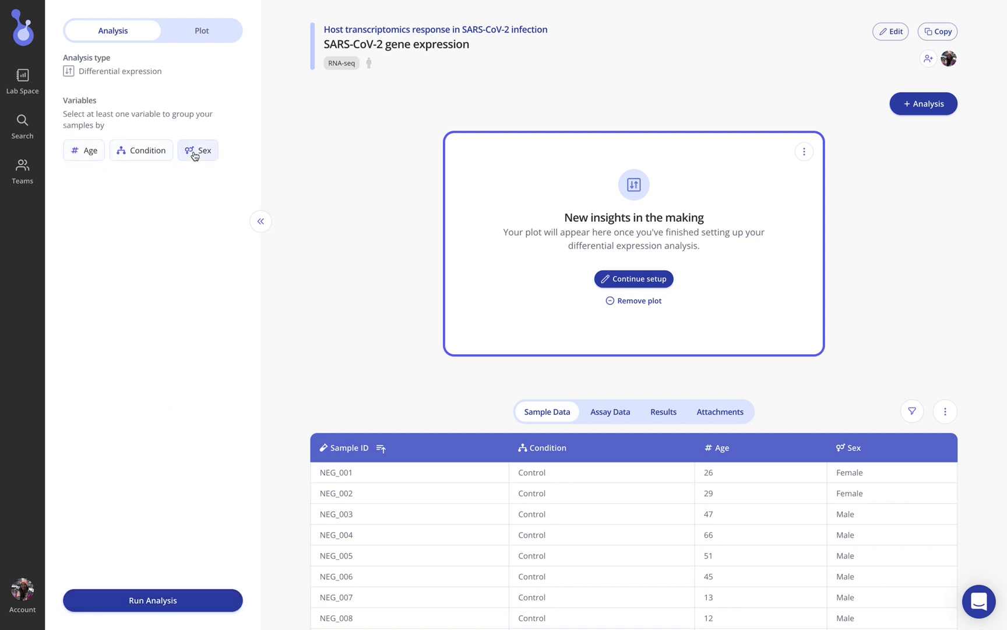
pyautogui.click(198, 149)
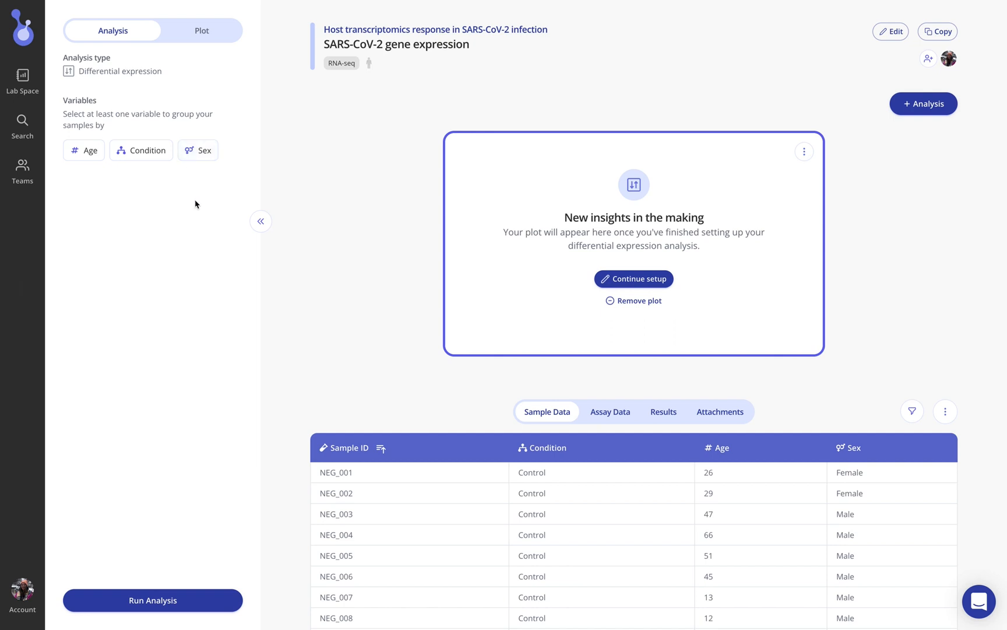
pyautogui.moveTo(550, 458)
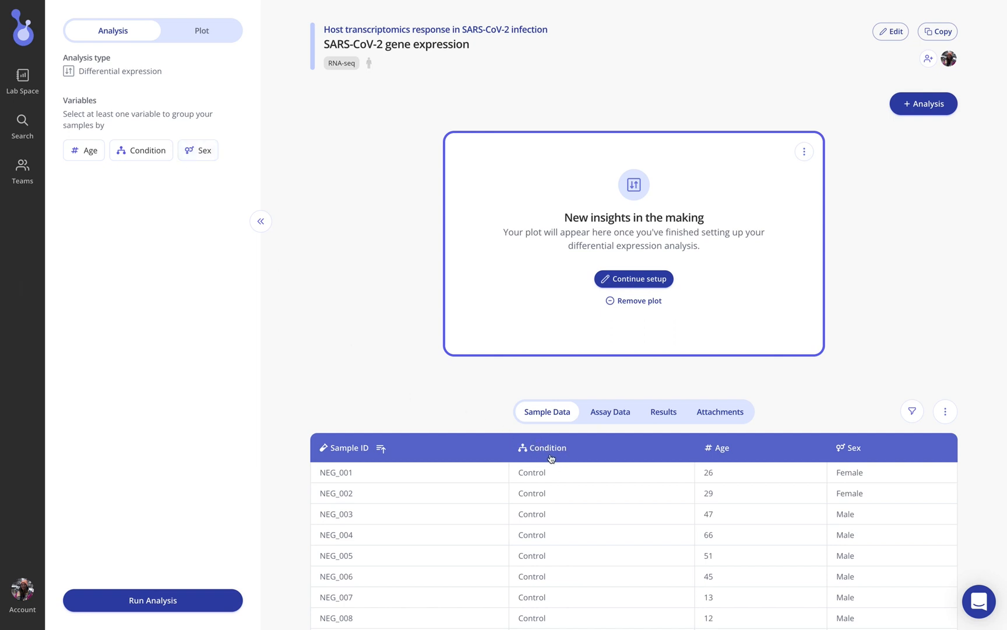
pyautogui.moveTo(837, 455)
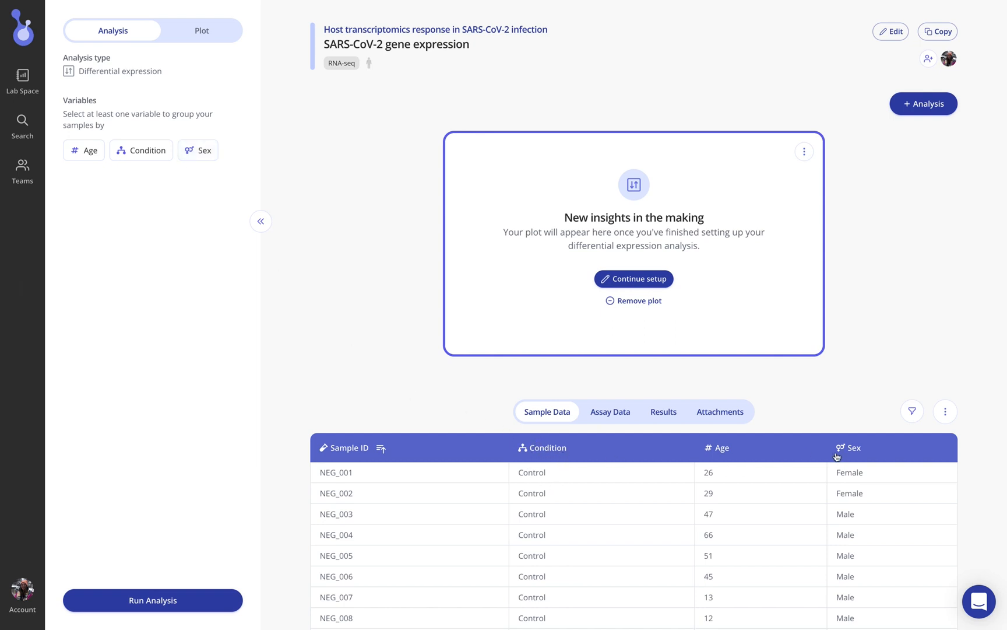
pyautogui.moveTo(178, 302)
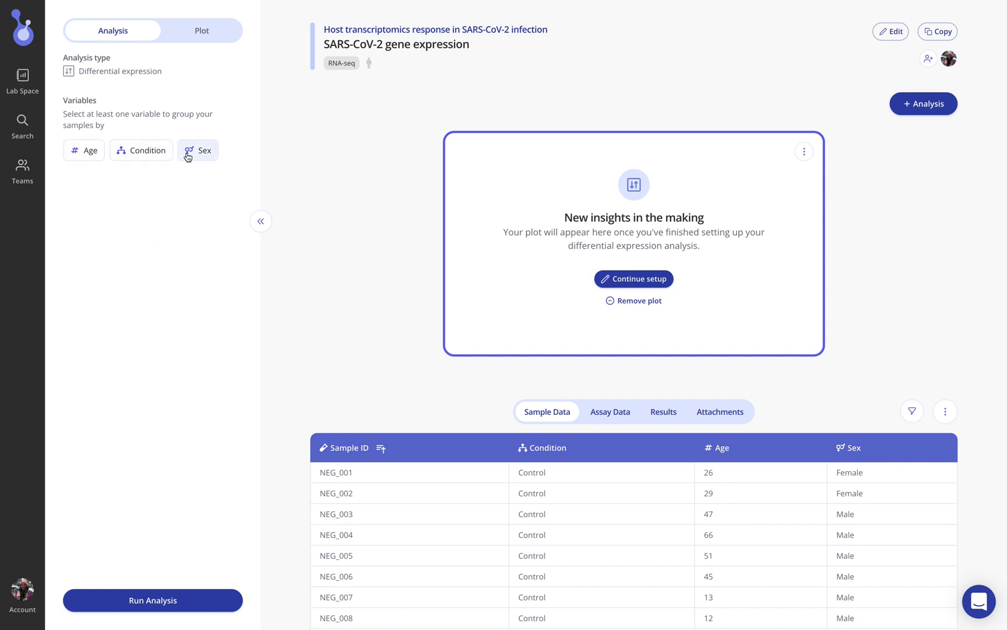
pyautogui.click(198, 150)
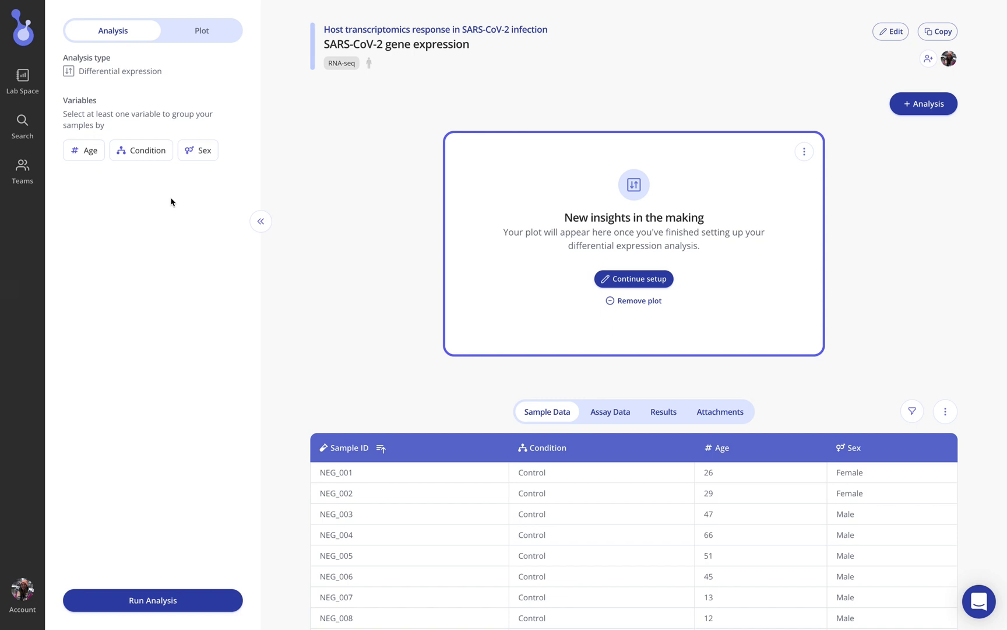
pyautogui.click(141, 150)
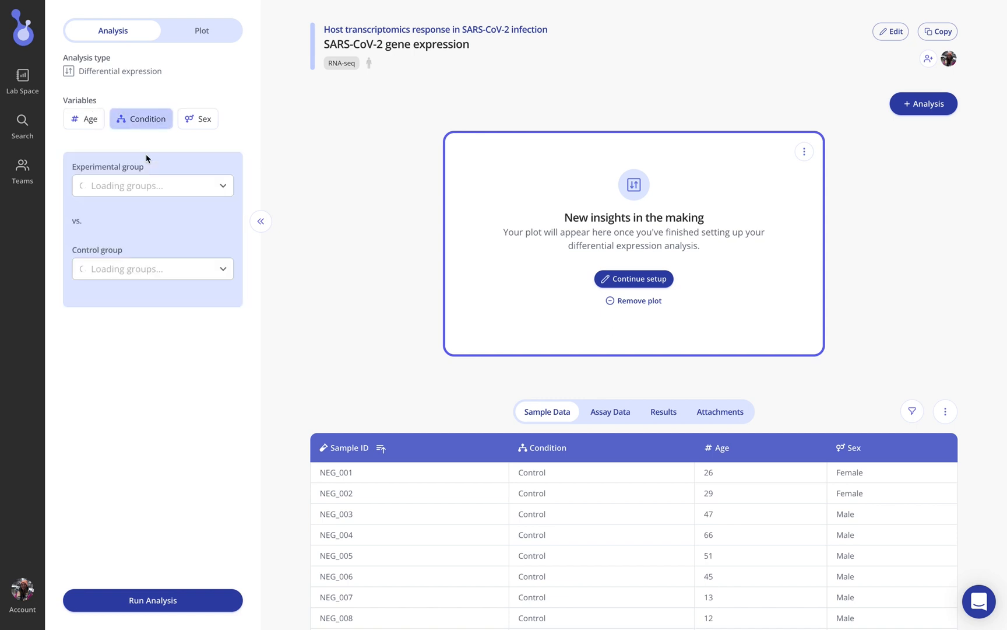
pyautogui.click(153, 185)
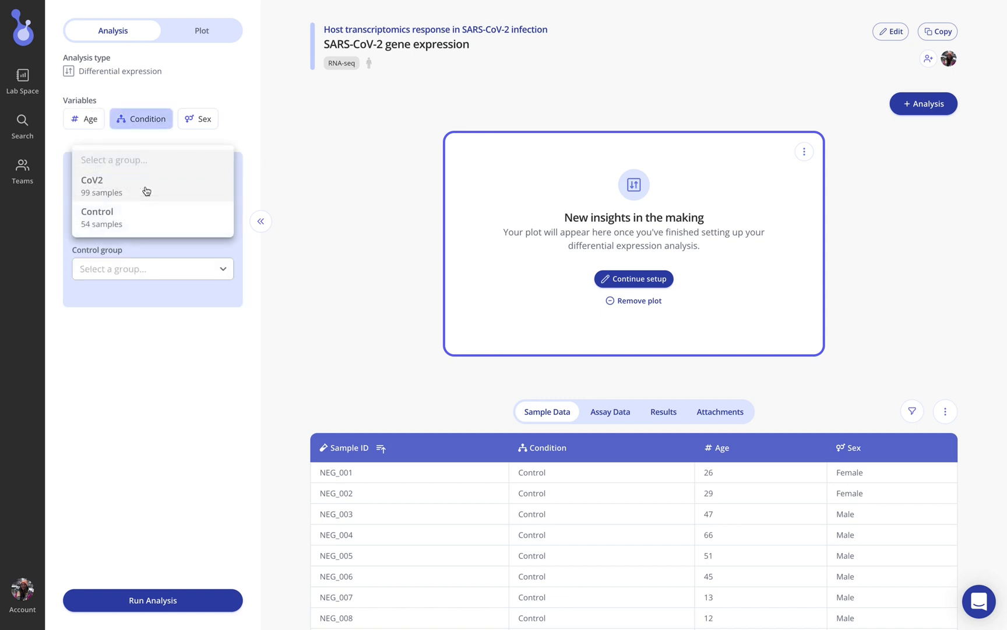
pyautogui.moveTo(145, 210)
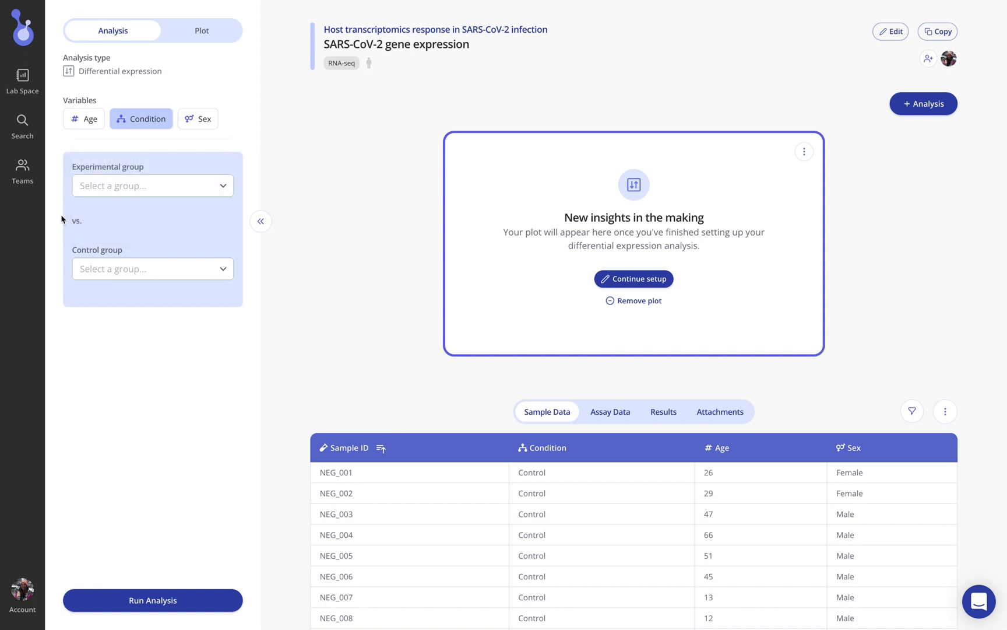
pyautogui.click(203, 119)
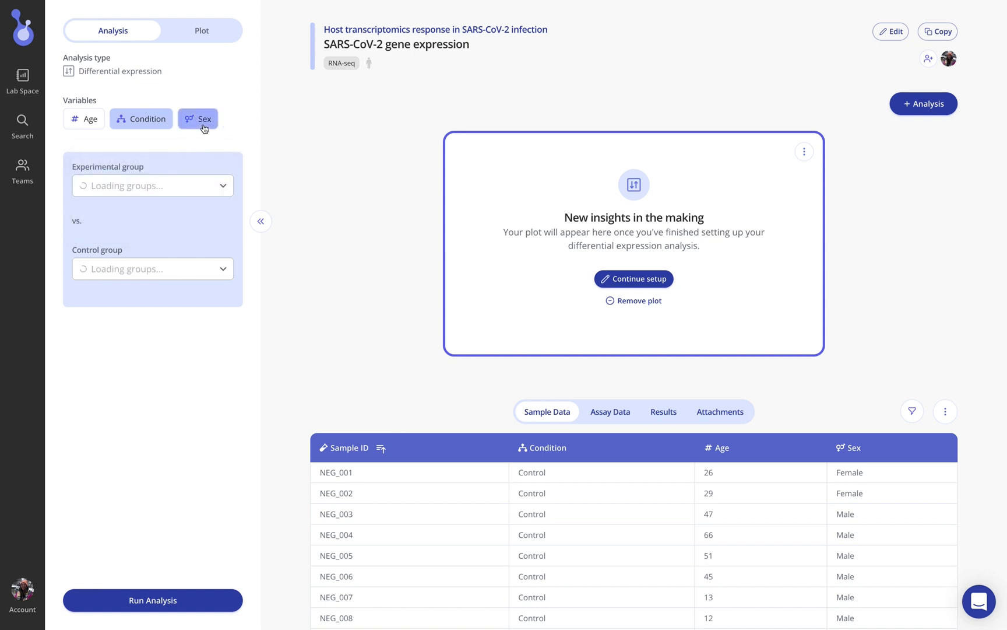
pyautogui.click(197, 119)
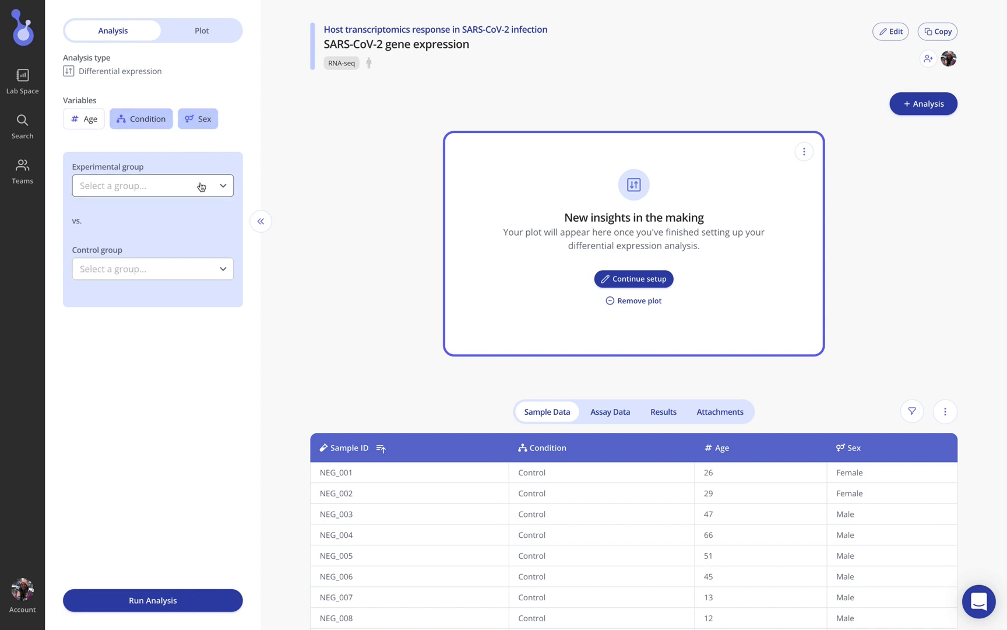
# Compare CoV2 Female against Control Female and run the analysis.
pyautogui.click(152, 185)
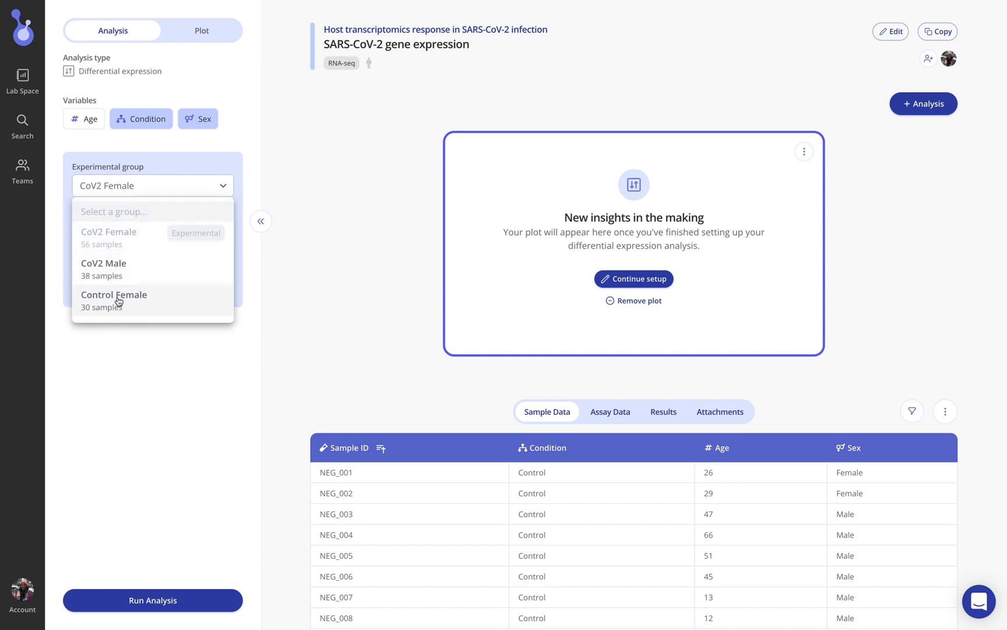
pyautogui.click(114, 299)
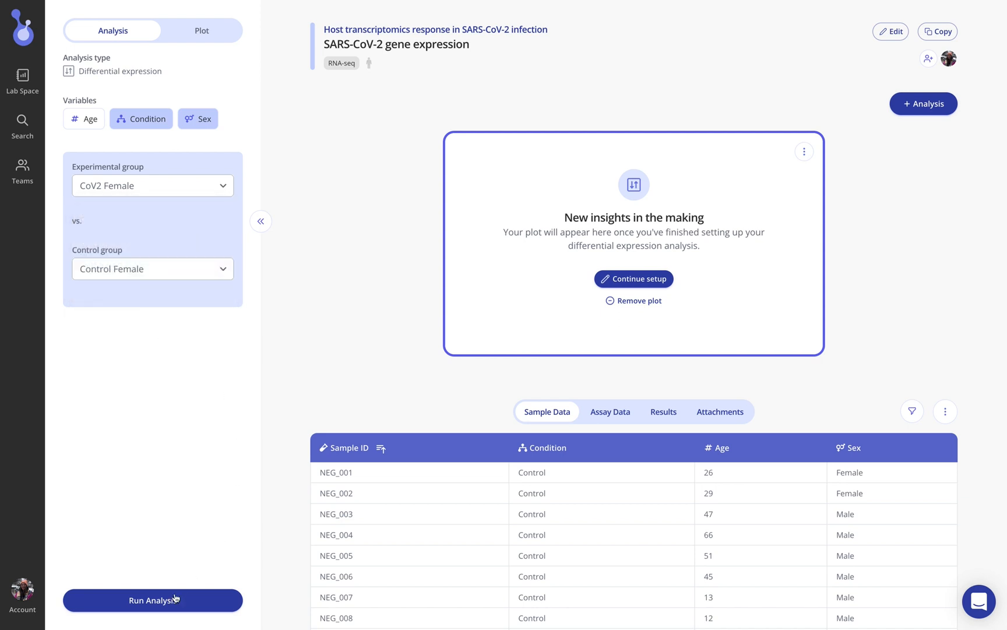
pyautogui.click(152, 600)
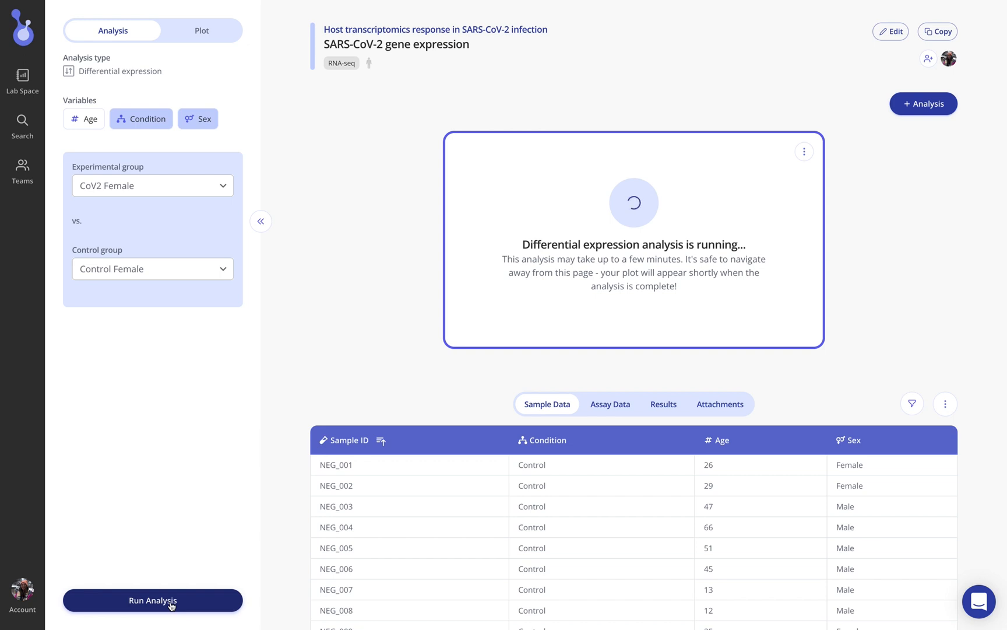
pyautogui.moveTo(219, 431)
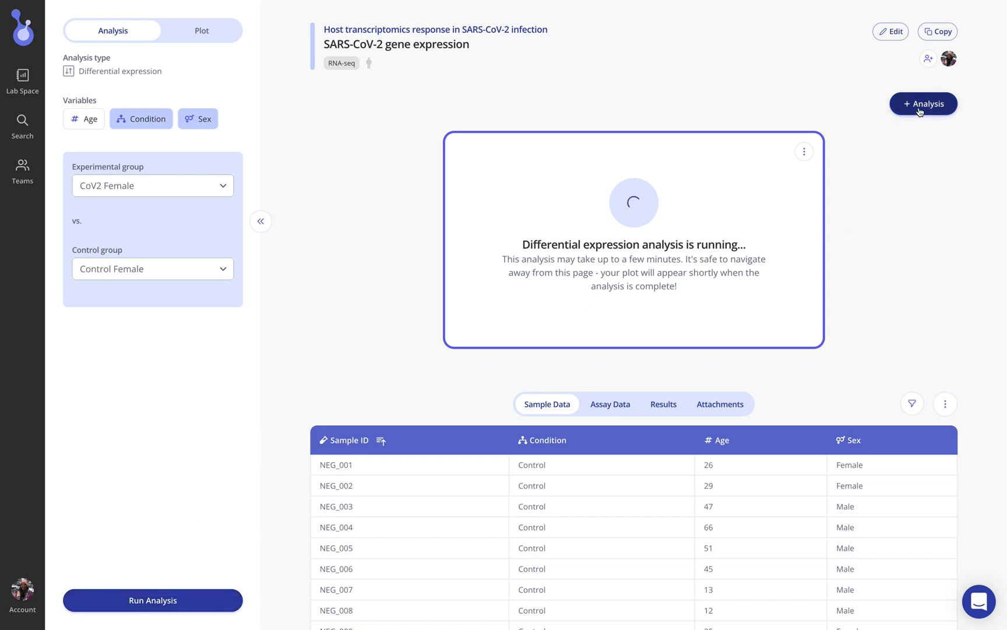
# Add another analysis, selecting Uniform manifold approximation & projection (UMAP) as the type.
pyautogui.click(924, 103)
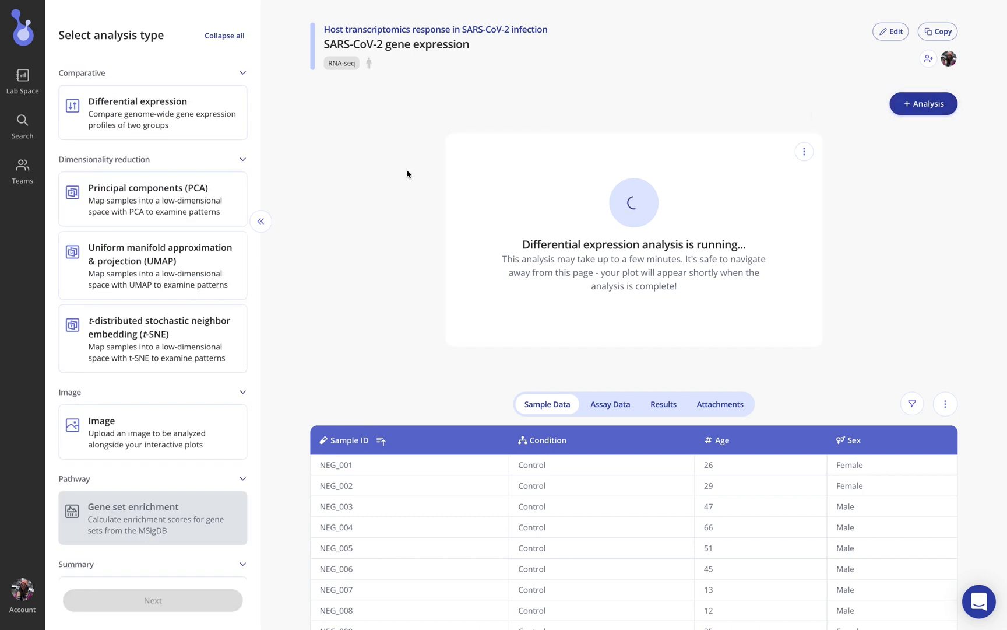
pyautogui.moveTo(168, 276)
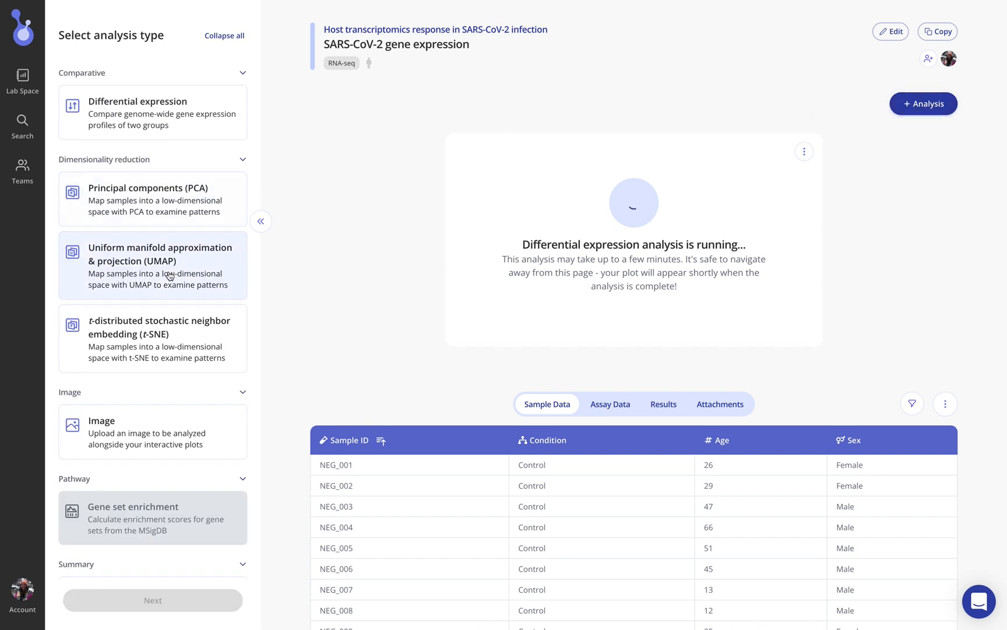
pyautogui.click(152, 265)
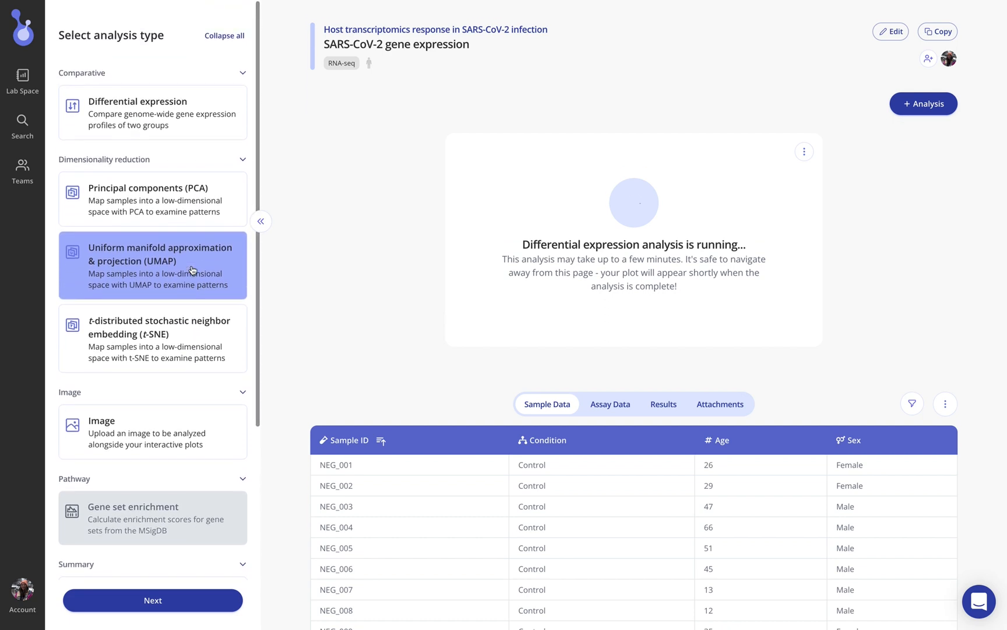
pyautogui.click(152, 599)
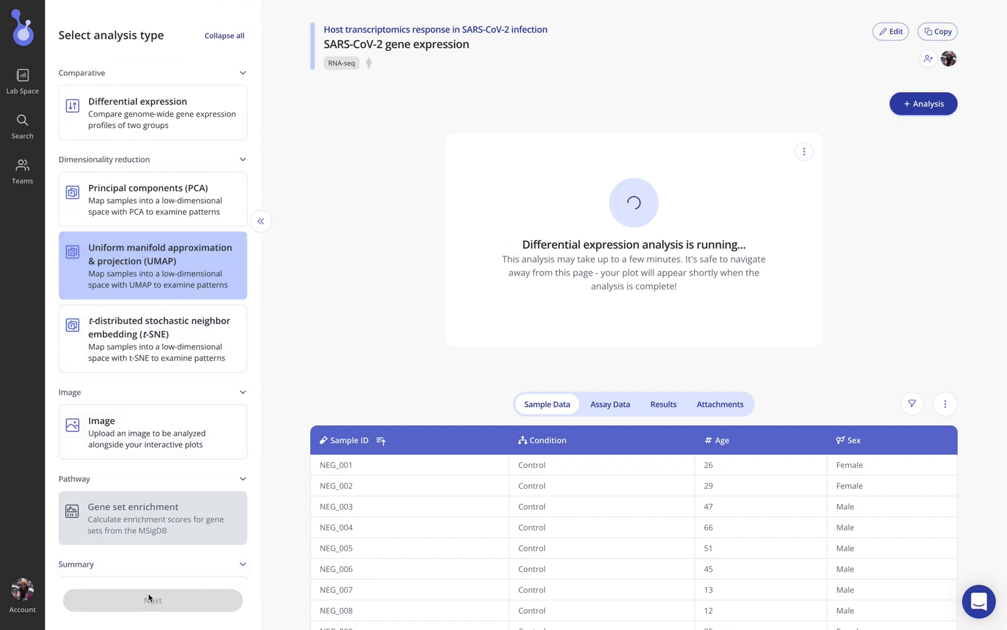
# Run a UMAP on all 153 samples with 3 neighbours and 0.5 minimum distance.
pyautogui.click(152, 599)
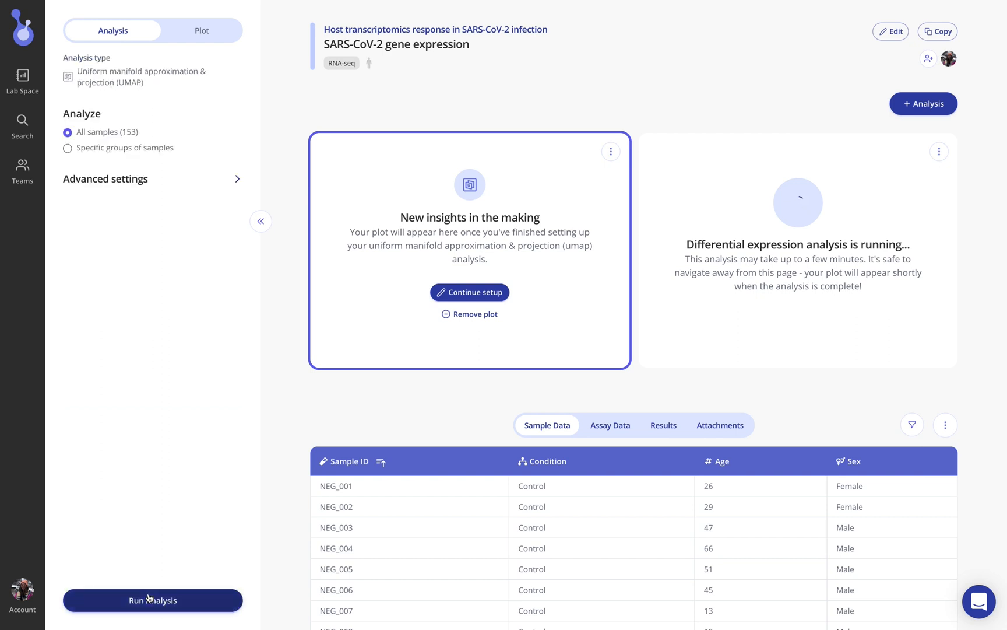
pyautogui.moveTo(146, 375)
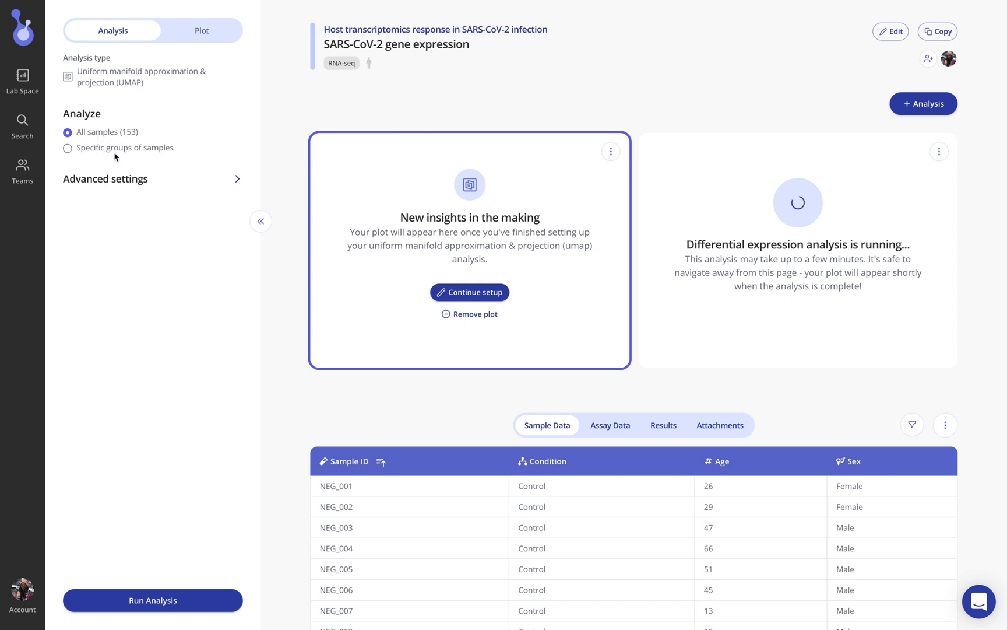
pyautogui.click(105, 178)
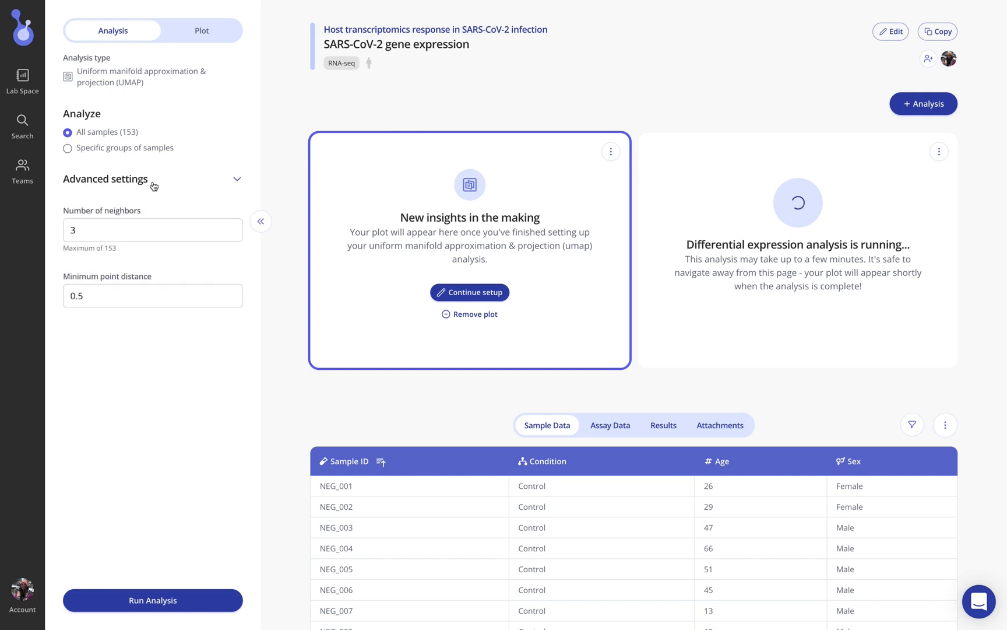
pyautogui.click(152, 599)
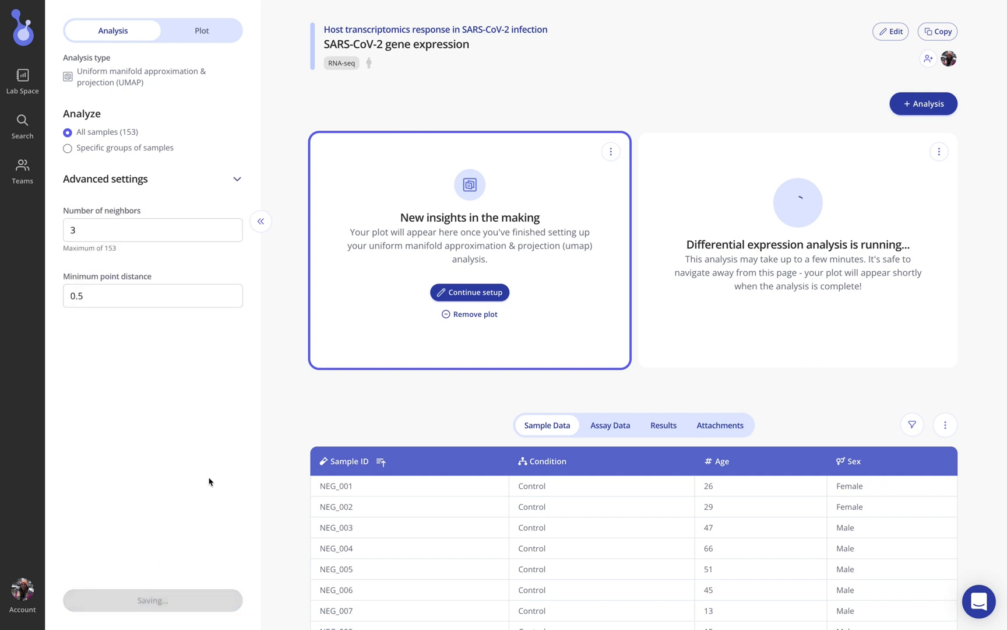
pyautogui.click(470, 292)
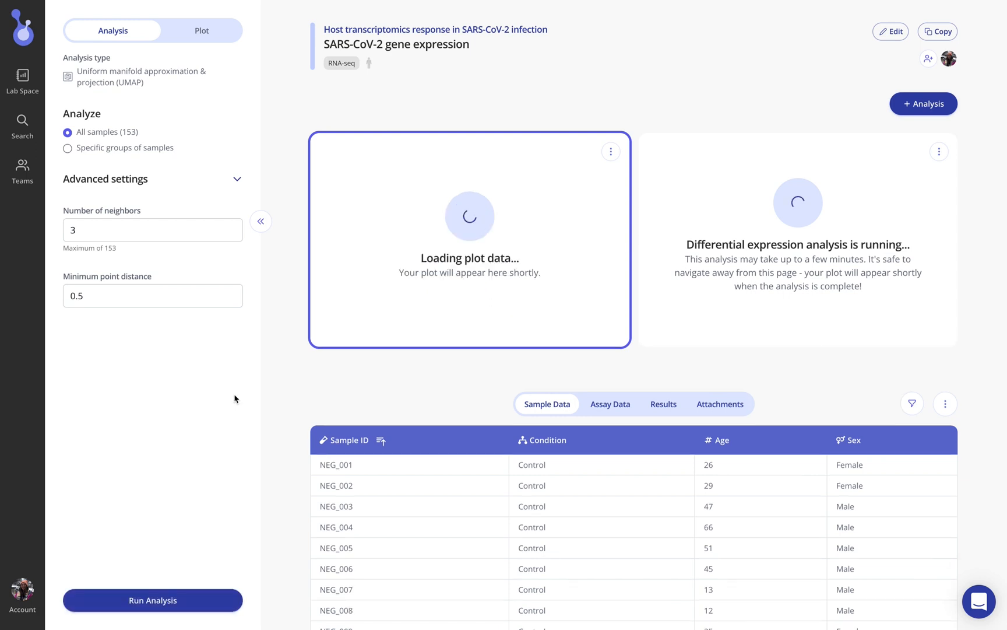
# Let the condition UMAP and CoV2 Female vs Control Female volcano plot finish rendering.
pyautogui.click(261, 221)
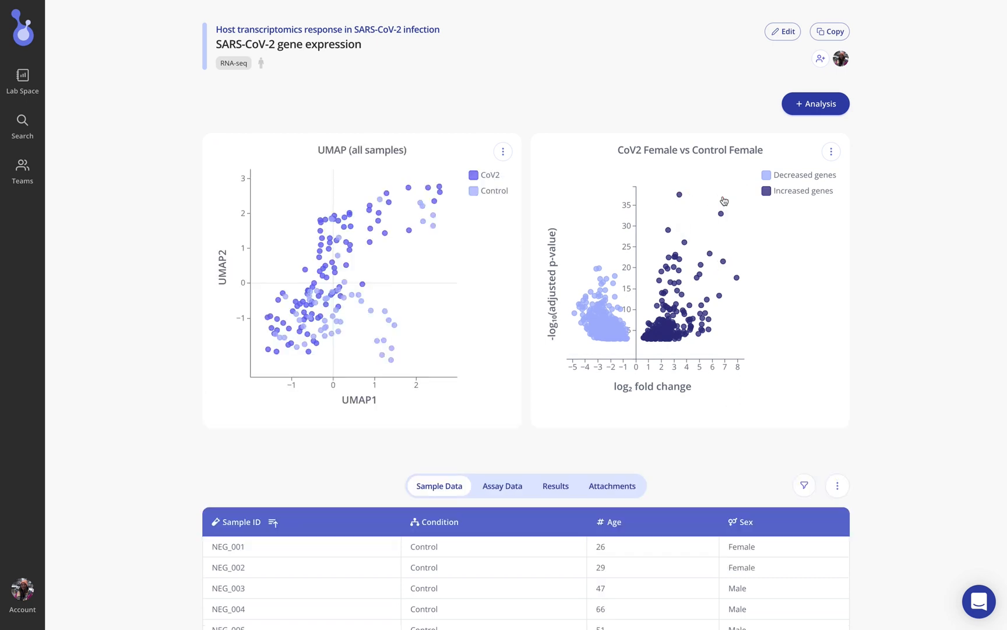
pyautogui.moveTo(719, 214)
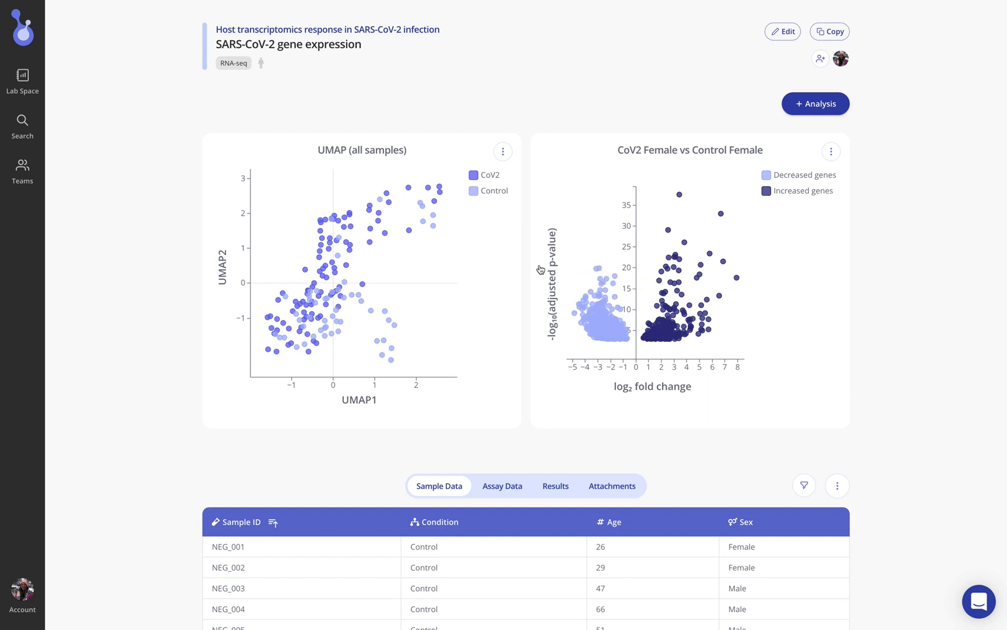
pyautogui.moveTo(352, 249)
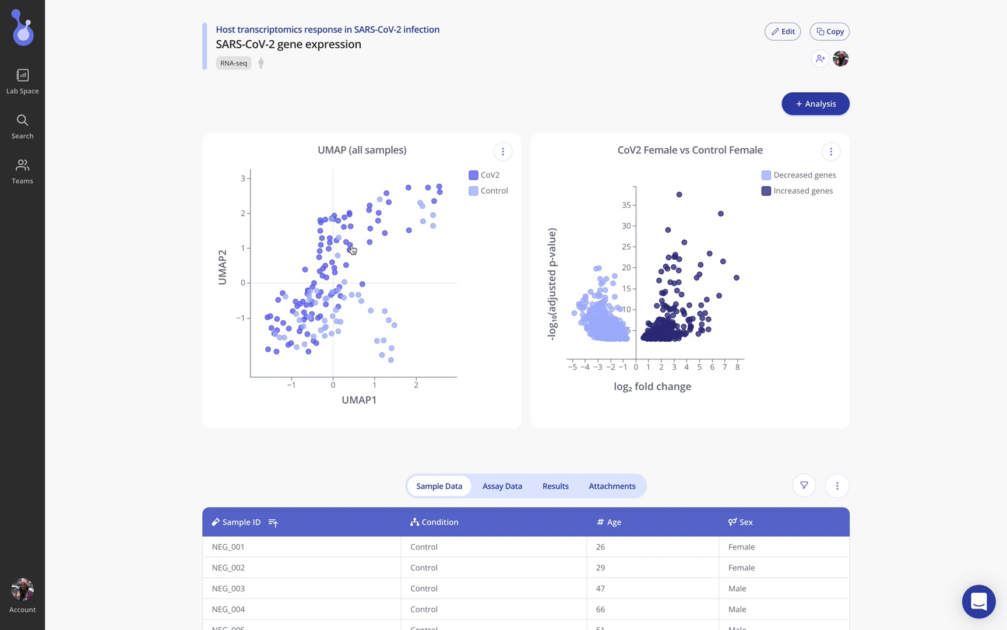
pyautogui.moveTo(424, 238)
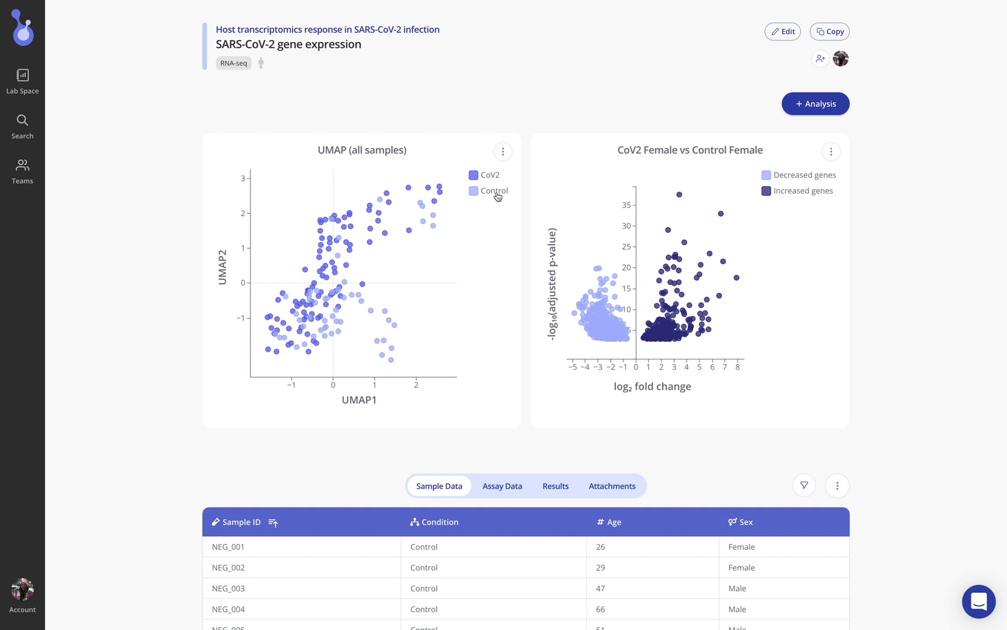
# Edit the UMAP plot to colour points by Condition and Sex.
pyautogui.click(503, 151)
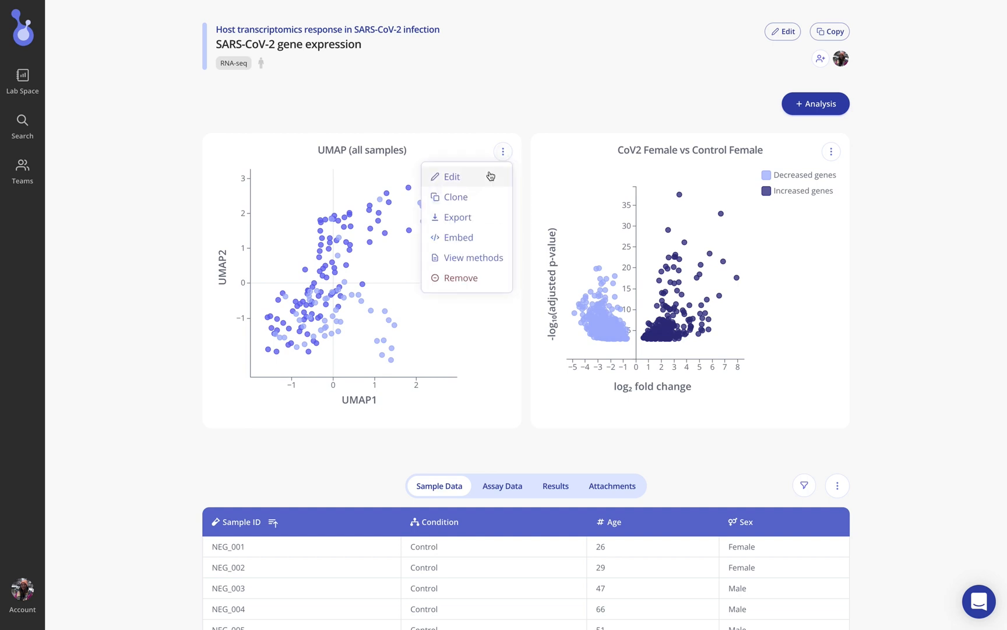
pyautogui.click(452, 176)
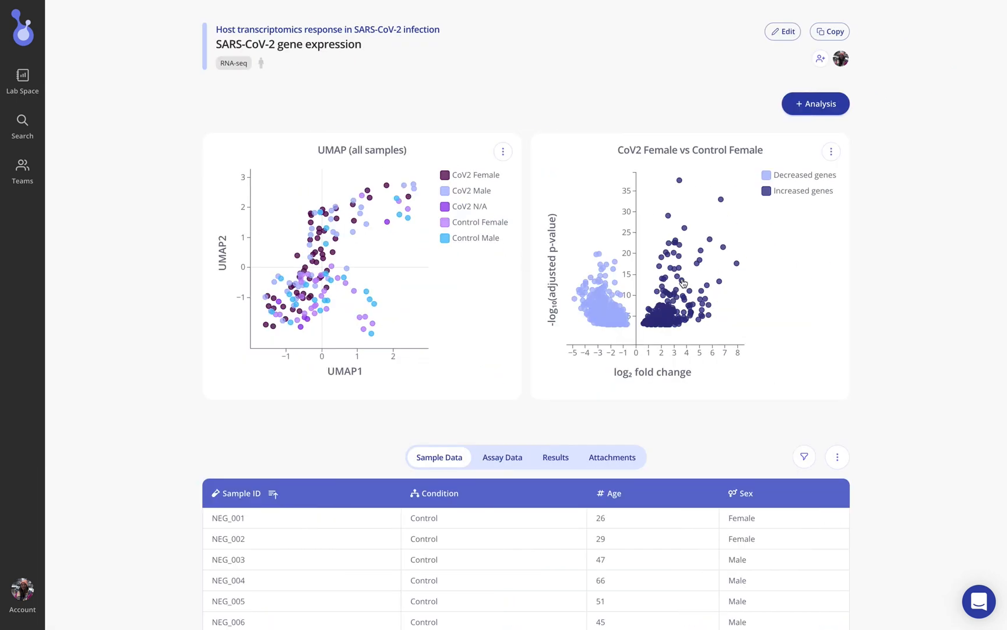
pyautogui.scroll(-3)
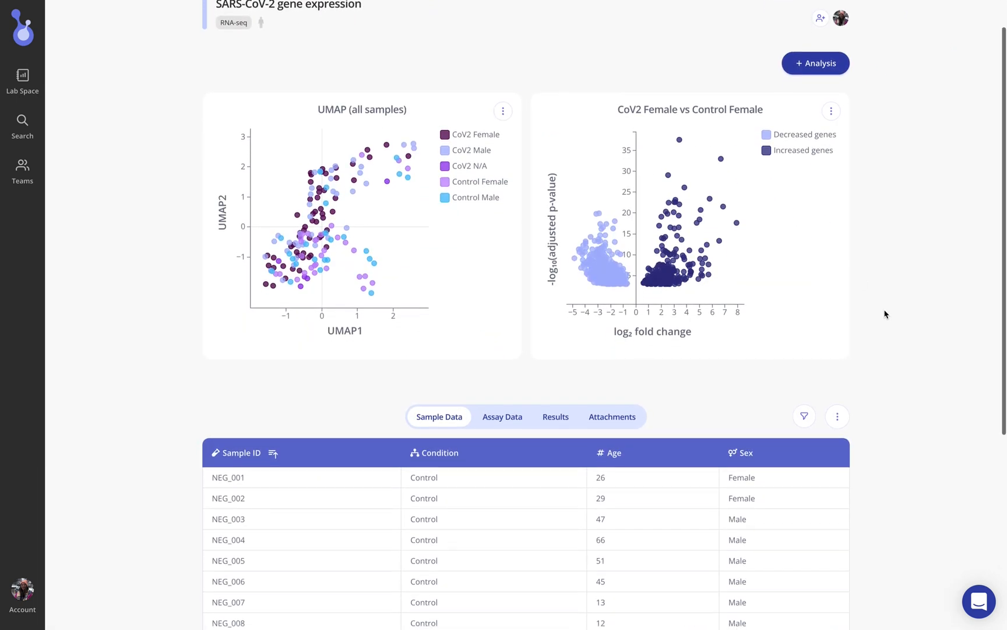
pyautogui.scroll(-3)
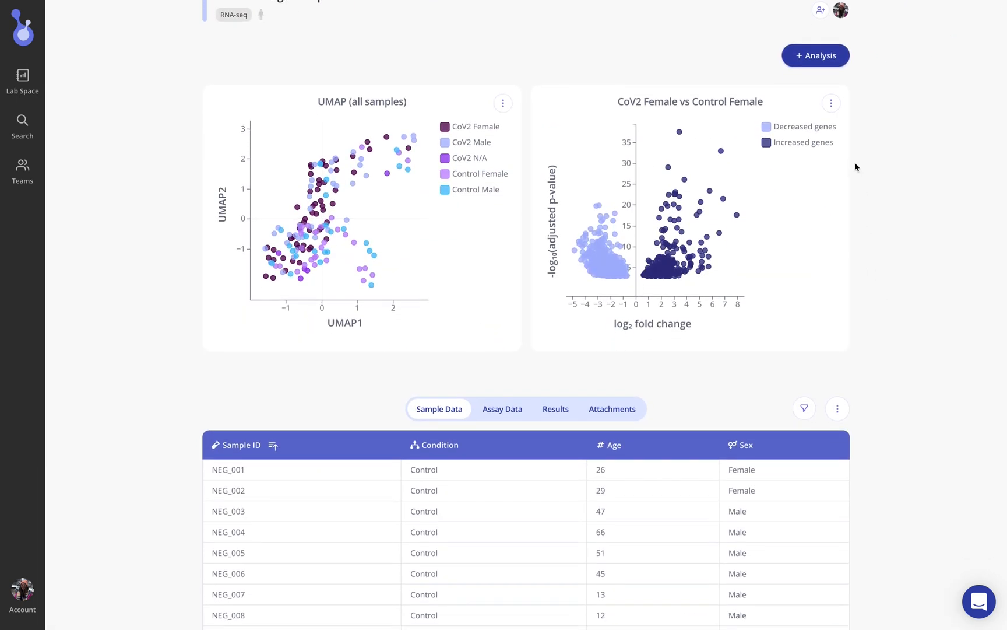
pyautogui.click(830, 103)
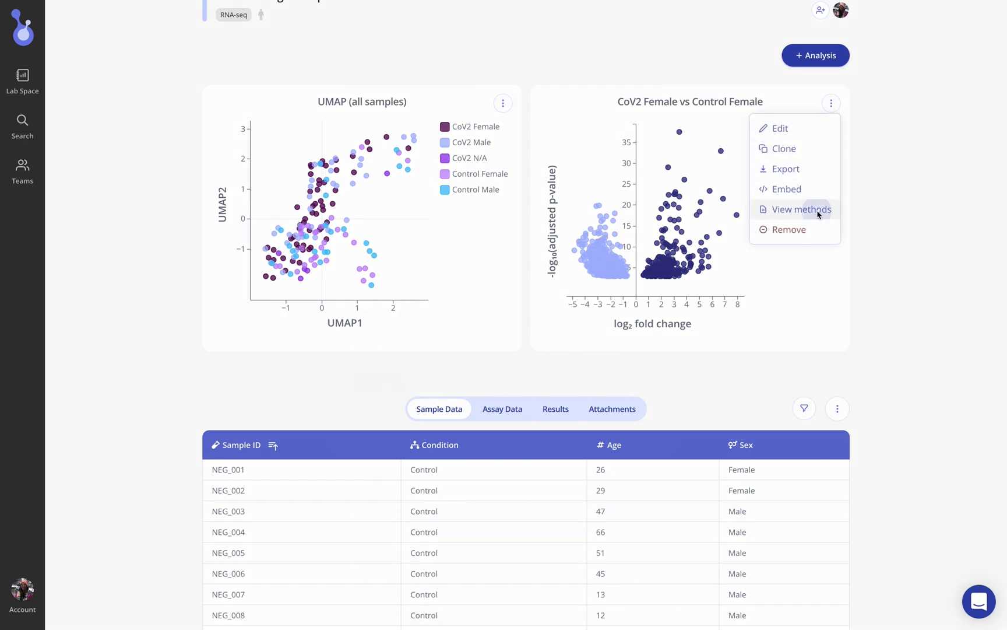
pyautogui.click(800, 209)
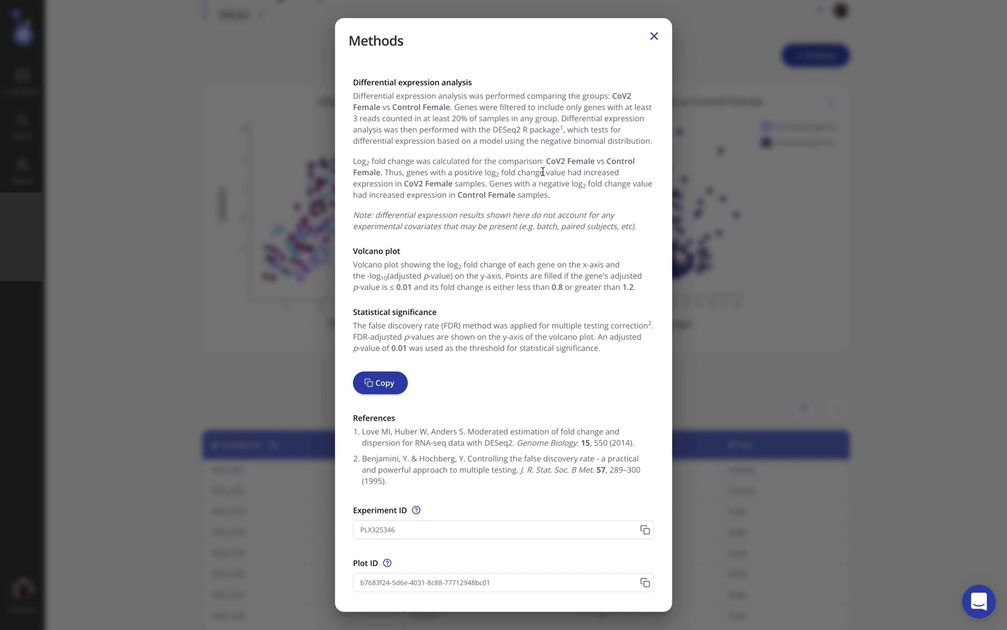
pyautogui.moveTo(391, 327)
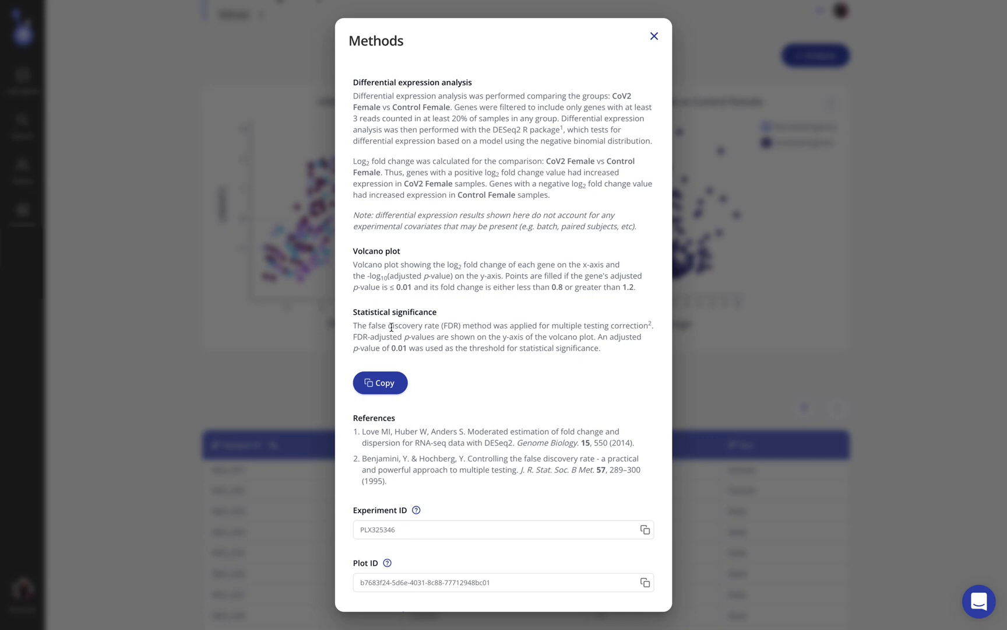
pyautogui.click(380, 382)
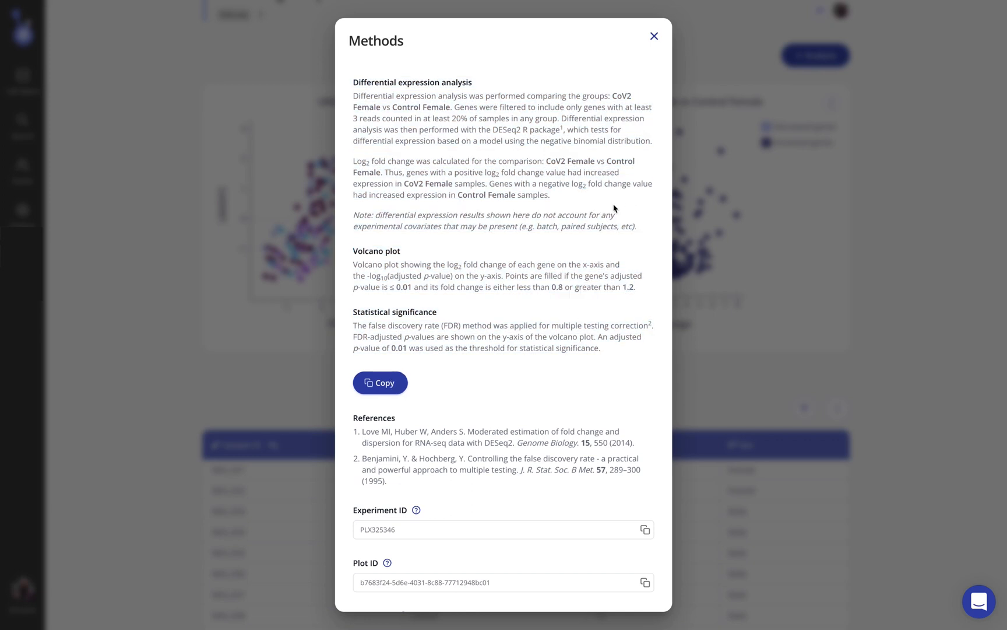
pyautogui.moveTo(596, 213)
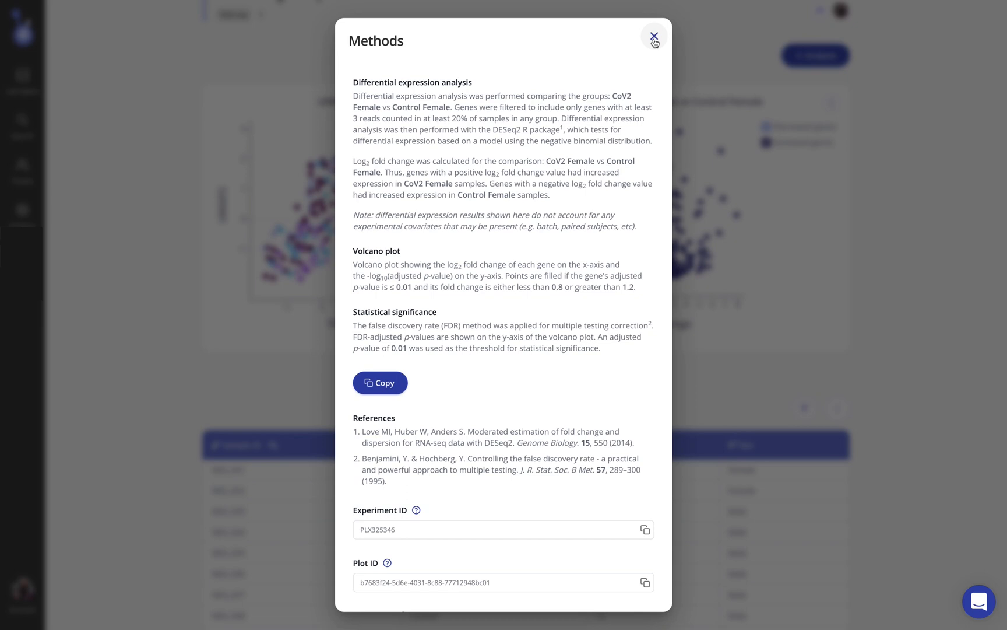
pyautogui.moveTo(545, 294)
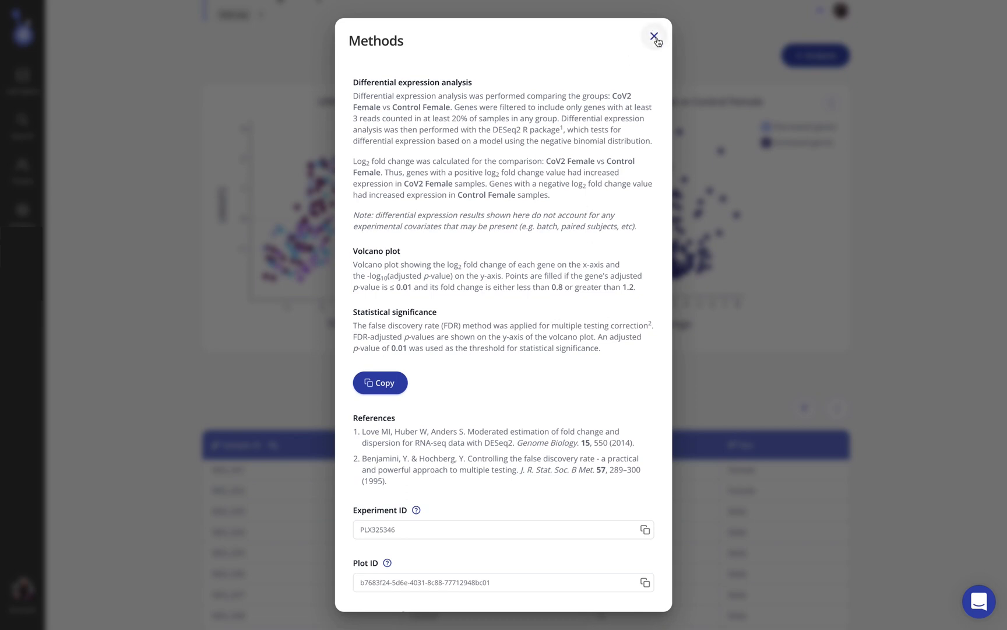
pyautogui.click(654, 36)
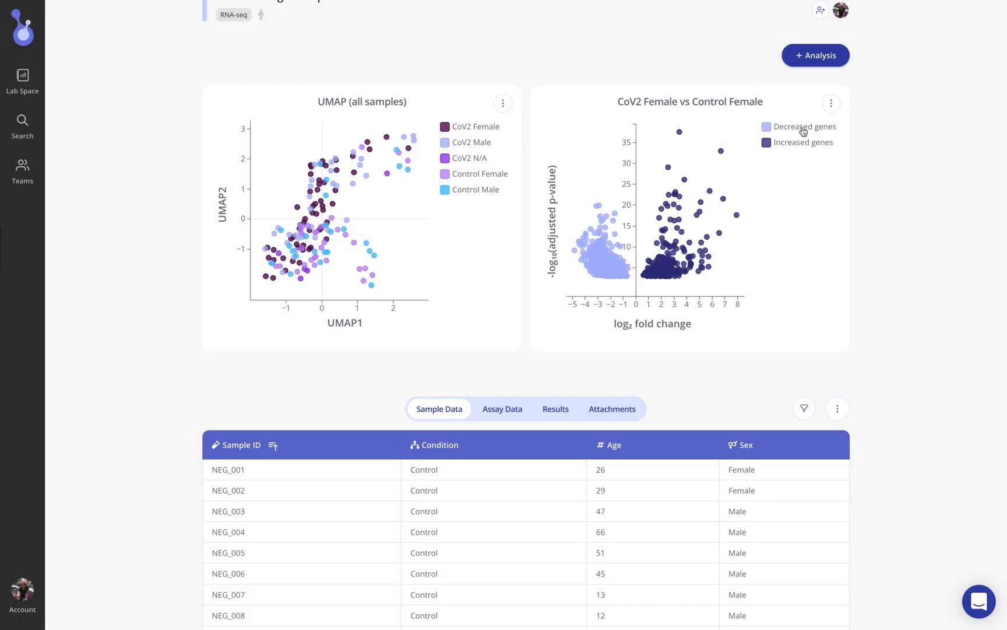
pyautogui.moveTo(254, 322)
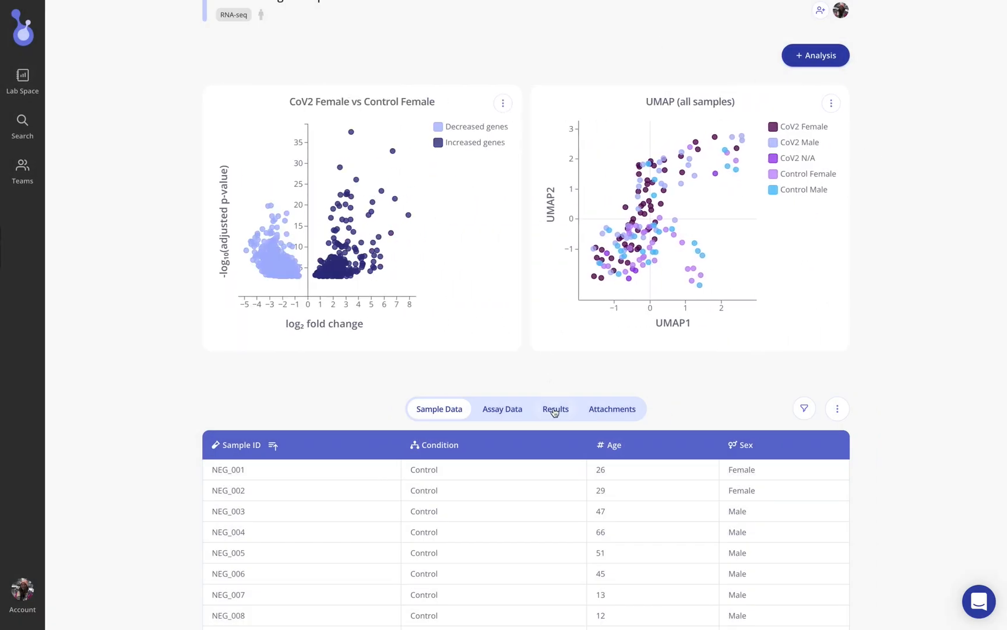
# Show the Results tab and scroll down to the differential expression table.
pyautogui.click(555, 409)
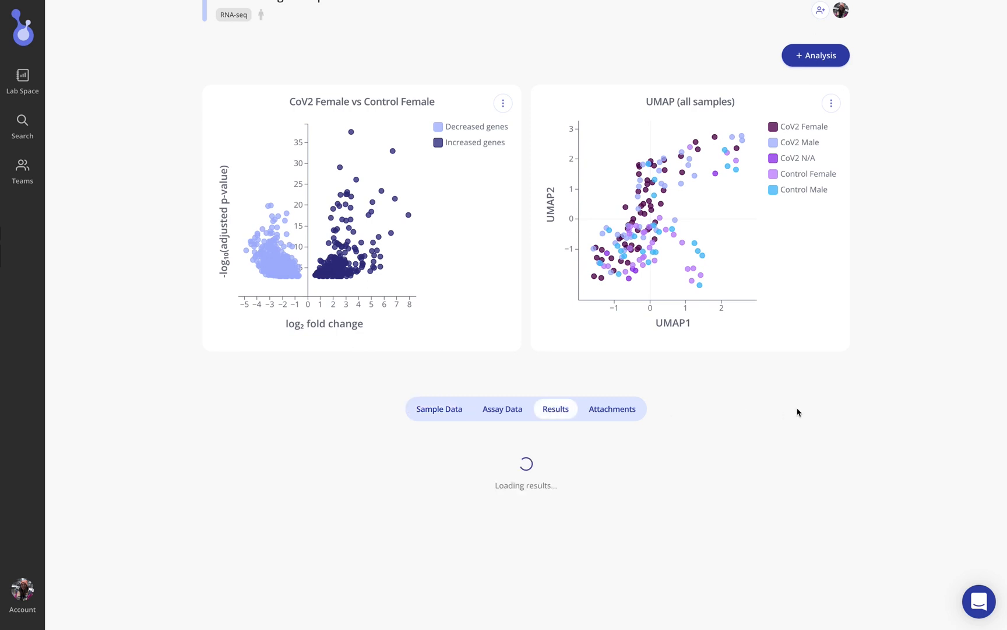
pyautogui.scroll(-3)
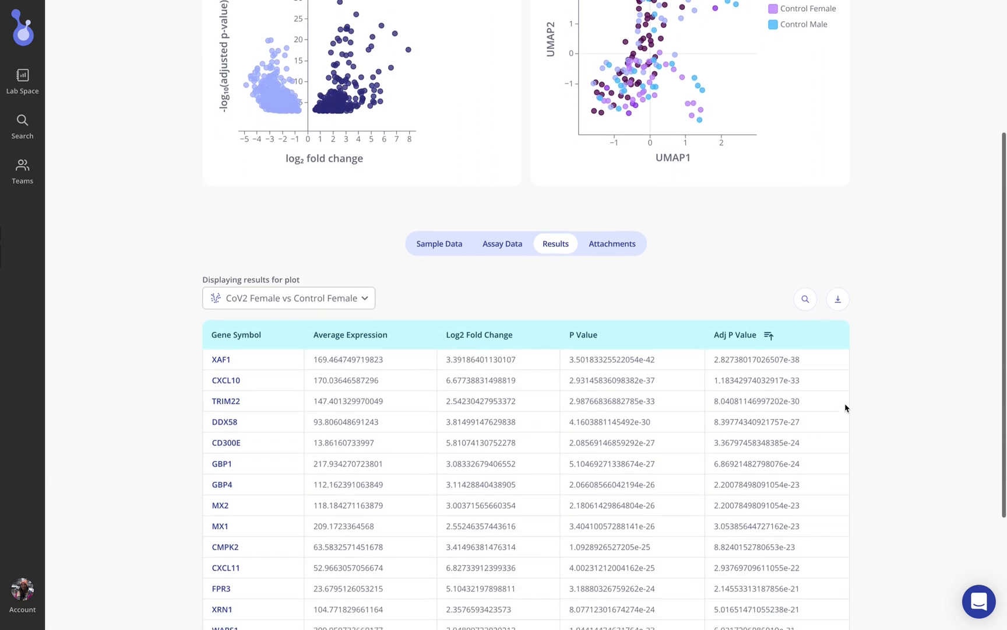
pyautogui.scroll(-3)
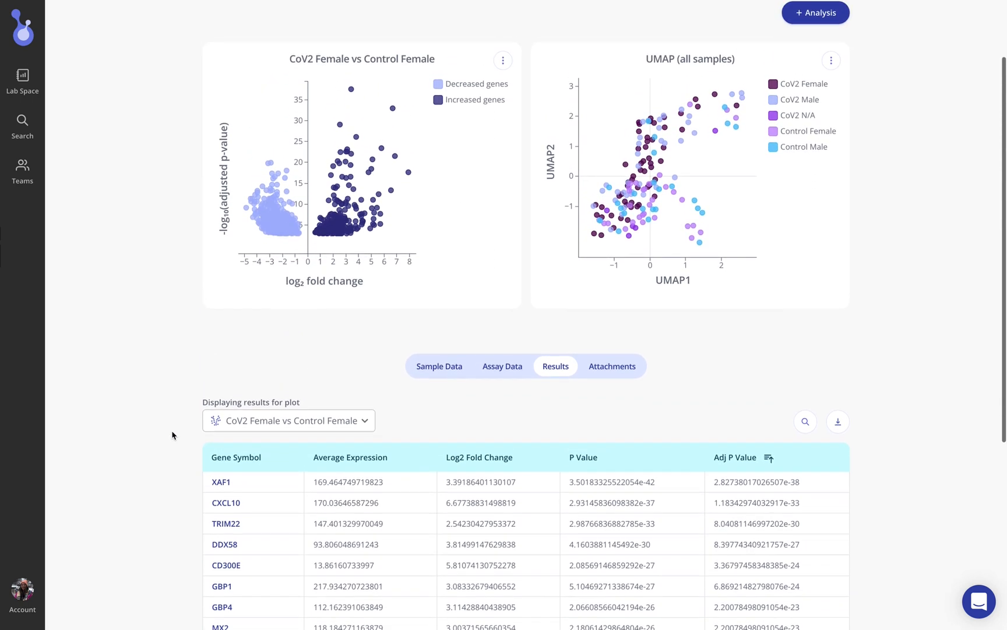
pyautogui.scroll(-3)
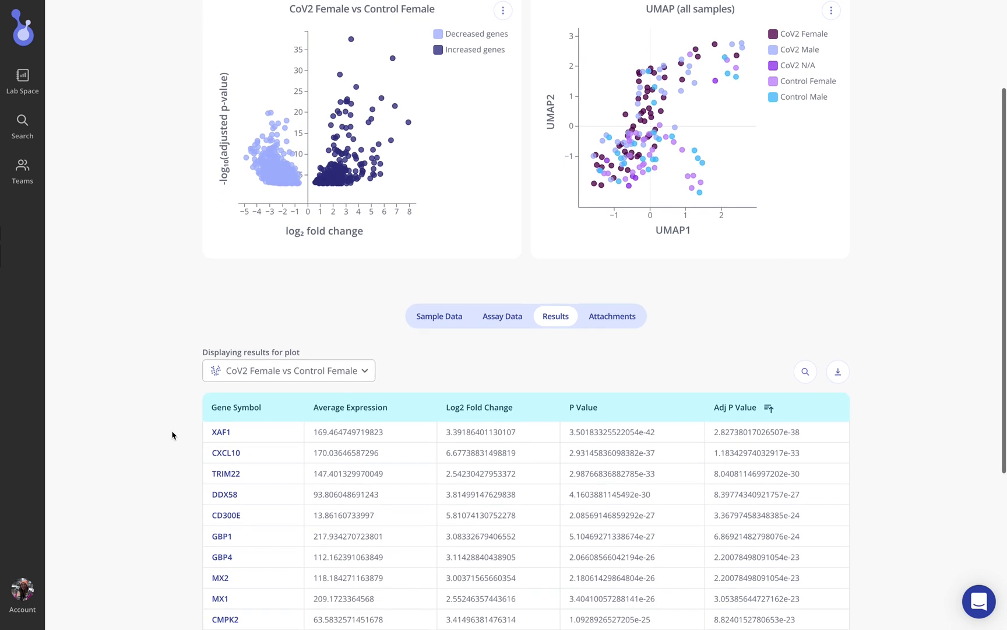
pyautogui.scroll(-3)
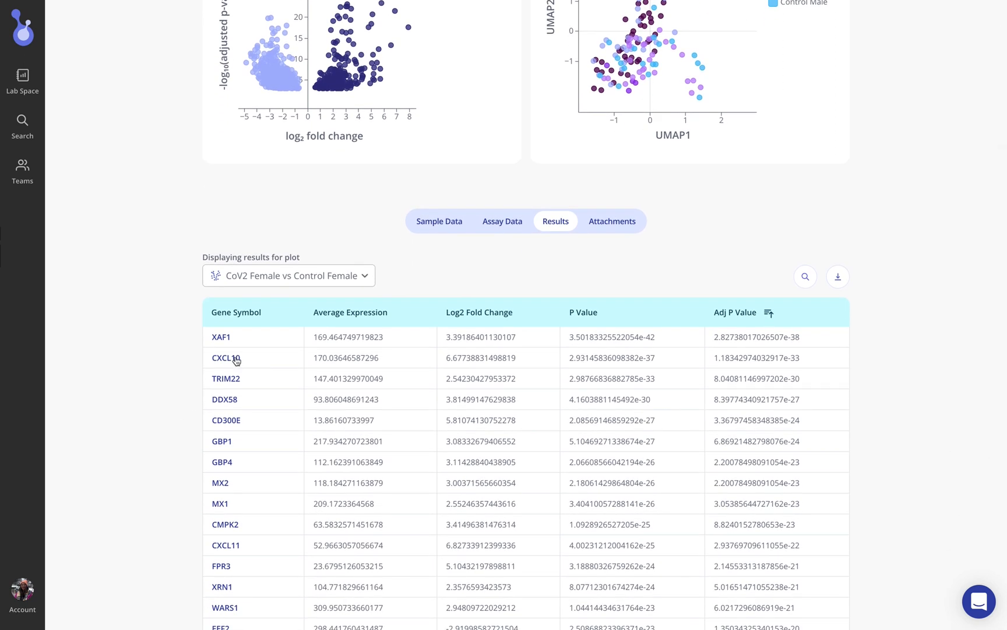
# View and then close the CXCL10 gene details card.
pyautogui.click(222, 357)
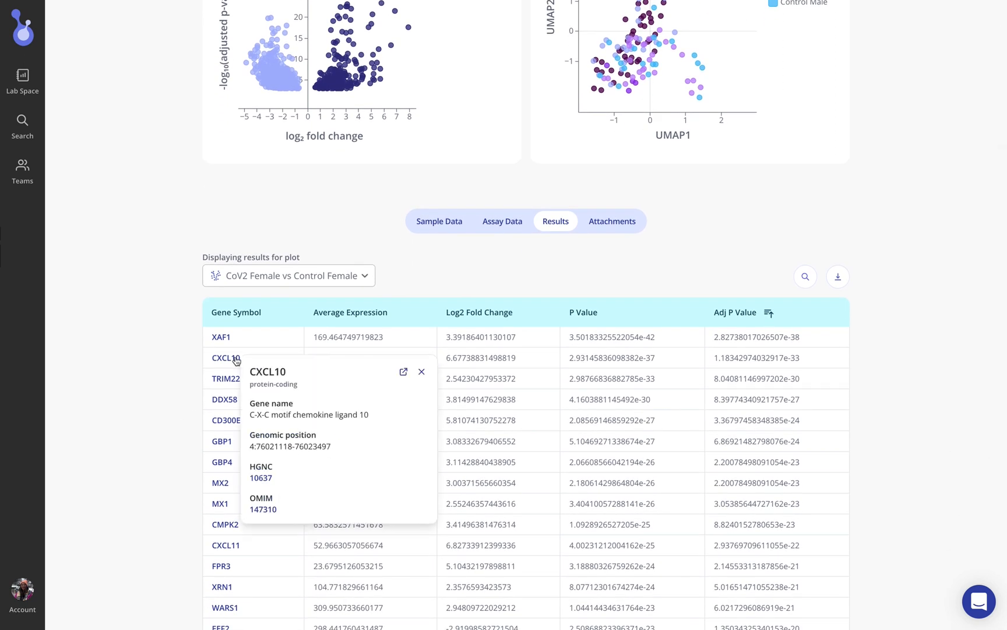
pyautogui.moveTo(303, 485)
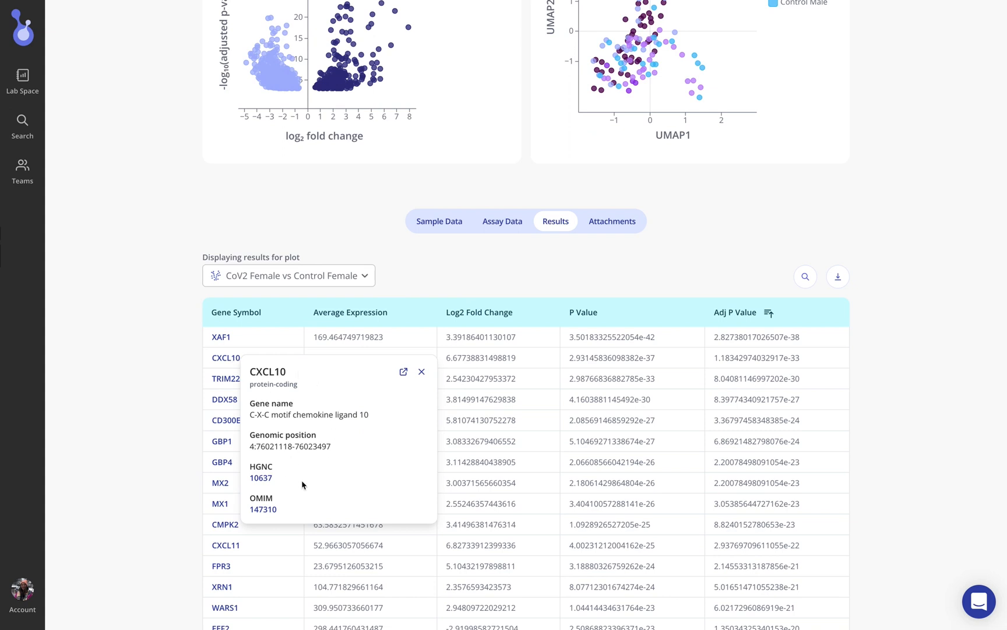
pyautogui.click(421, 353)
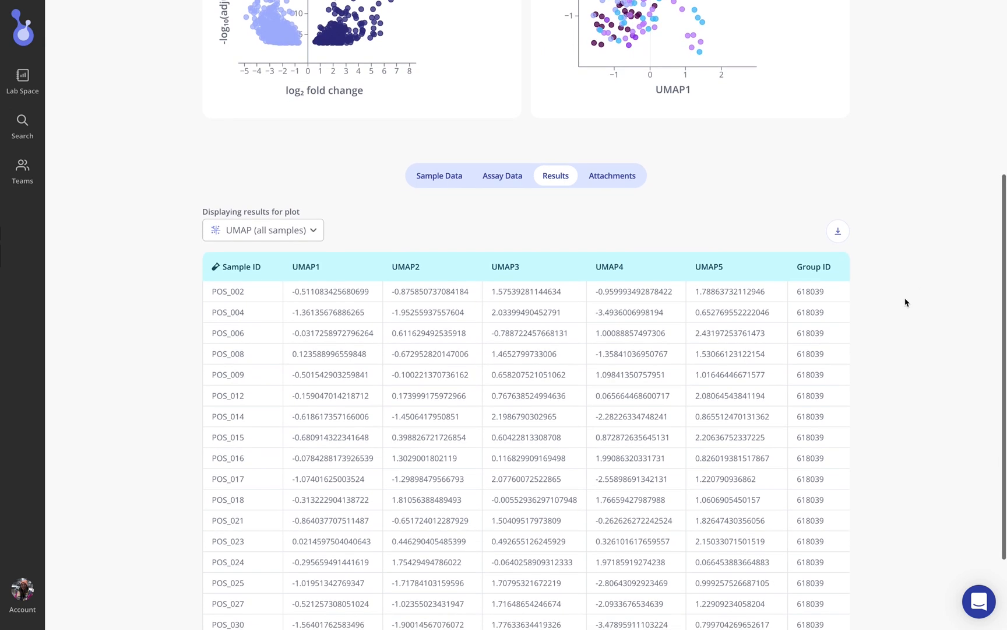
# Check the Download .csv option for the UMAP (all samples) per-sample coordinates.
pyautogui.click(837, 231)
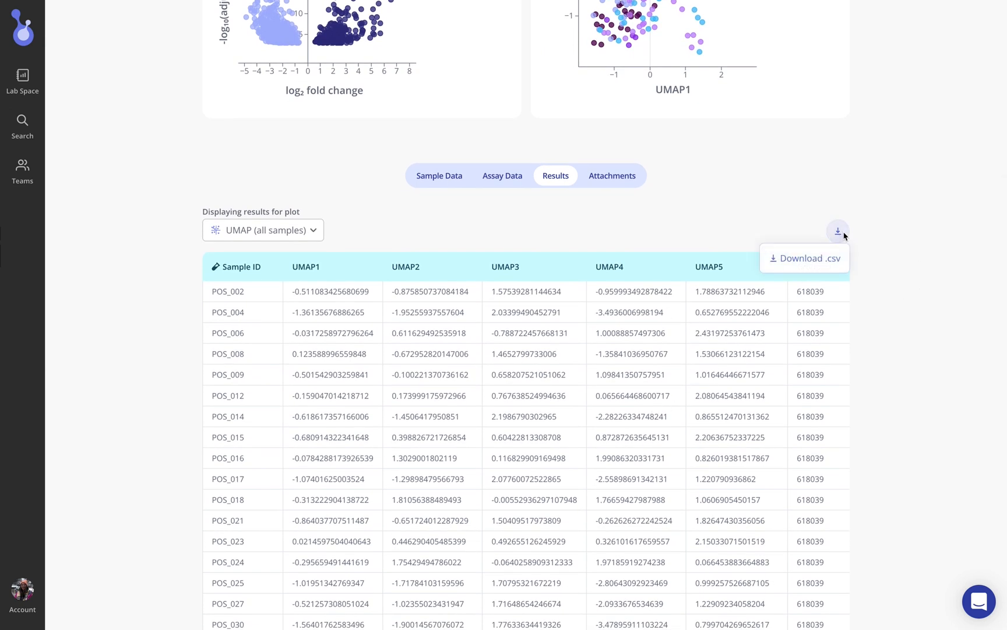
pyautogui.moveTo(869, 247)
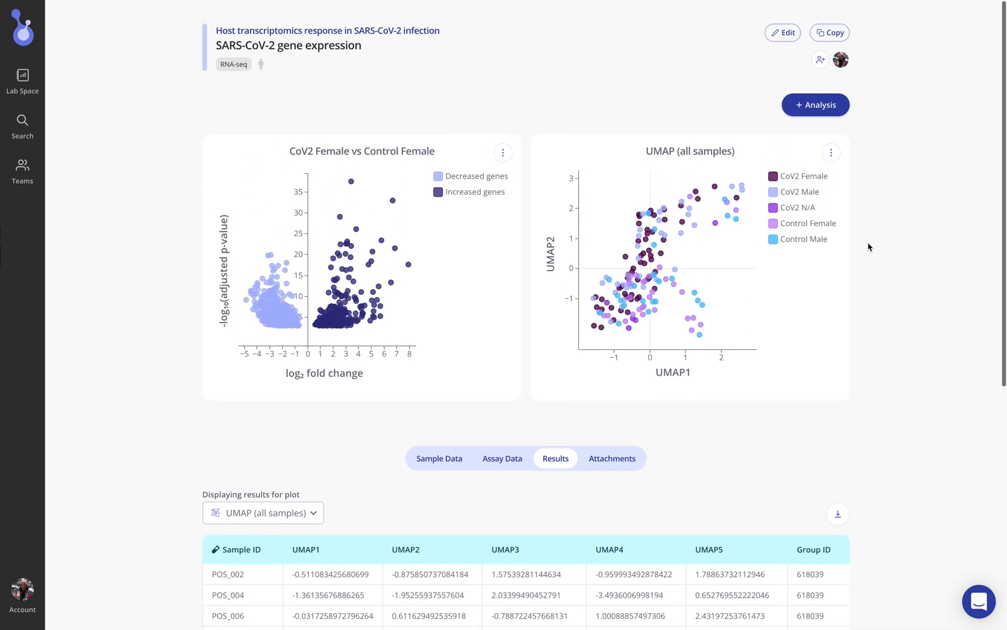
pyautogui.click(814, 105)
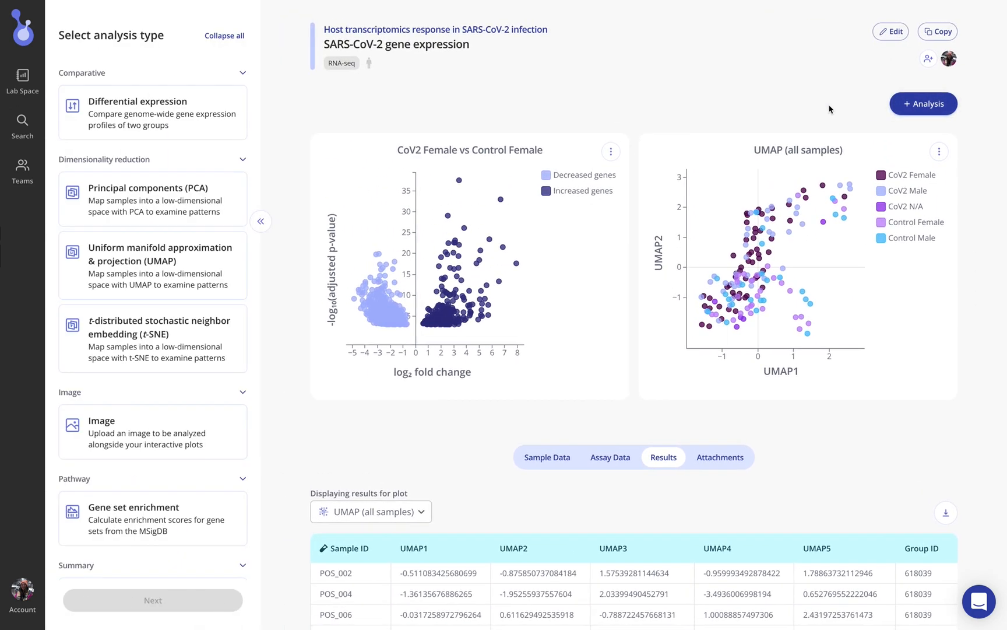
pyautogui.scroll(-3)
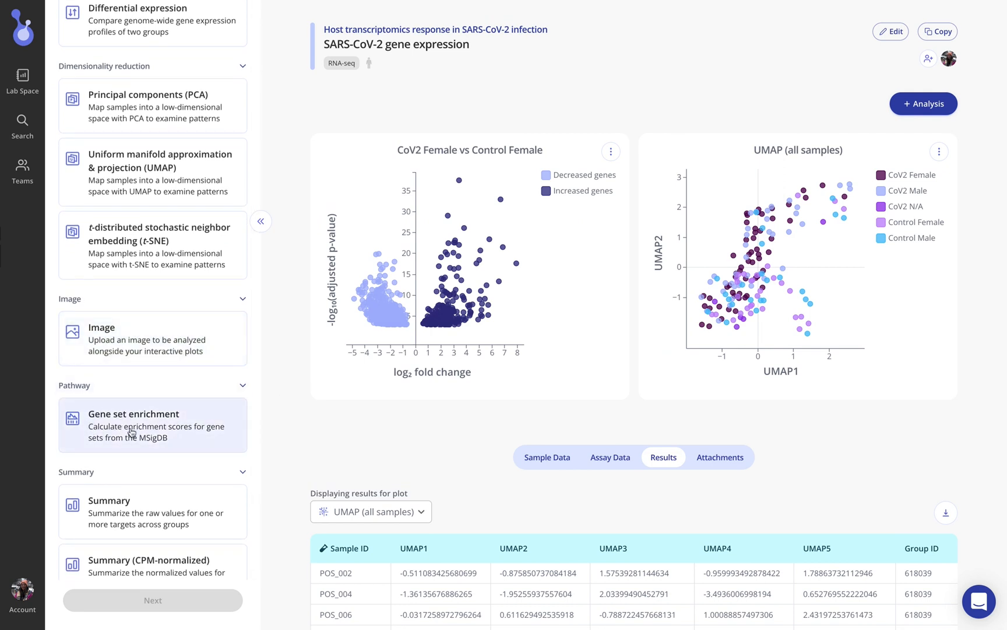
pyautogui.scroll(-3)
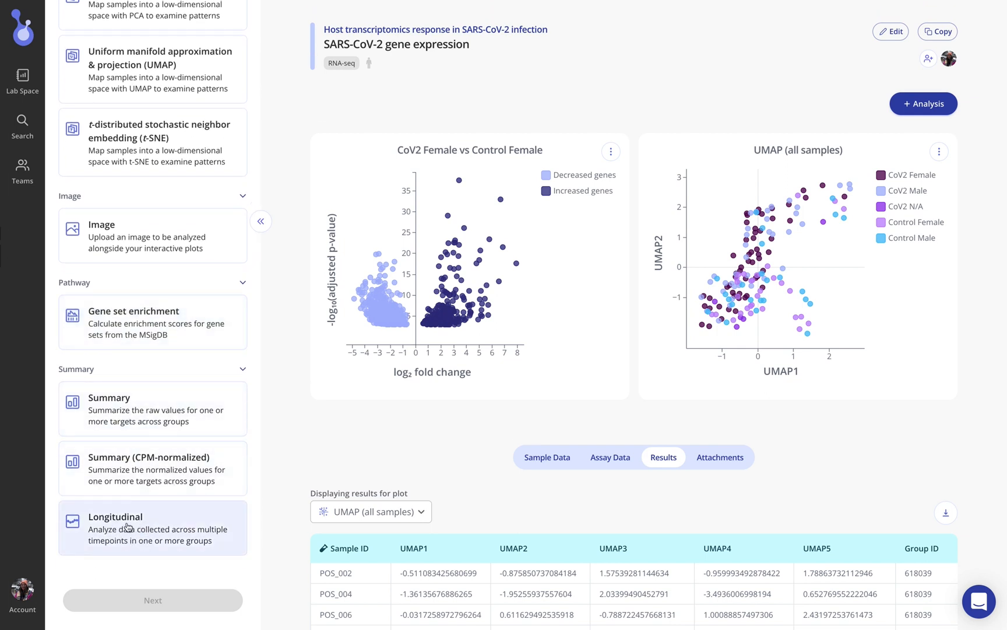
pyautogui.click(261, 220)
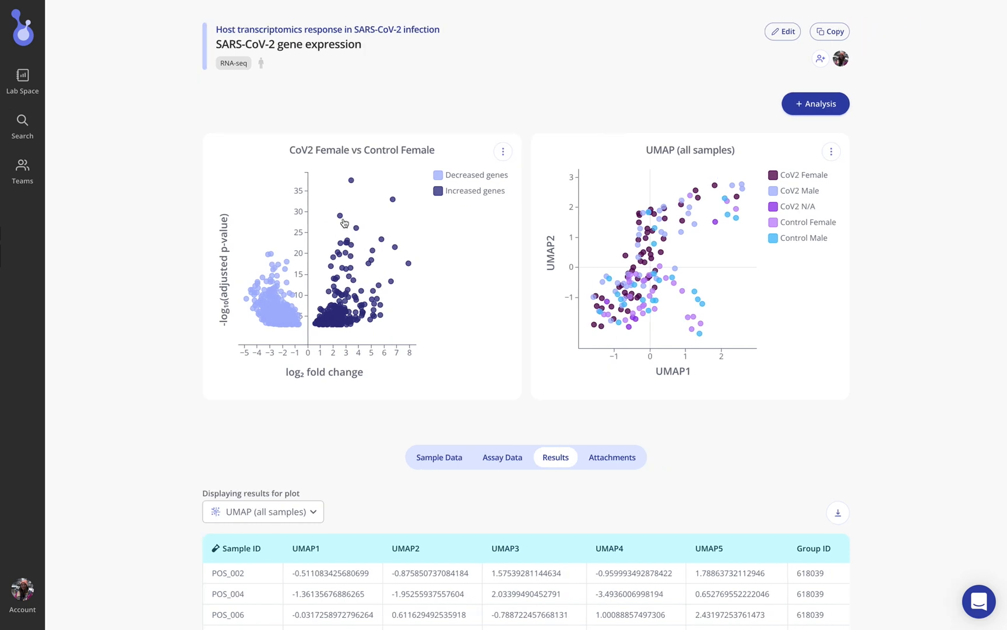
# Show the Sample Data table and scroll down to the page footer.
pyautogui.click(439, 457)
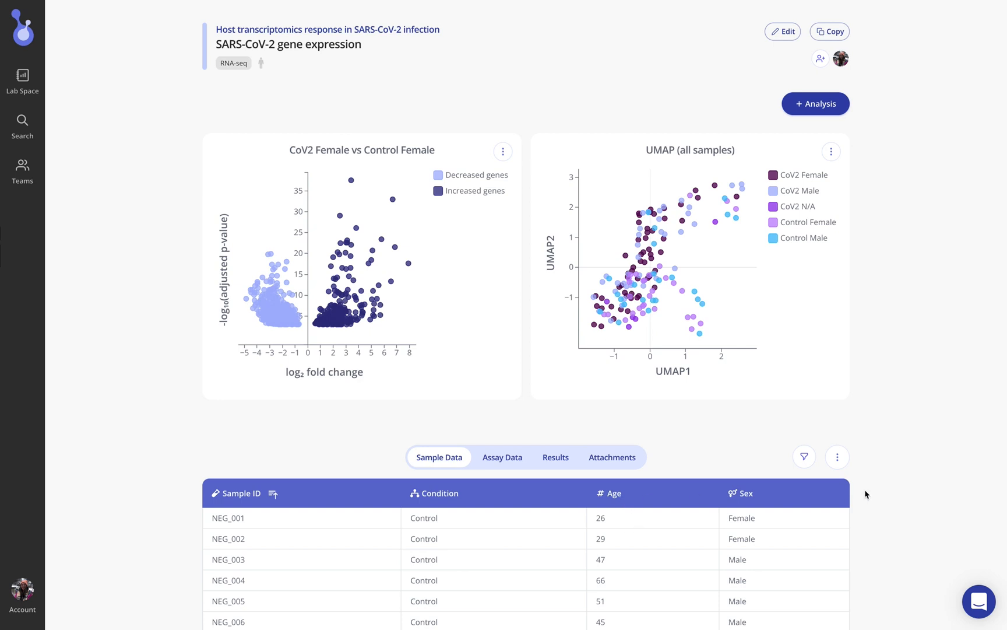
pyautogui.moveTo(880, 497)
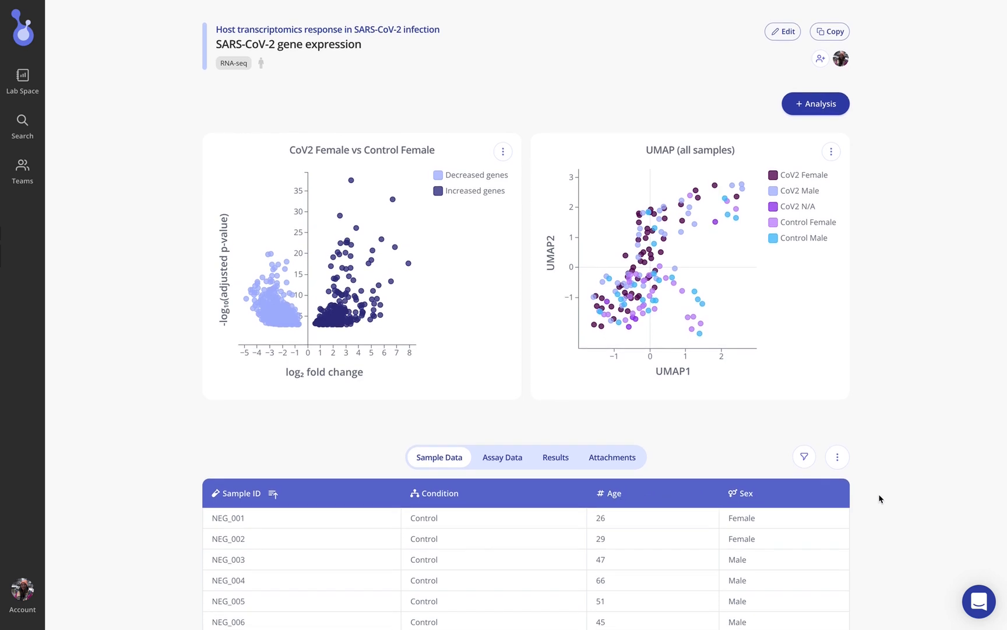
pyautogui.scroll(-3)
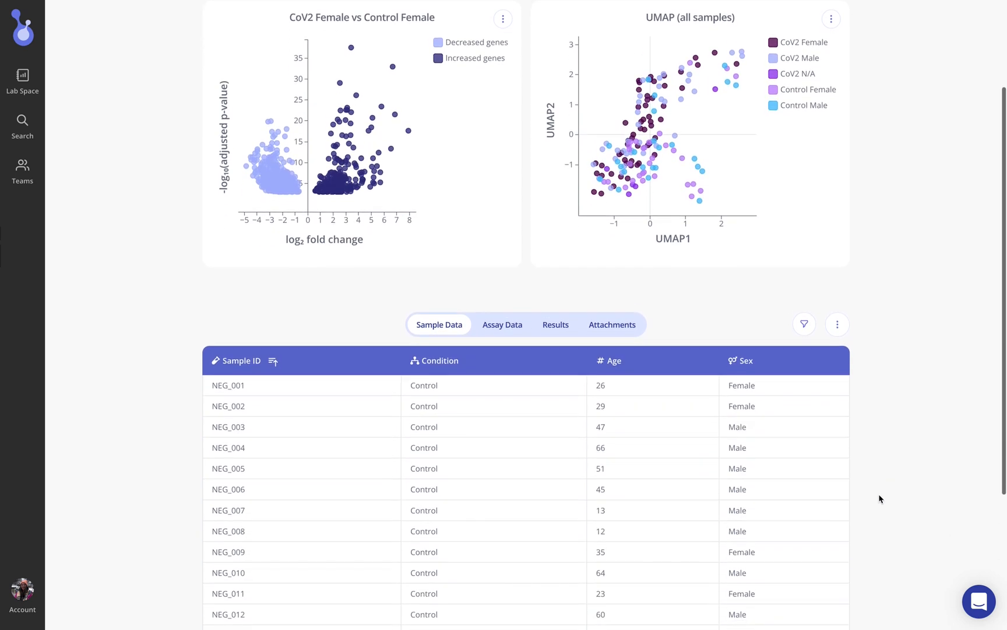
pyautogui.scroll(-3)
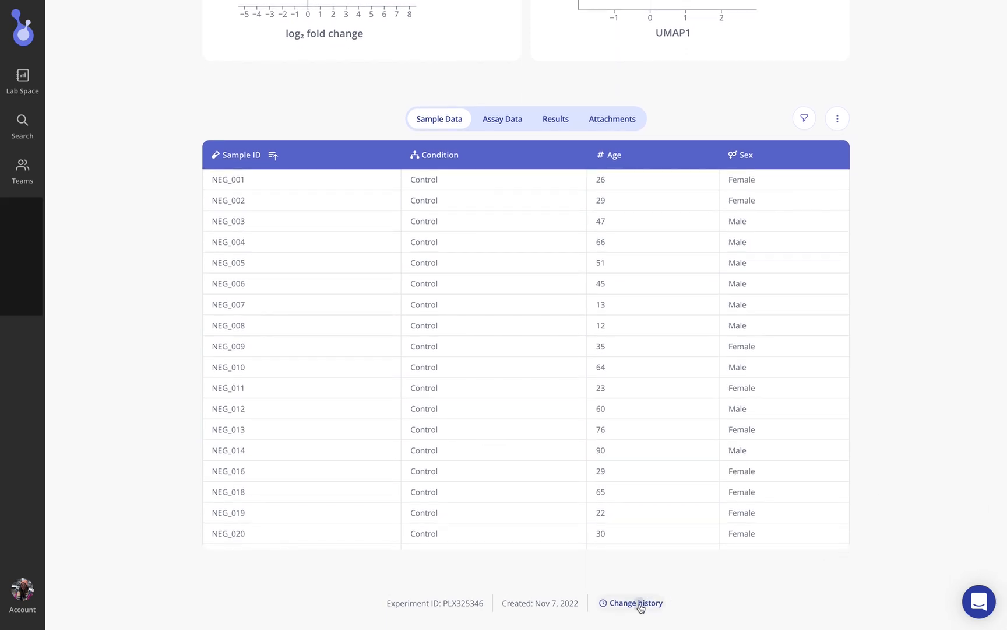
pyautogui.click(635, 603)
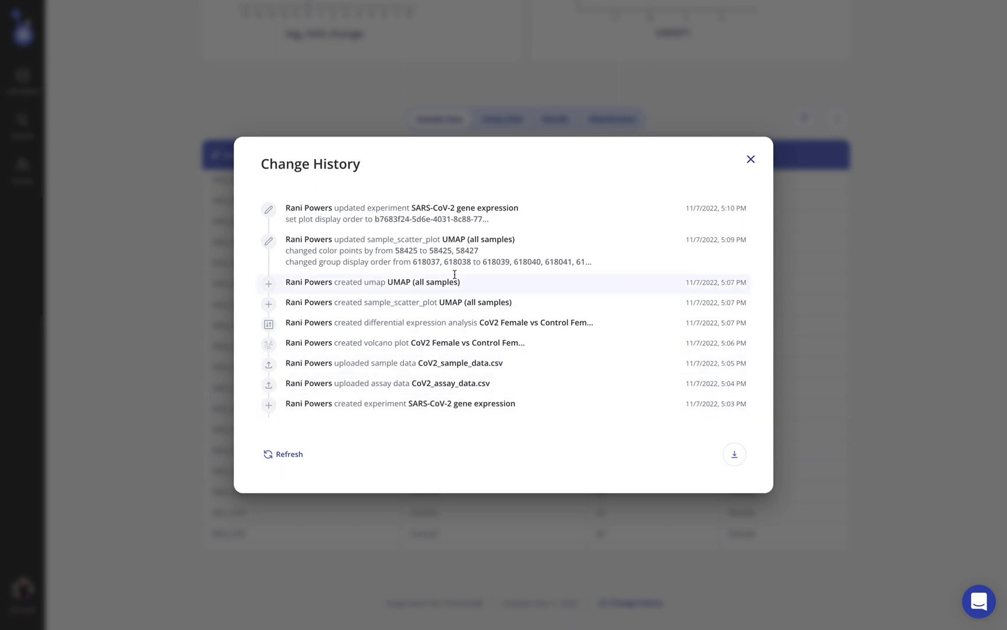
pyautogui.moveTo(466, 341)
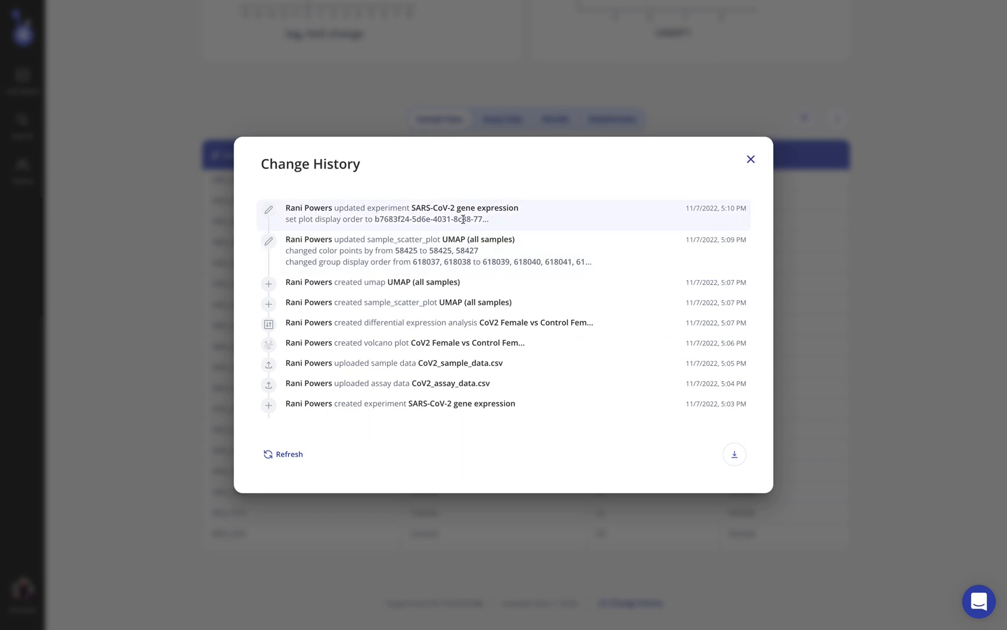
pyautogui.click(733, 454)
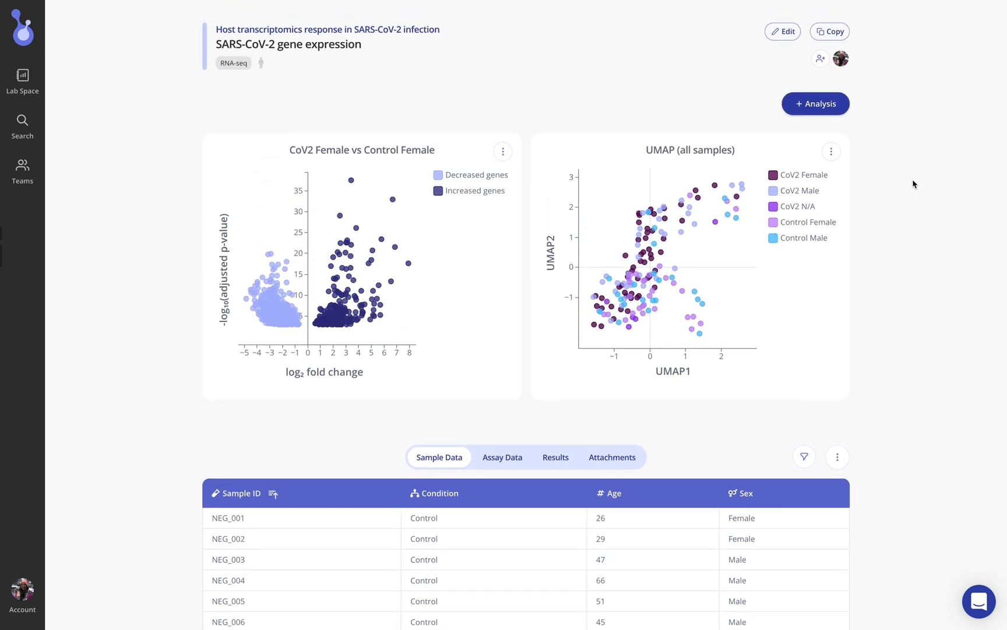
# Open the Select analysis type panel from the + Analysis button.
pyautogui.click(21, 81)
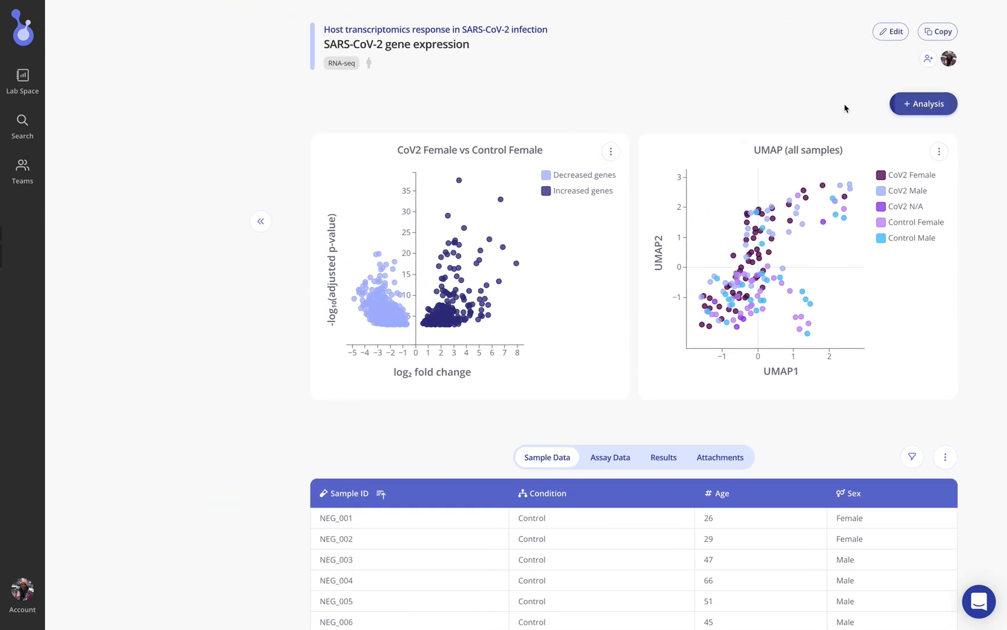
pyautogui.click(924, 104)
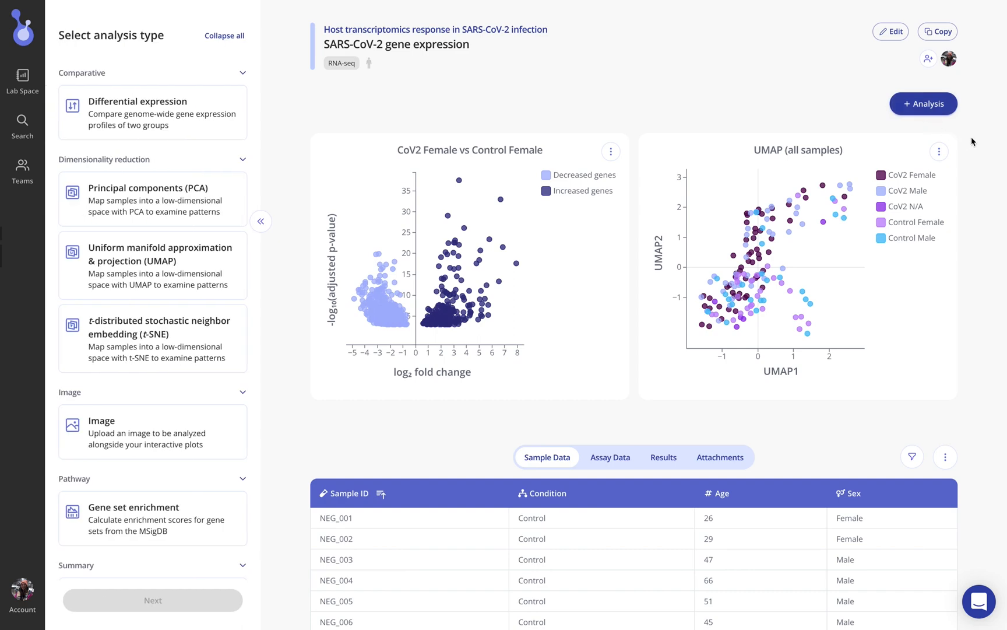